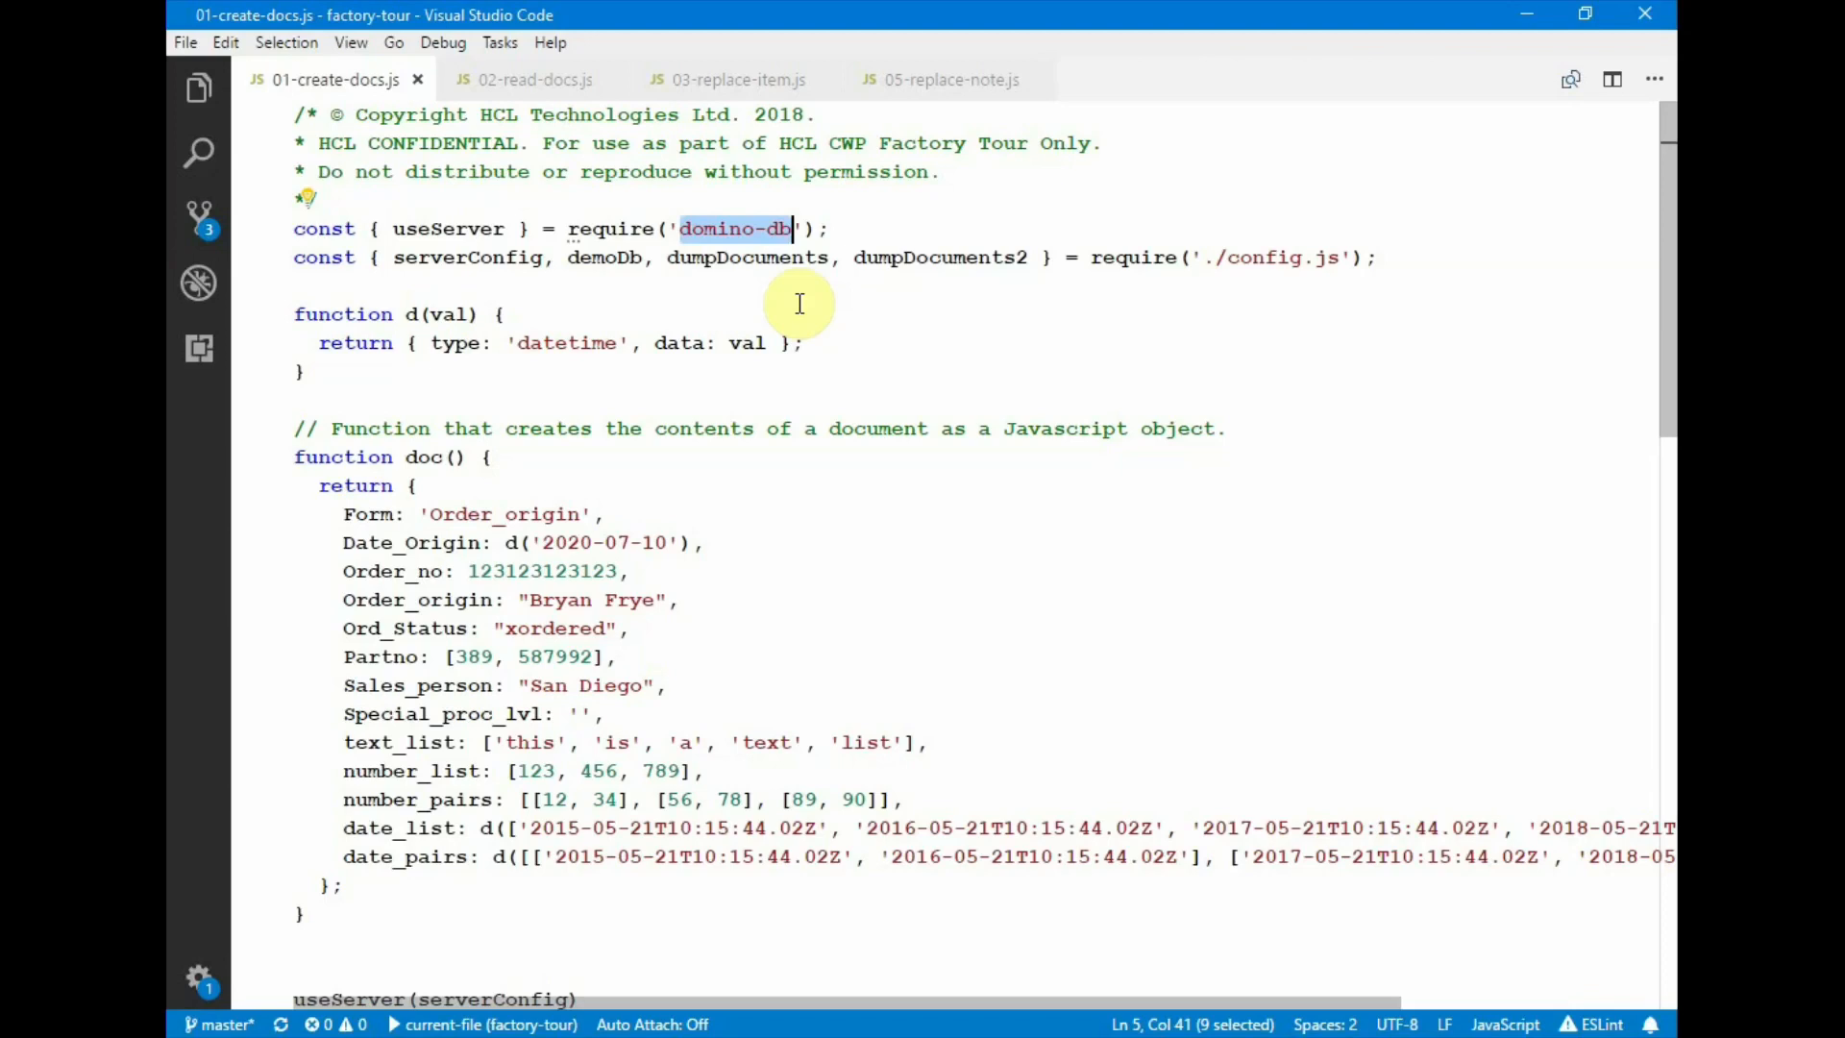
{"action": "mouse_move", "coordinate": [430, 229]}
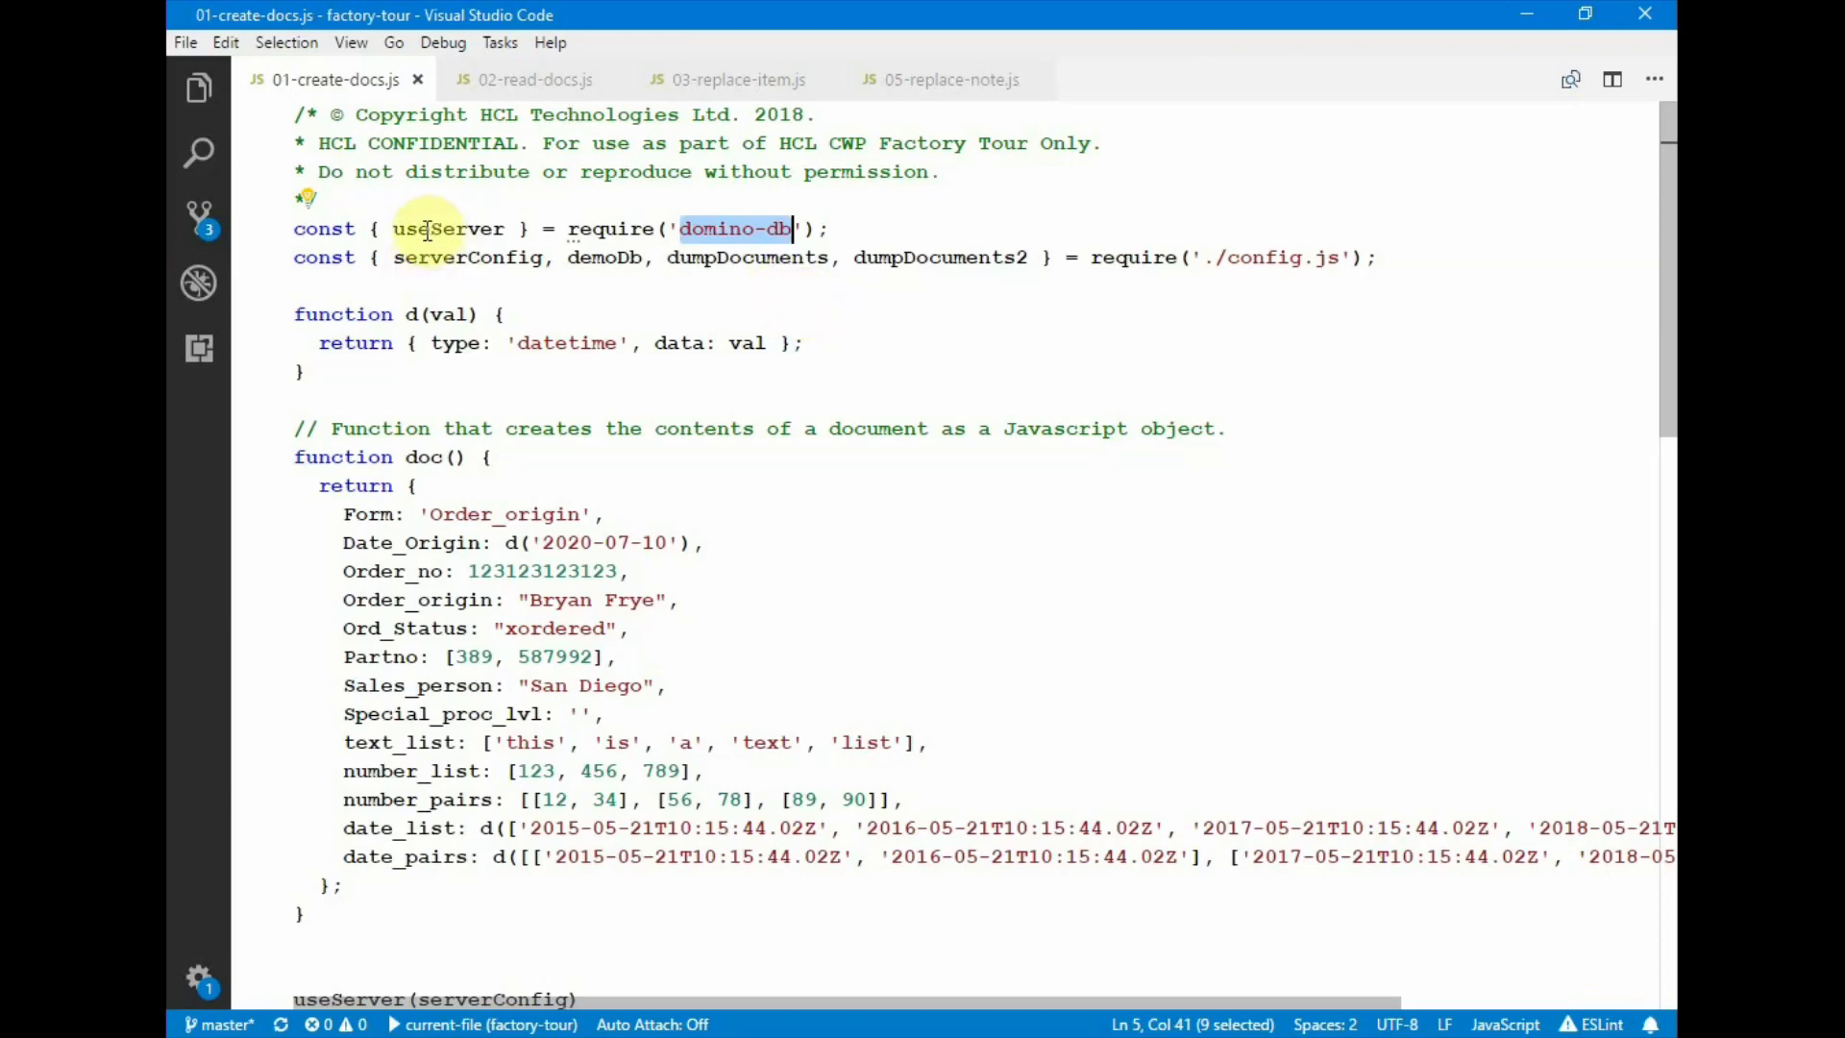
- Highlight the demoDb import, Order_origin form name and Order_no field in 01-create-docs.js
{"action": "left_click", "coordinate": [460, 258]}
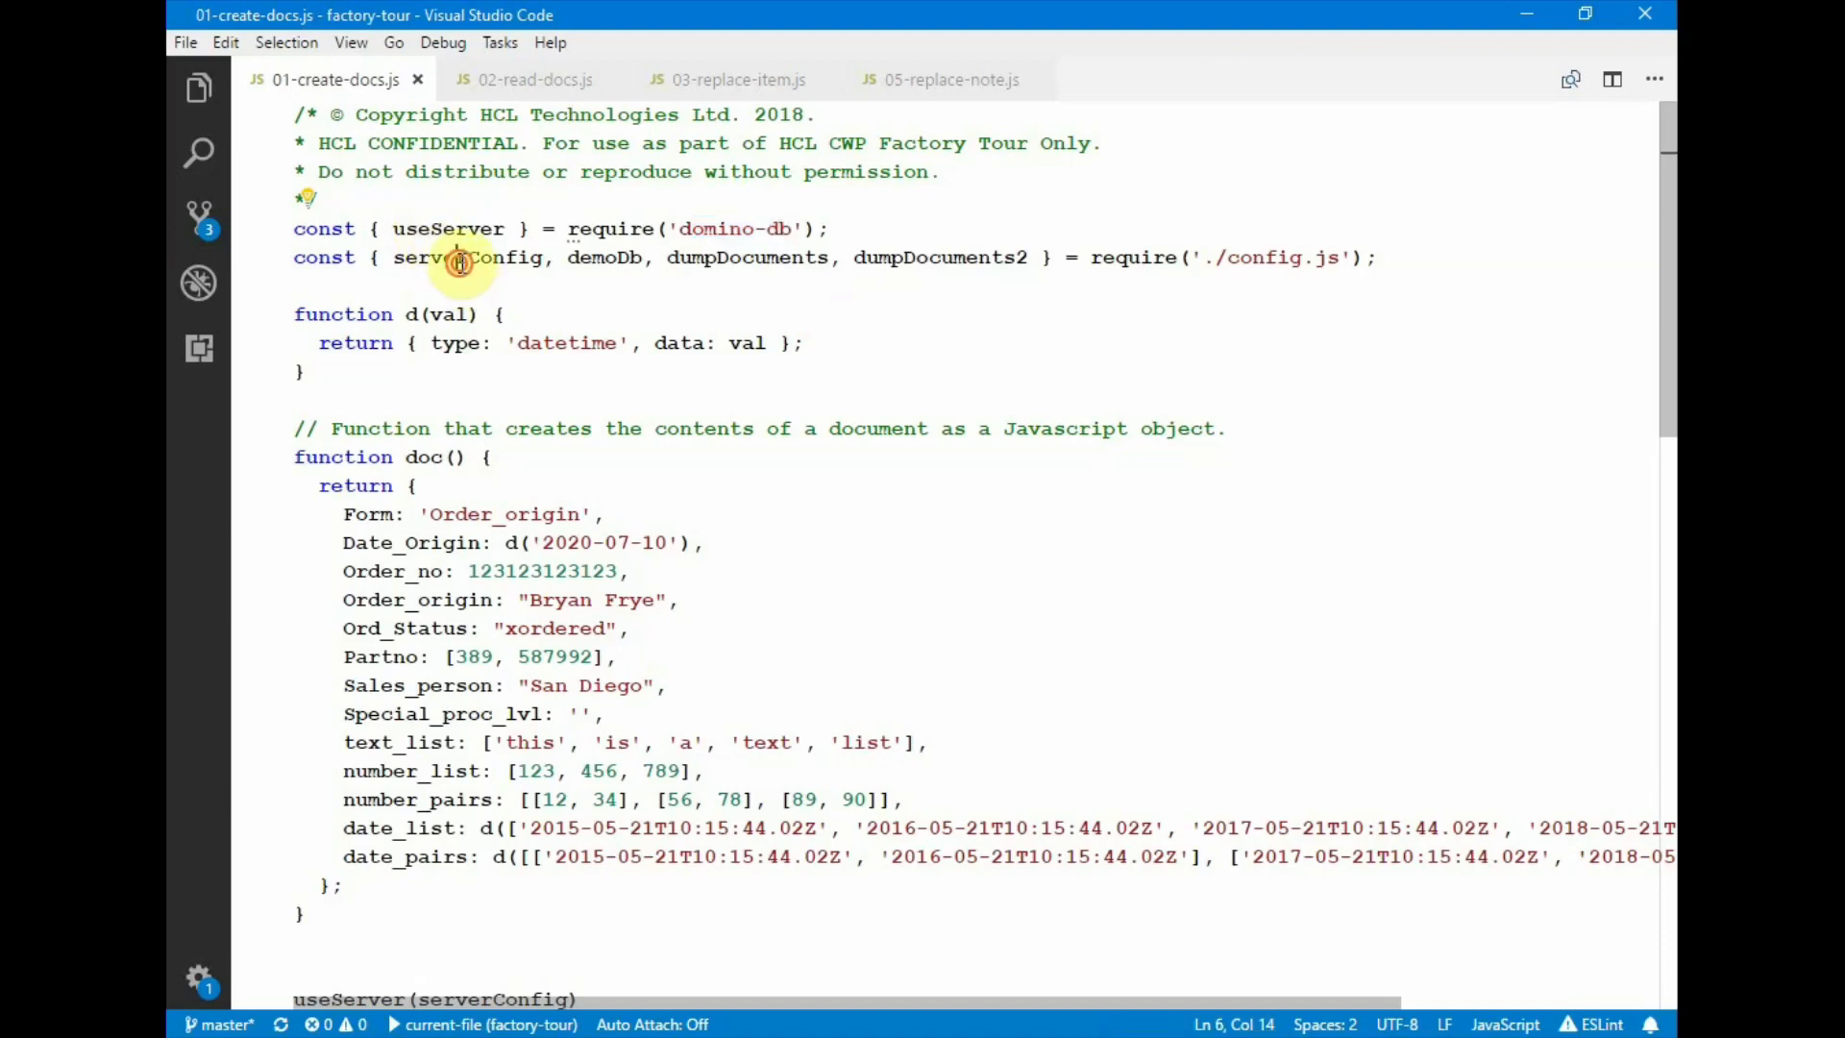
{"action": "double_click", "coordinate": [468, 257]}
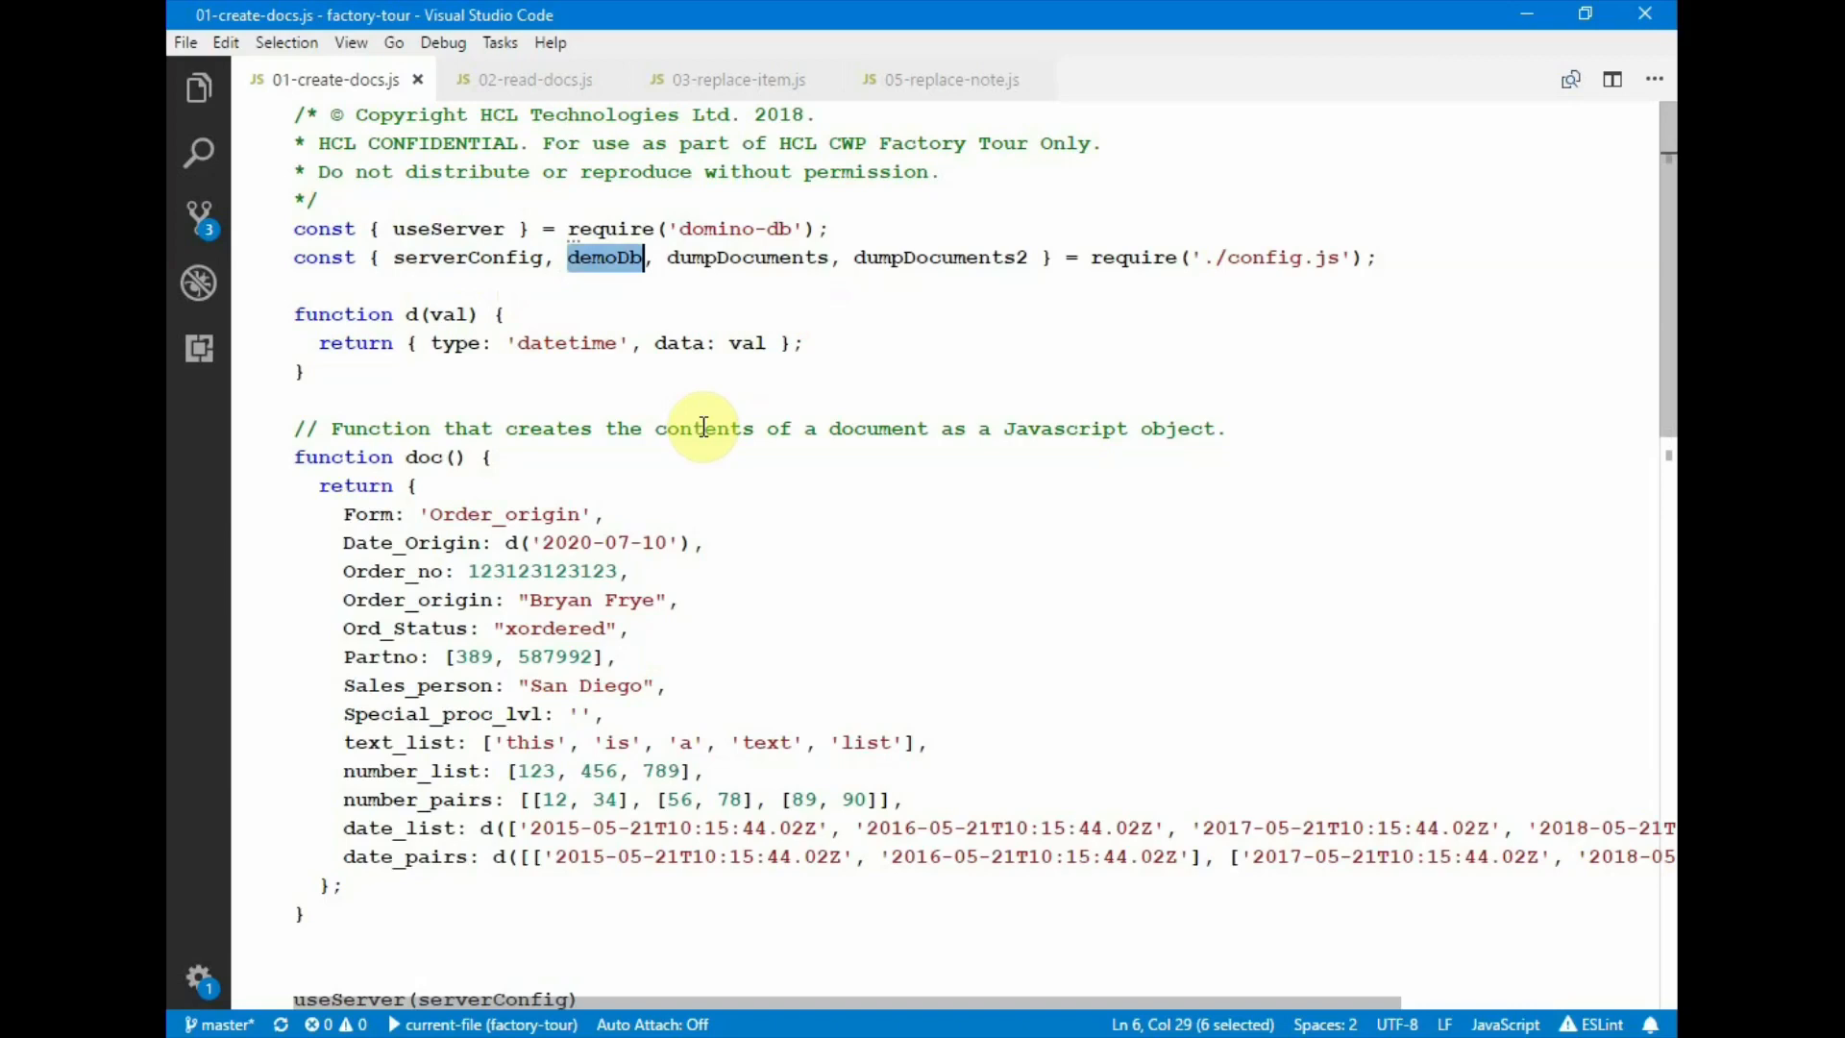
{"action": "scroll", "scroll_direction": "down", "scroll_amount": 3}
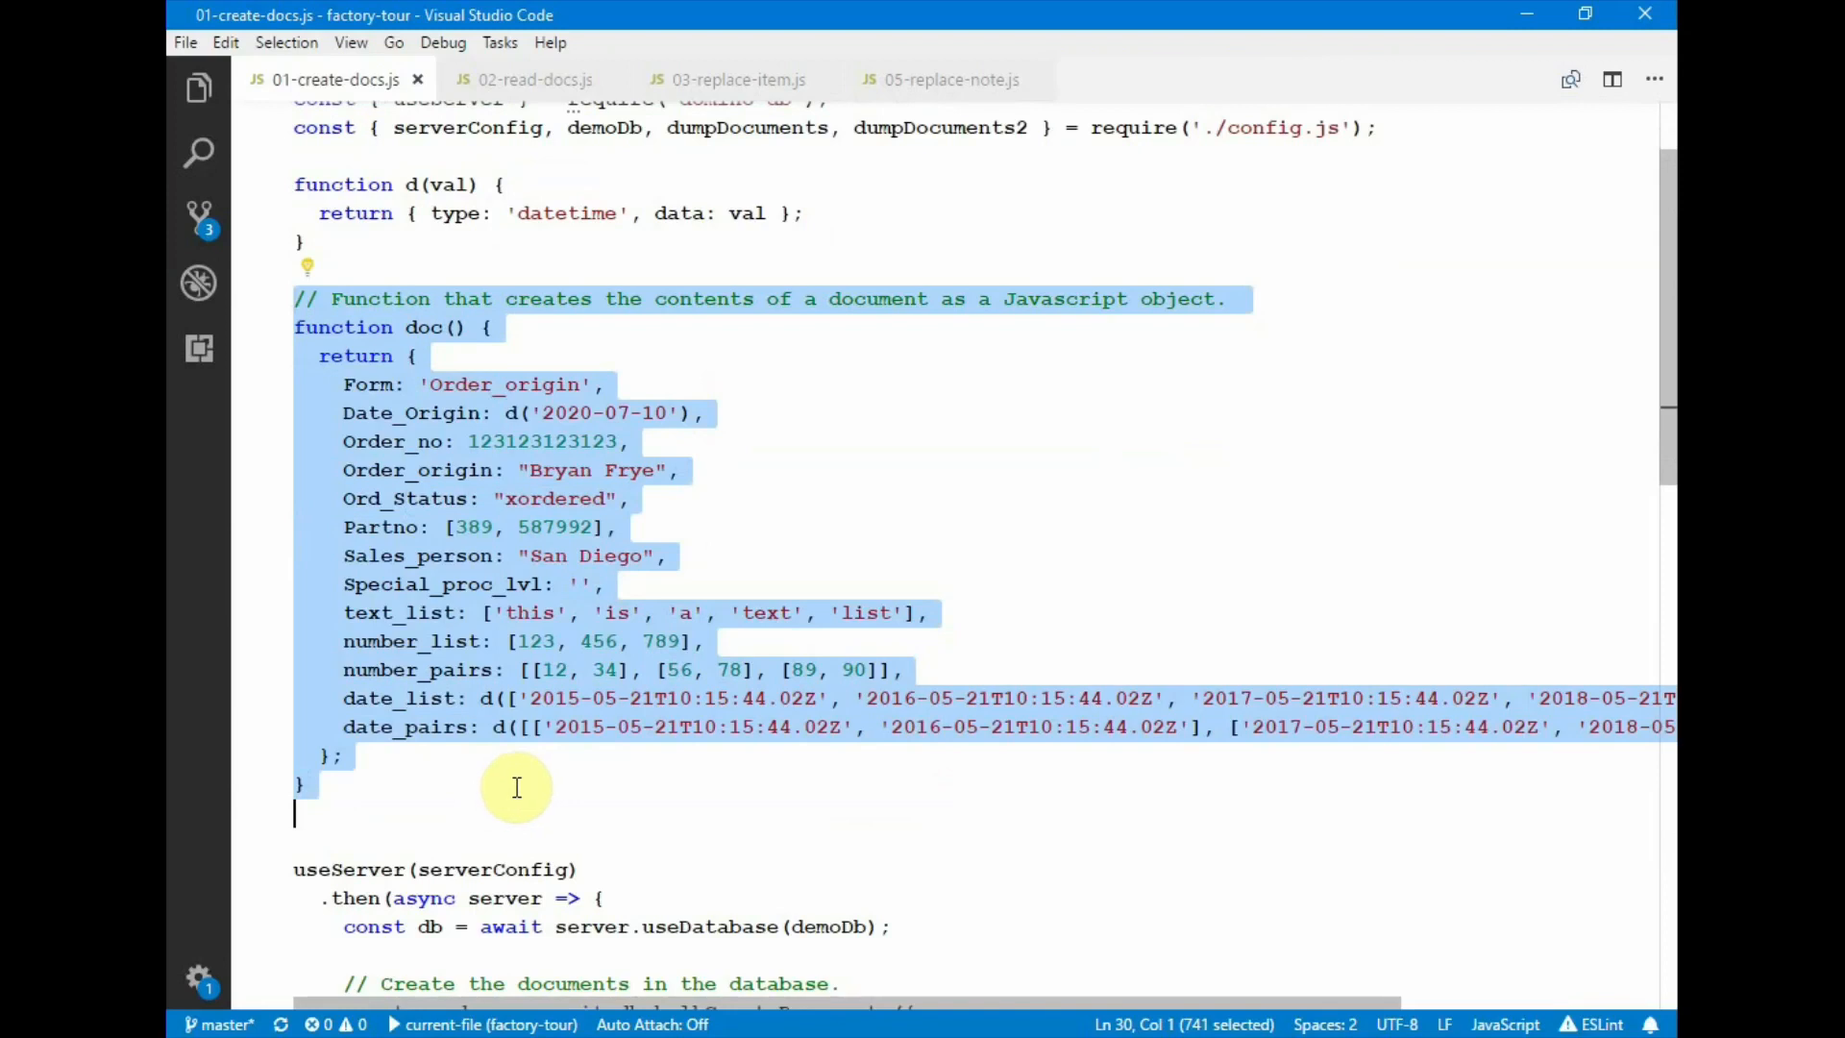
{"action": "mouse_move", "coordinate": [473, 361]}
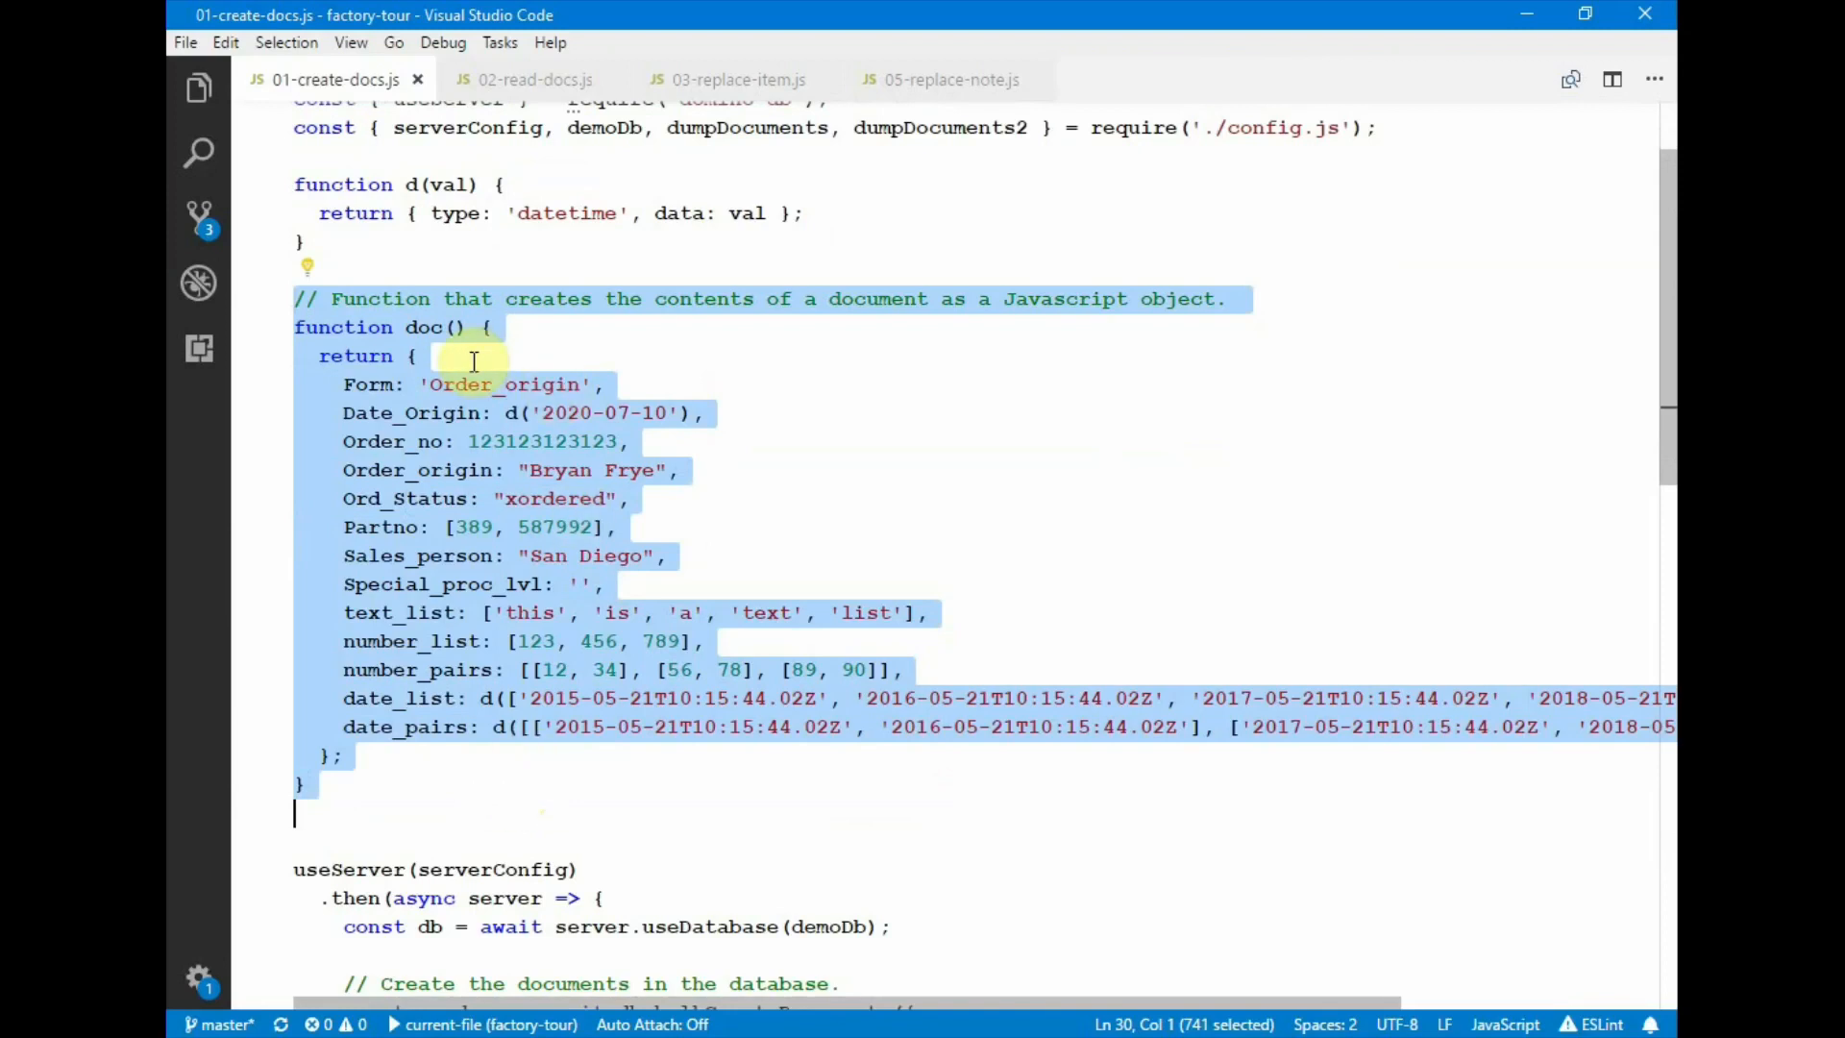
{"action": "double_click", "coordinate": [372, 384]}
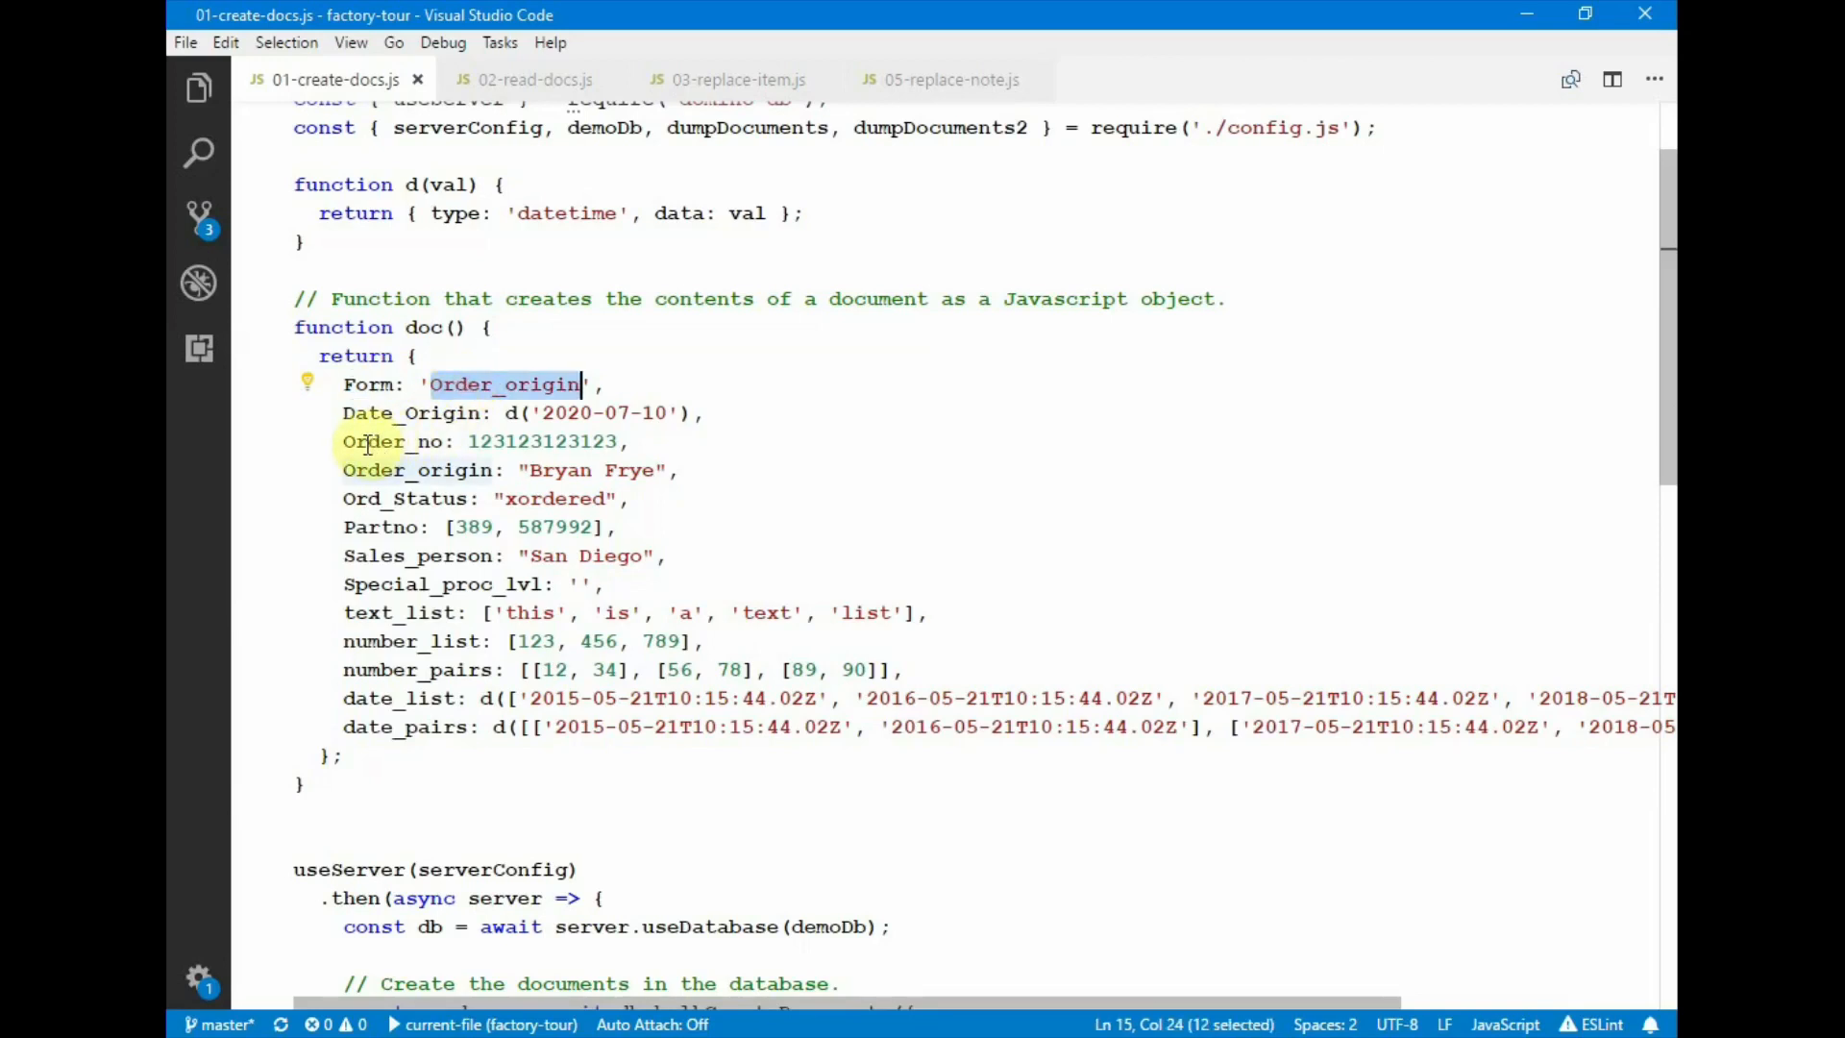
{"action": "double_click", "coordinate": [374, 441]}
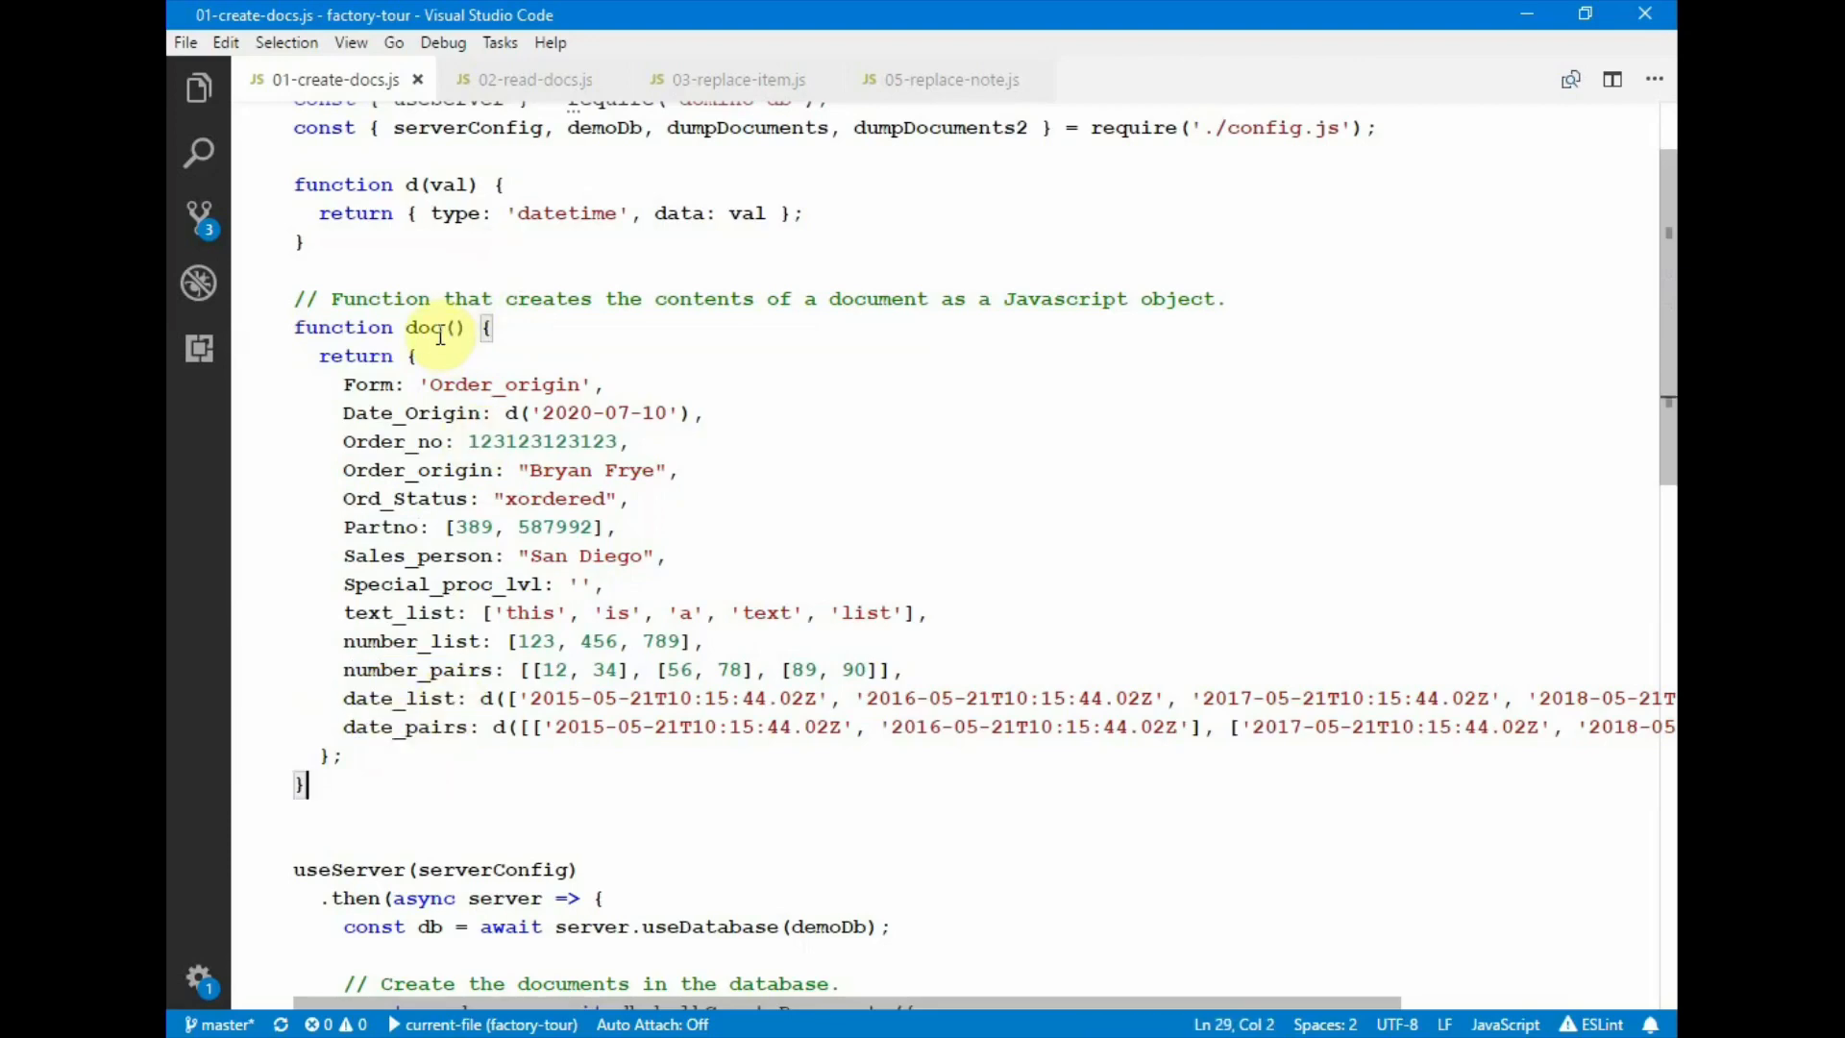
{"action": "scroll", "scroll_direction": "down", "scroll_amount": 3}
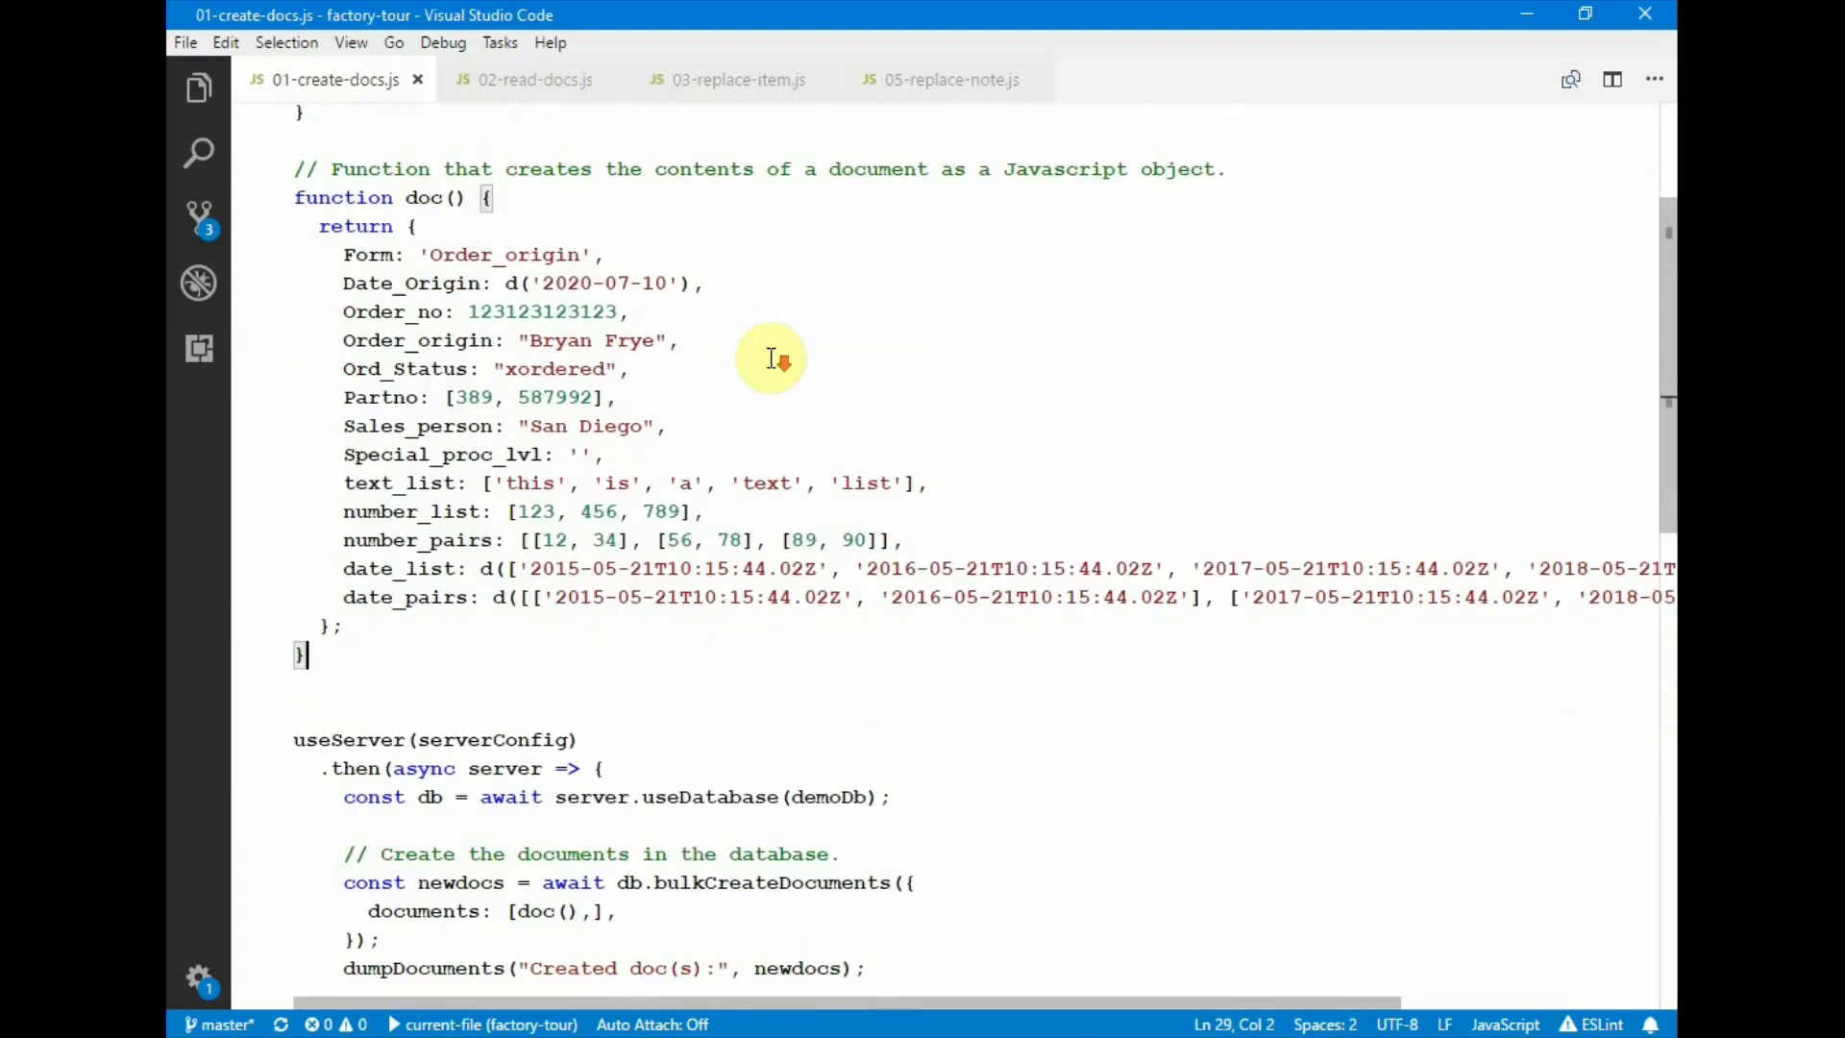
{"action": "scroll", "scroll_direction": "down", "scroll_amount": 3}
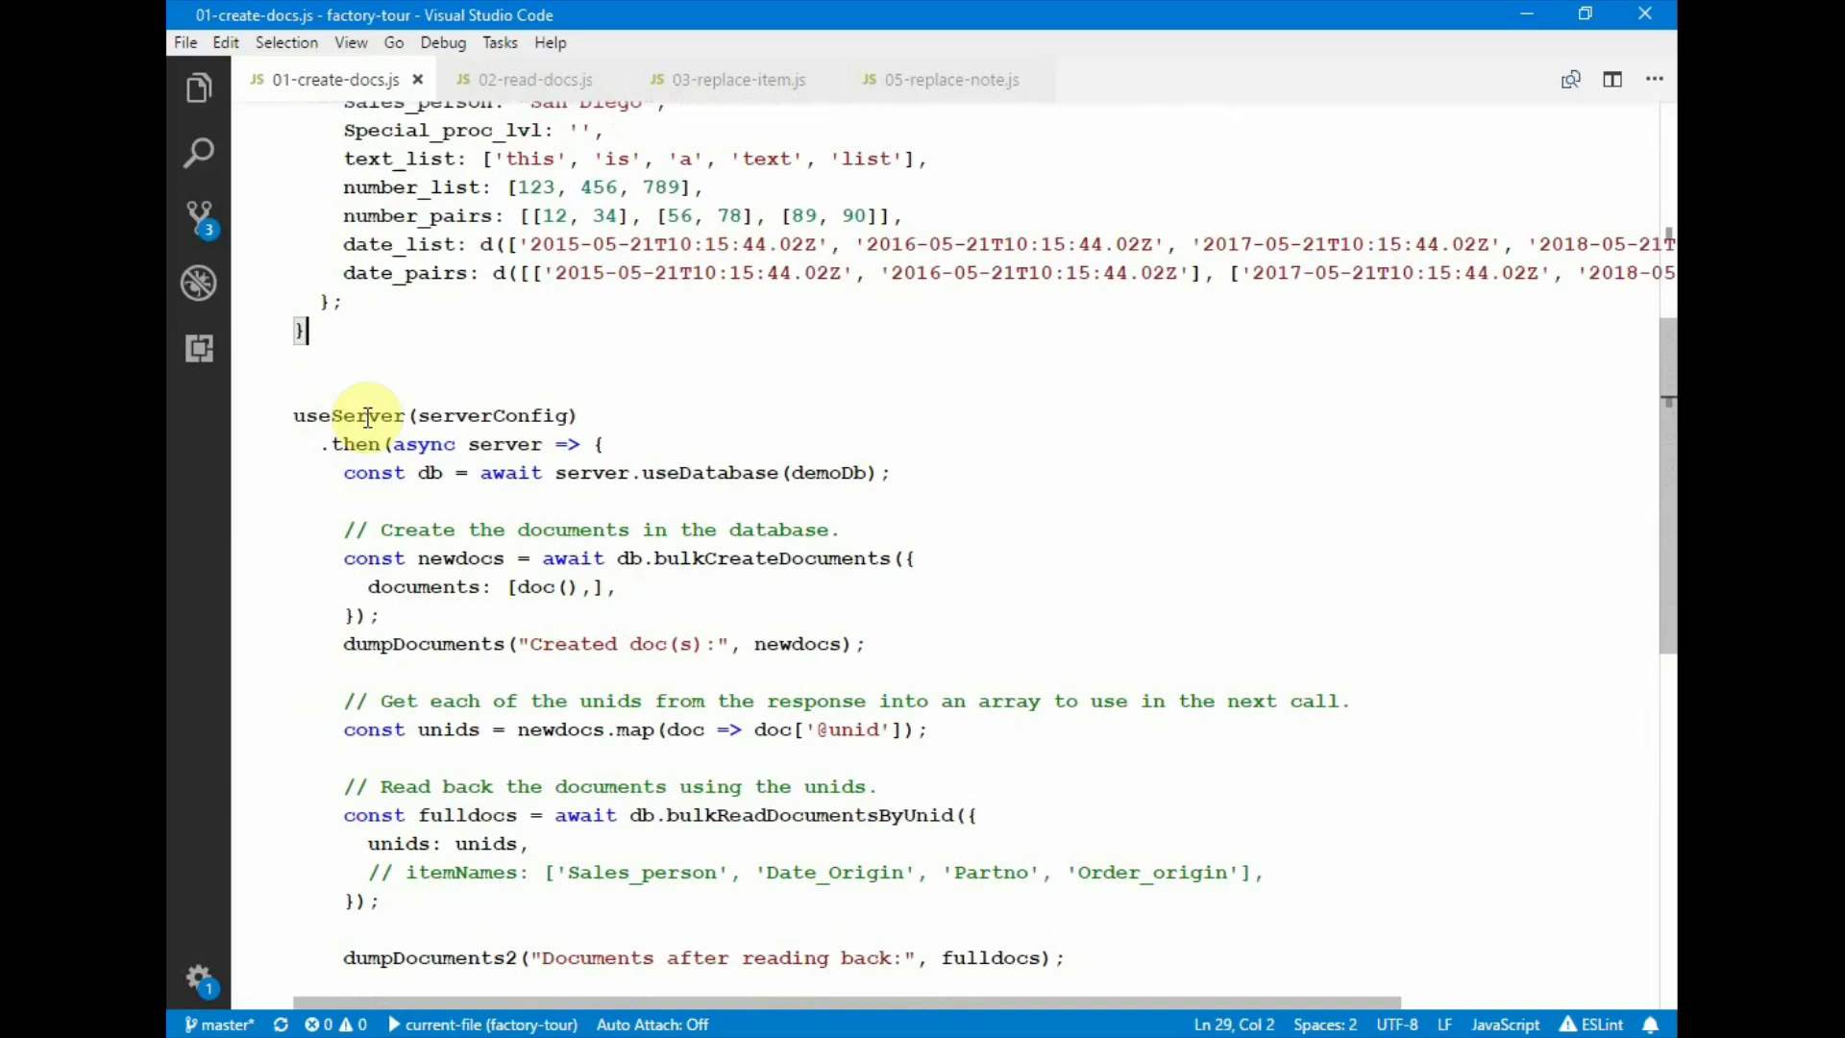
{"action": "mouse_move", "coordinate": [473, 415]}
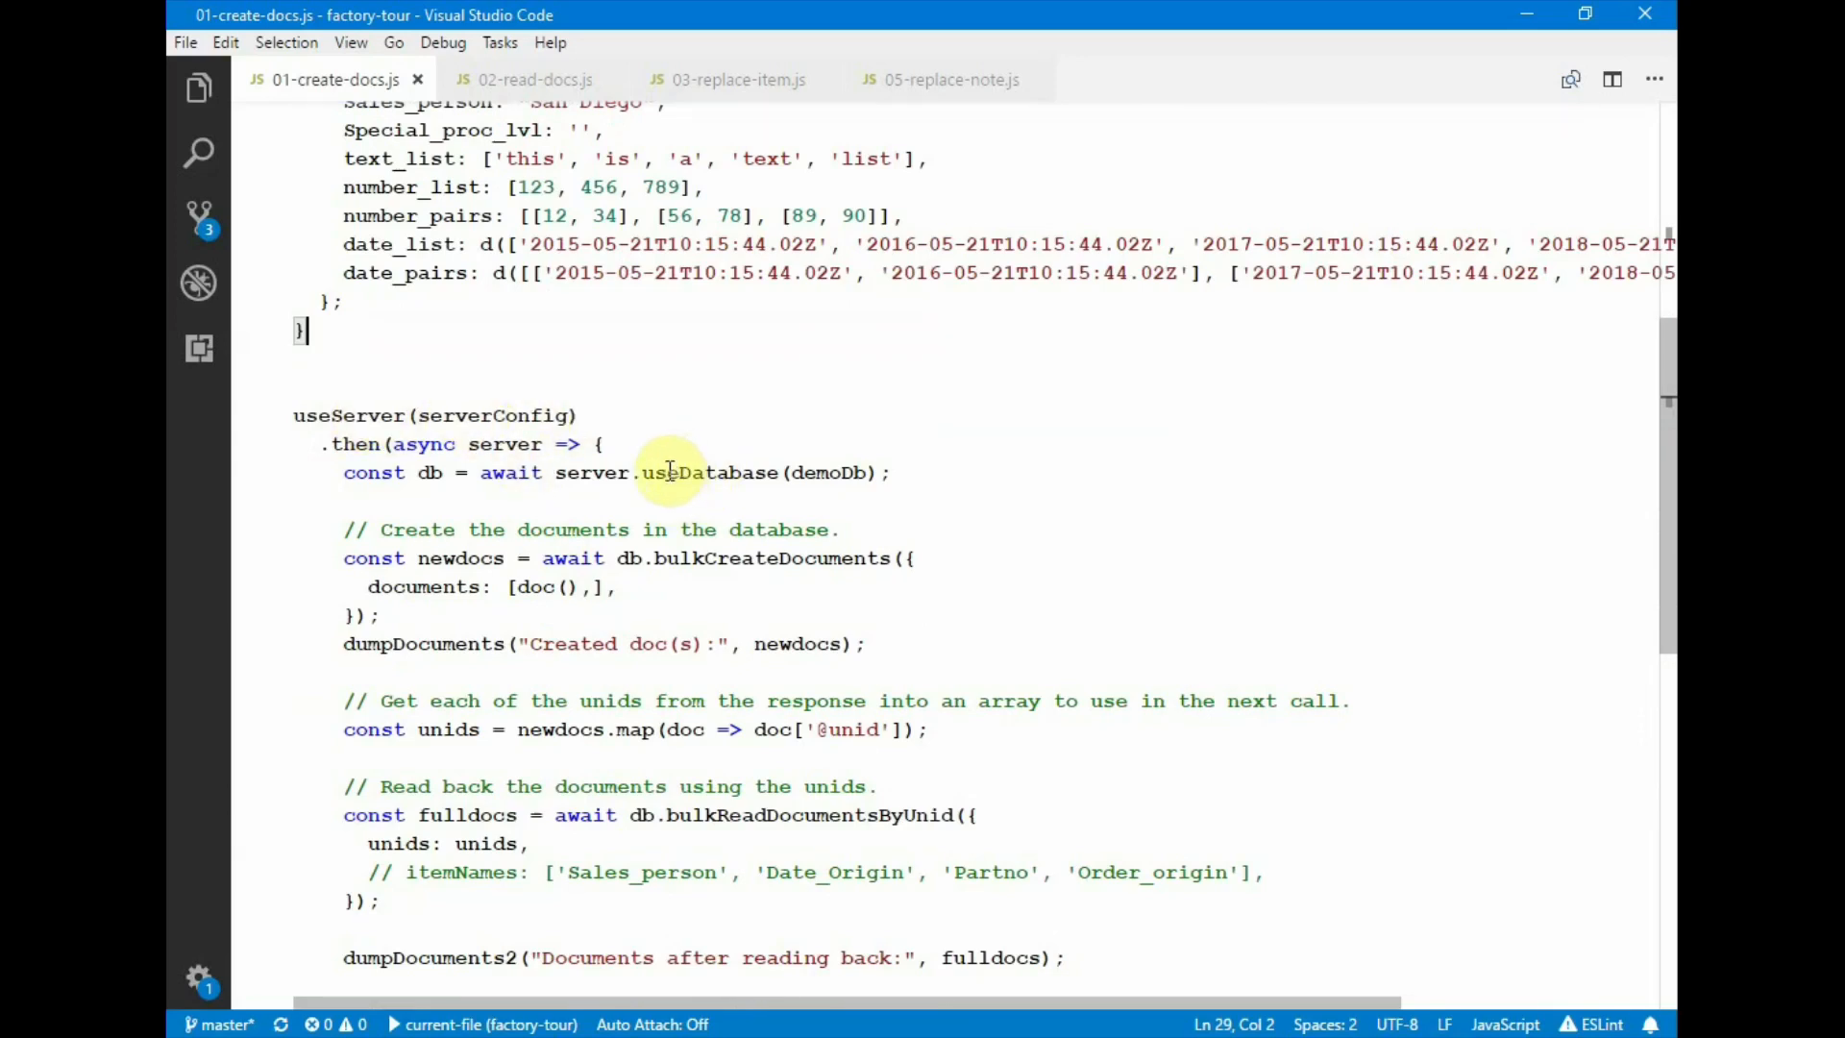
- Highlight the useDatabase, bulkCreateDocuments and bulkReadDocumentsByUnid calls
{"action": "double_click", "coordinate": [708, 472]}
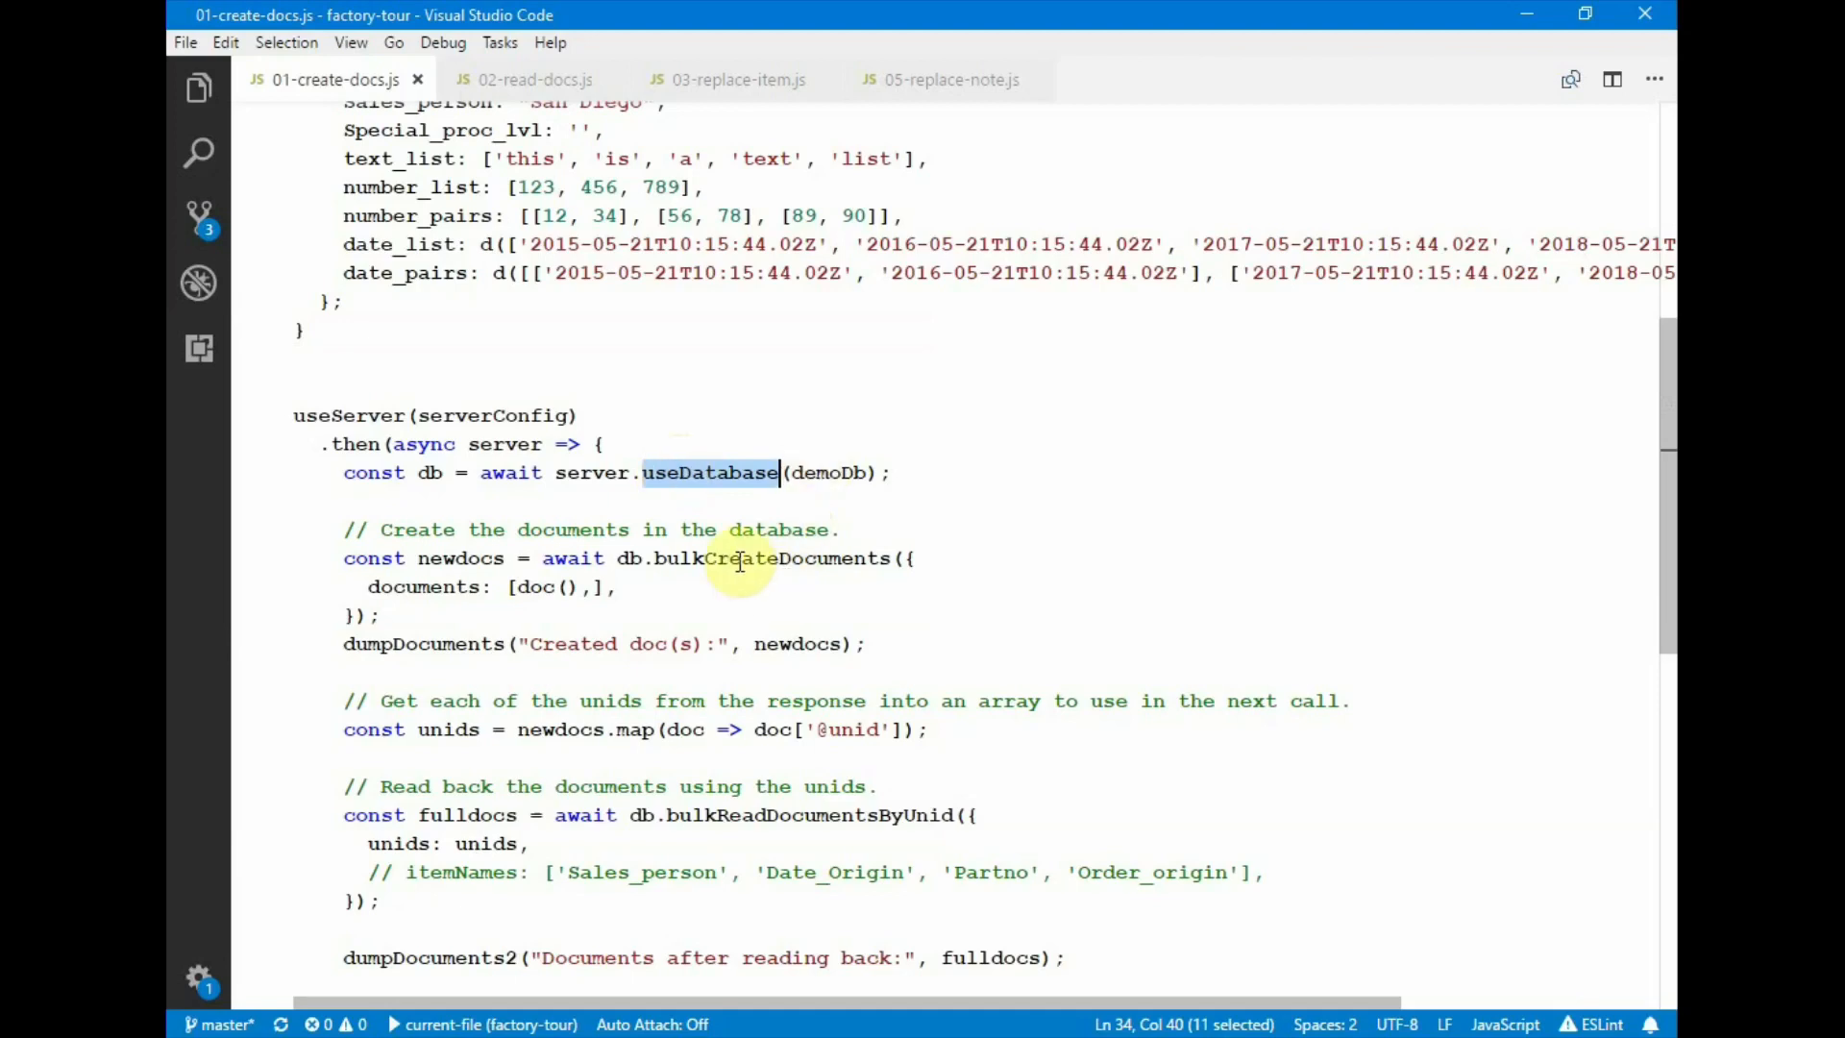
{"action": "double_click", "coordinate": [771, 558]}
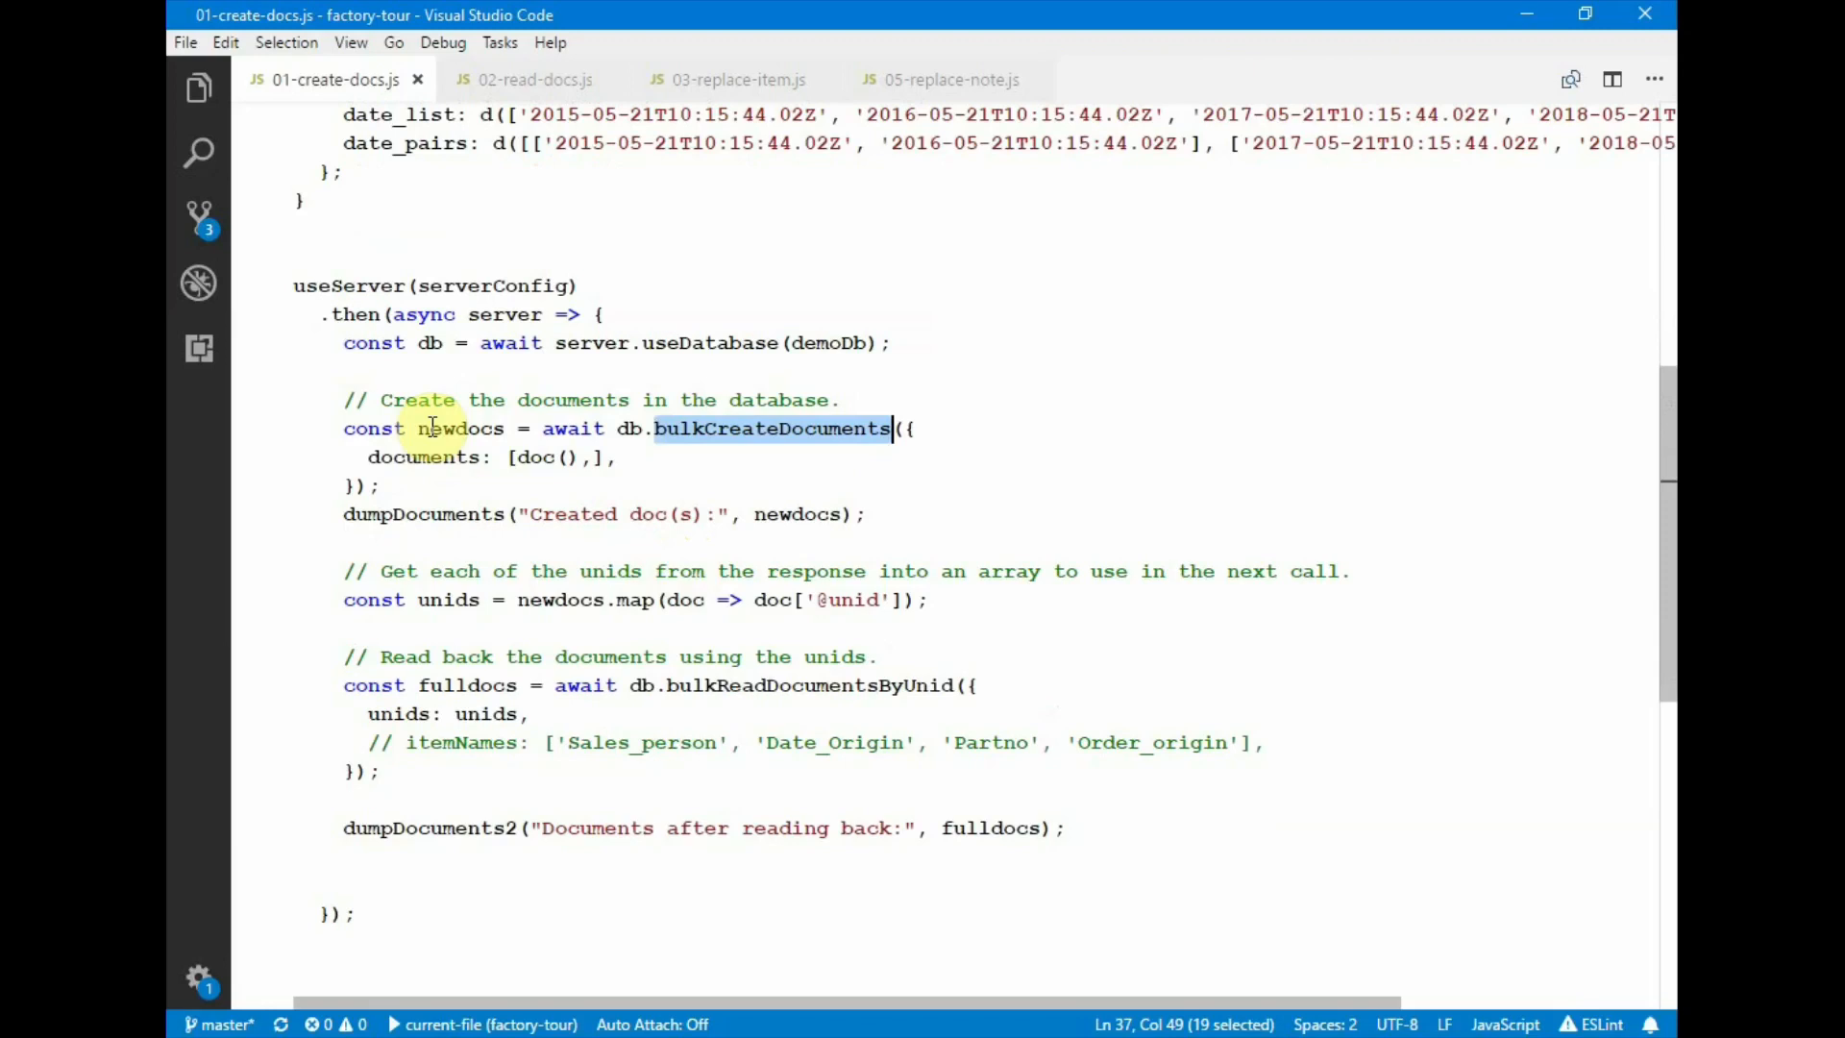
{"action": "mouse_move", "coordinate": [535, 599]}
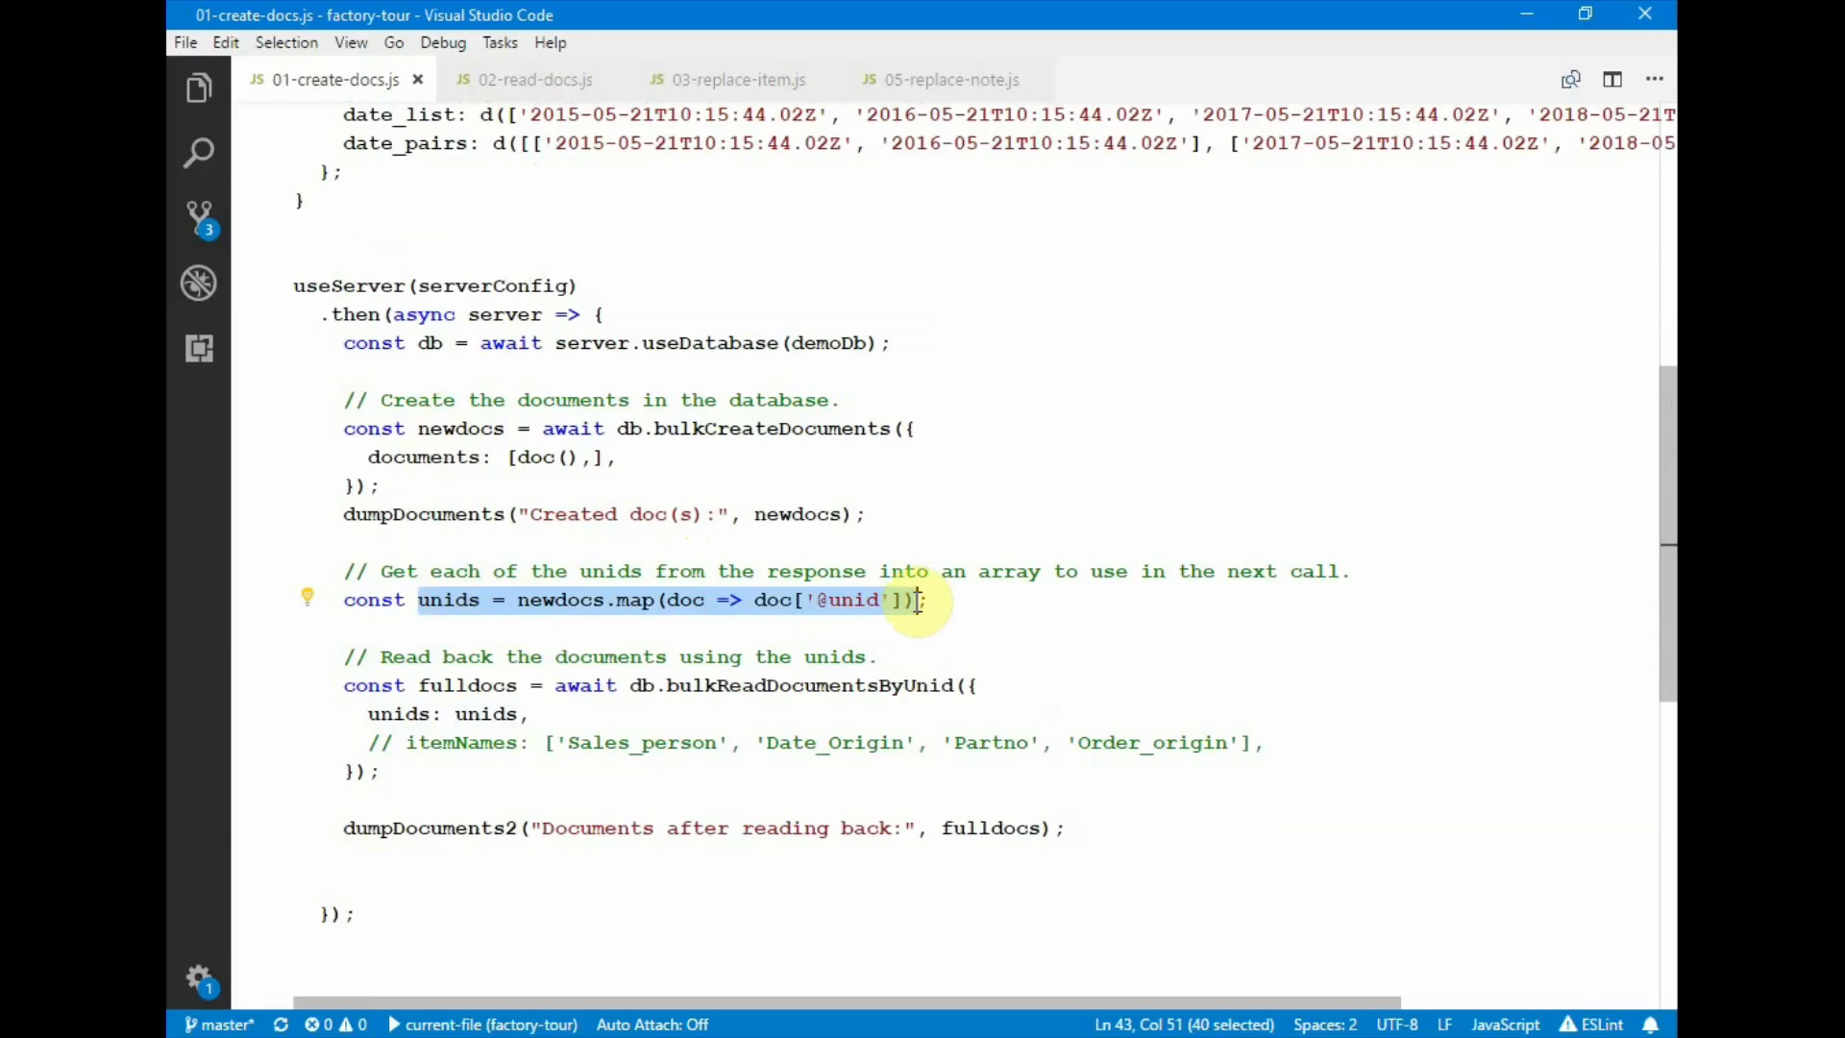
{"action": "double_click", "coordinate": [808, 685]}
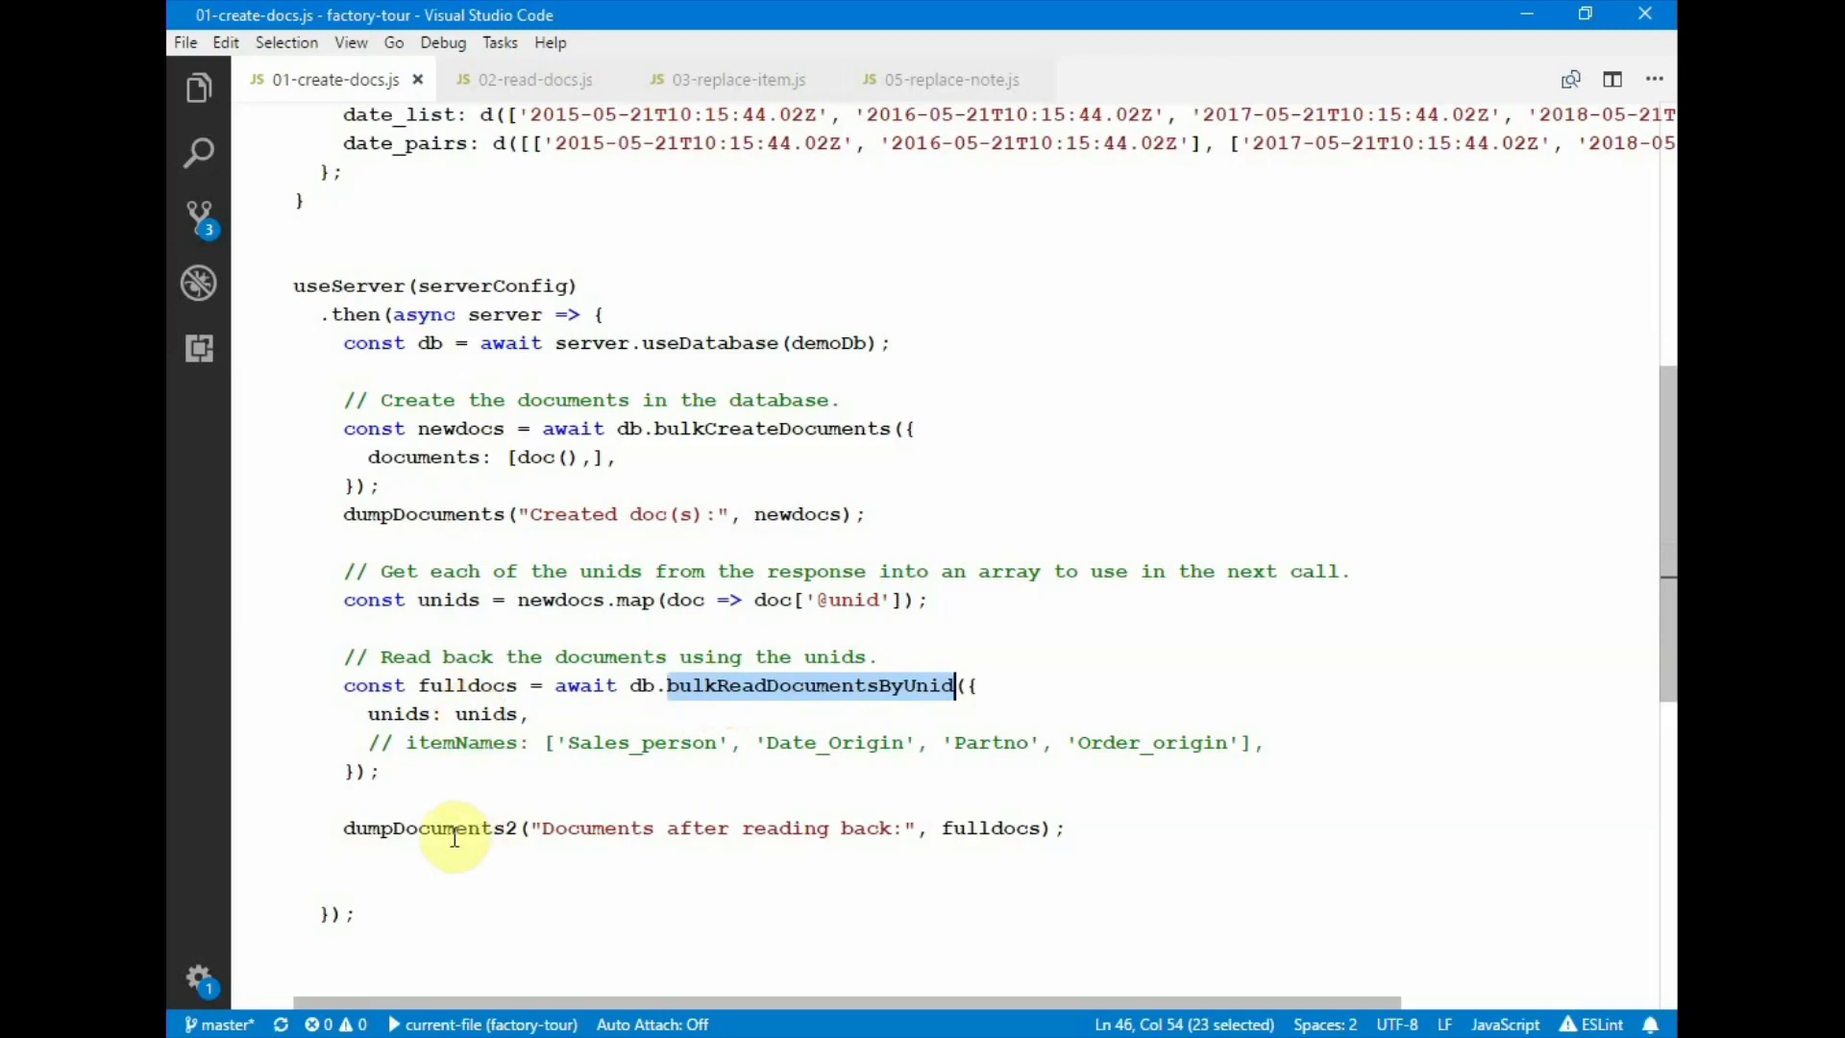
- Highlight the dumpDocuments2 call, then the created unid and read-back document in the console
{"action": "double_click", "coordinate": [429, 827]}
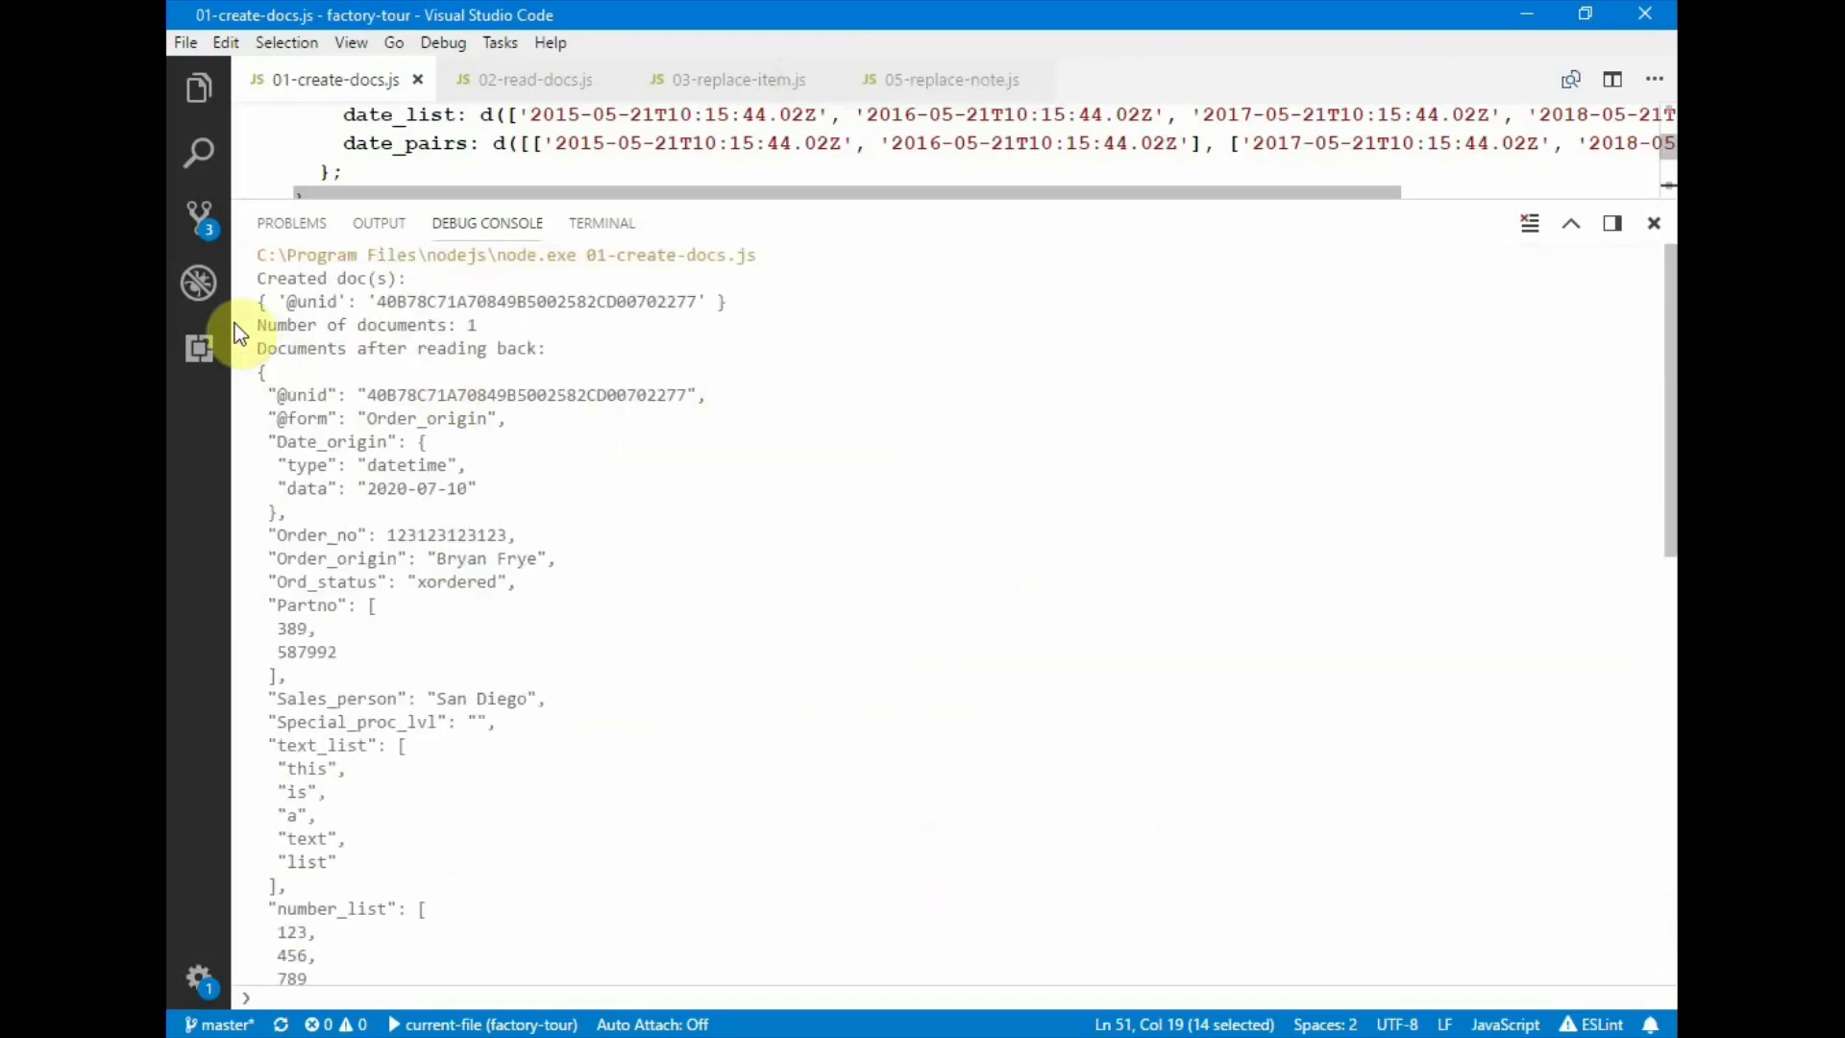
{"action": "triple_click", "coordinate": [494, 301]}
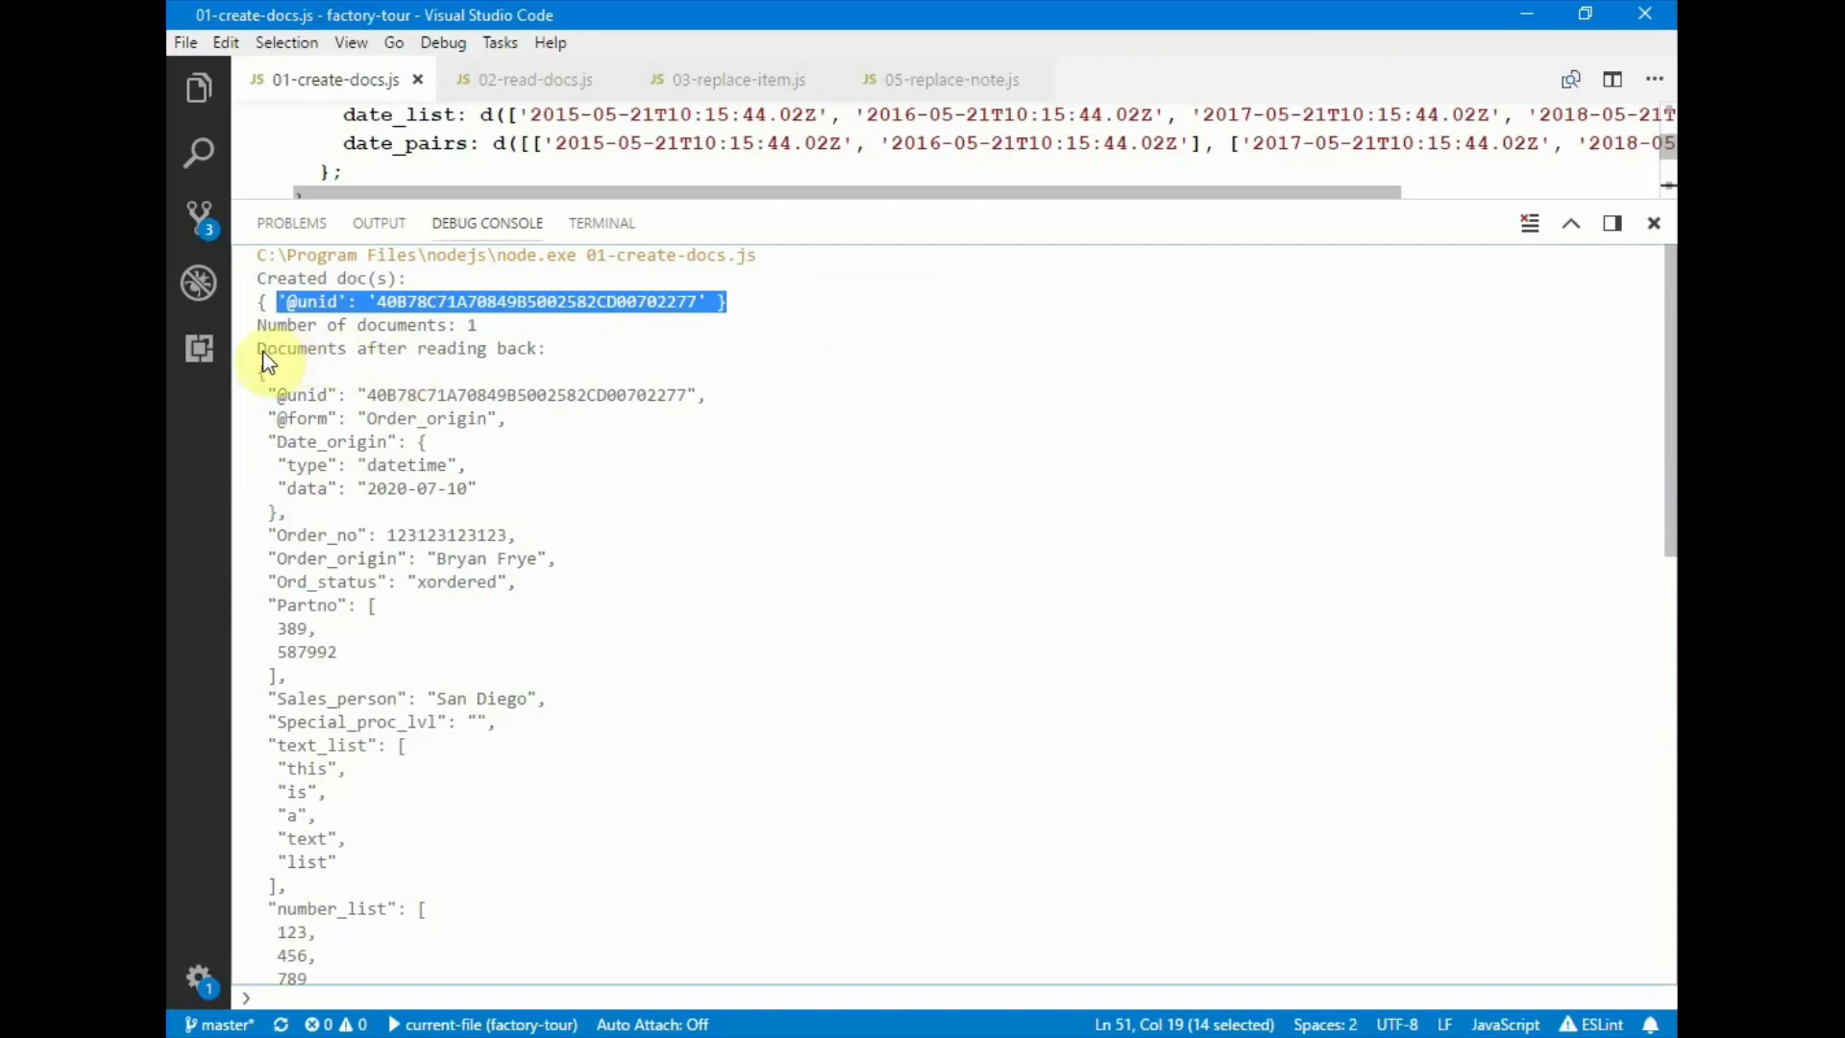
{"action": "left_click_drag", "start_coordinate": [258, 348], "coordinate": [711, 918]}
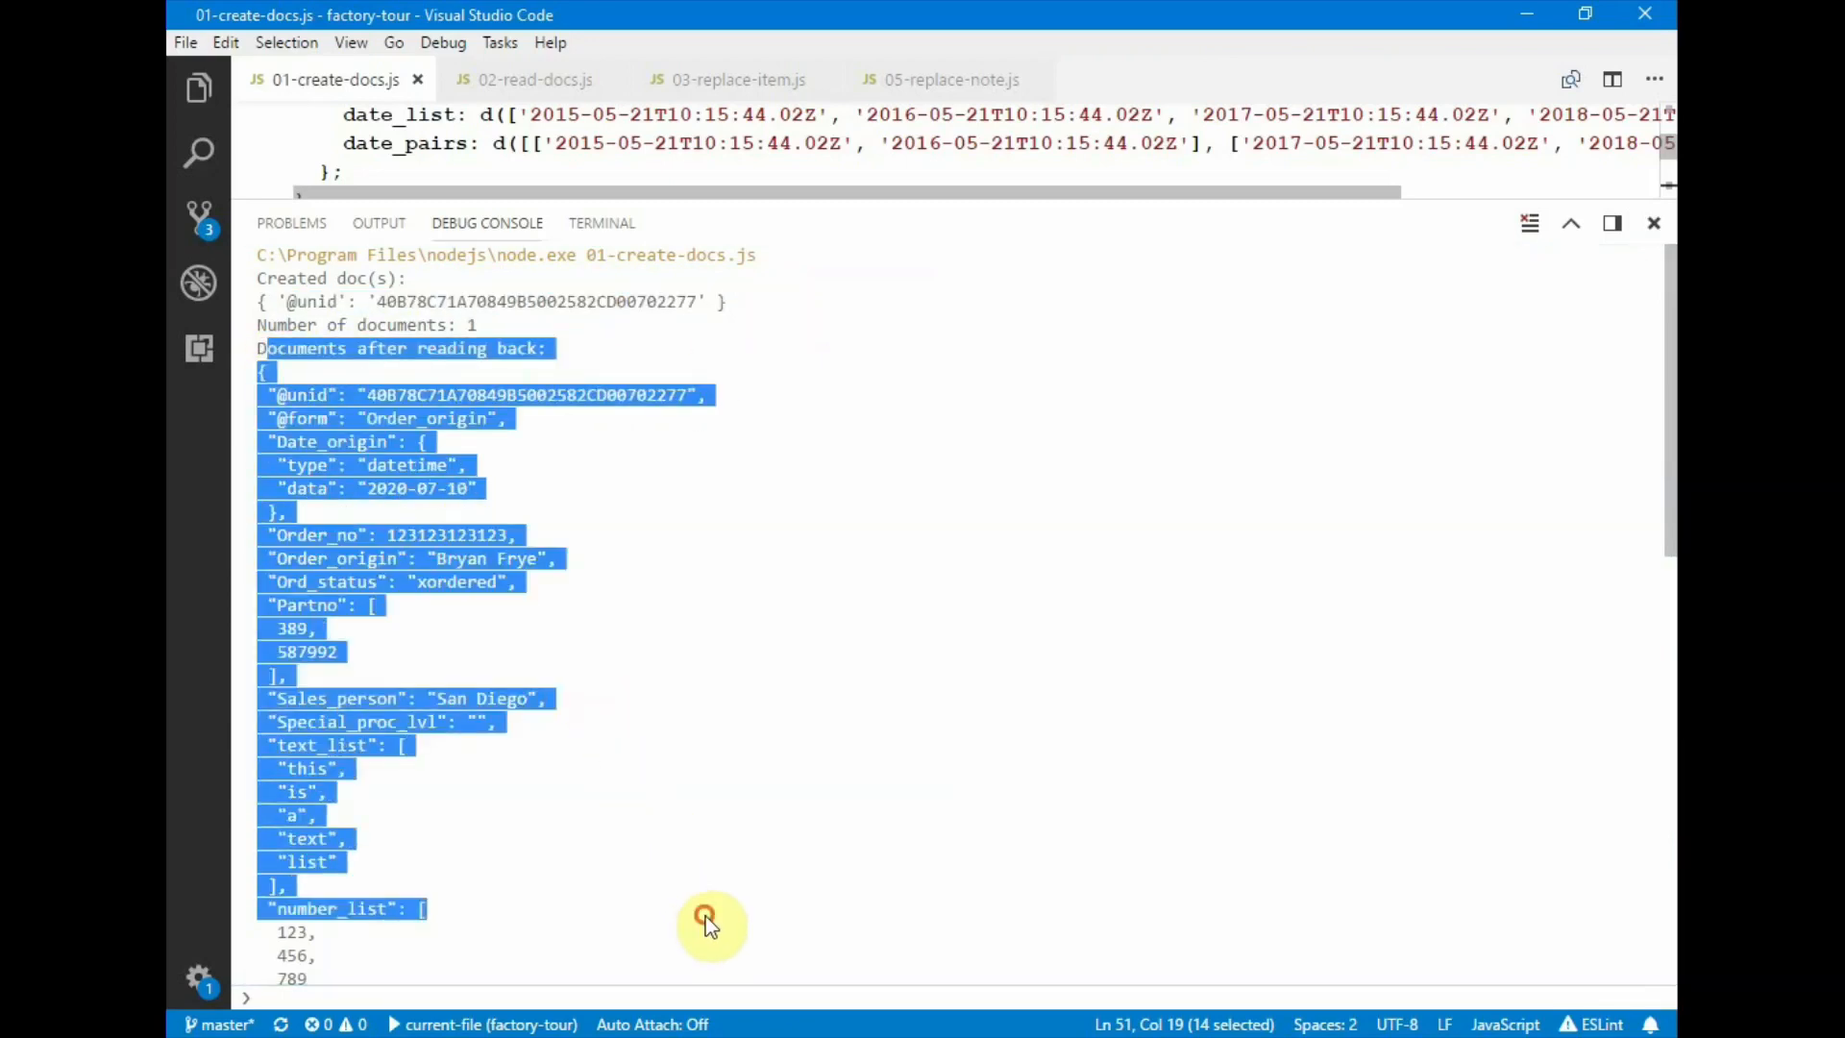
{"action": "mouse_move", "coordinate": [1238, 150]}
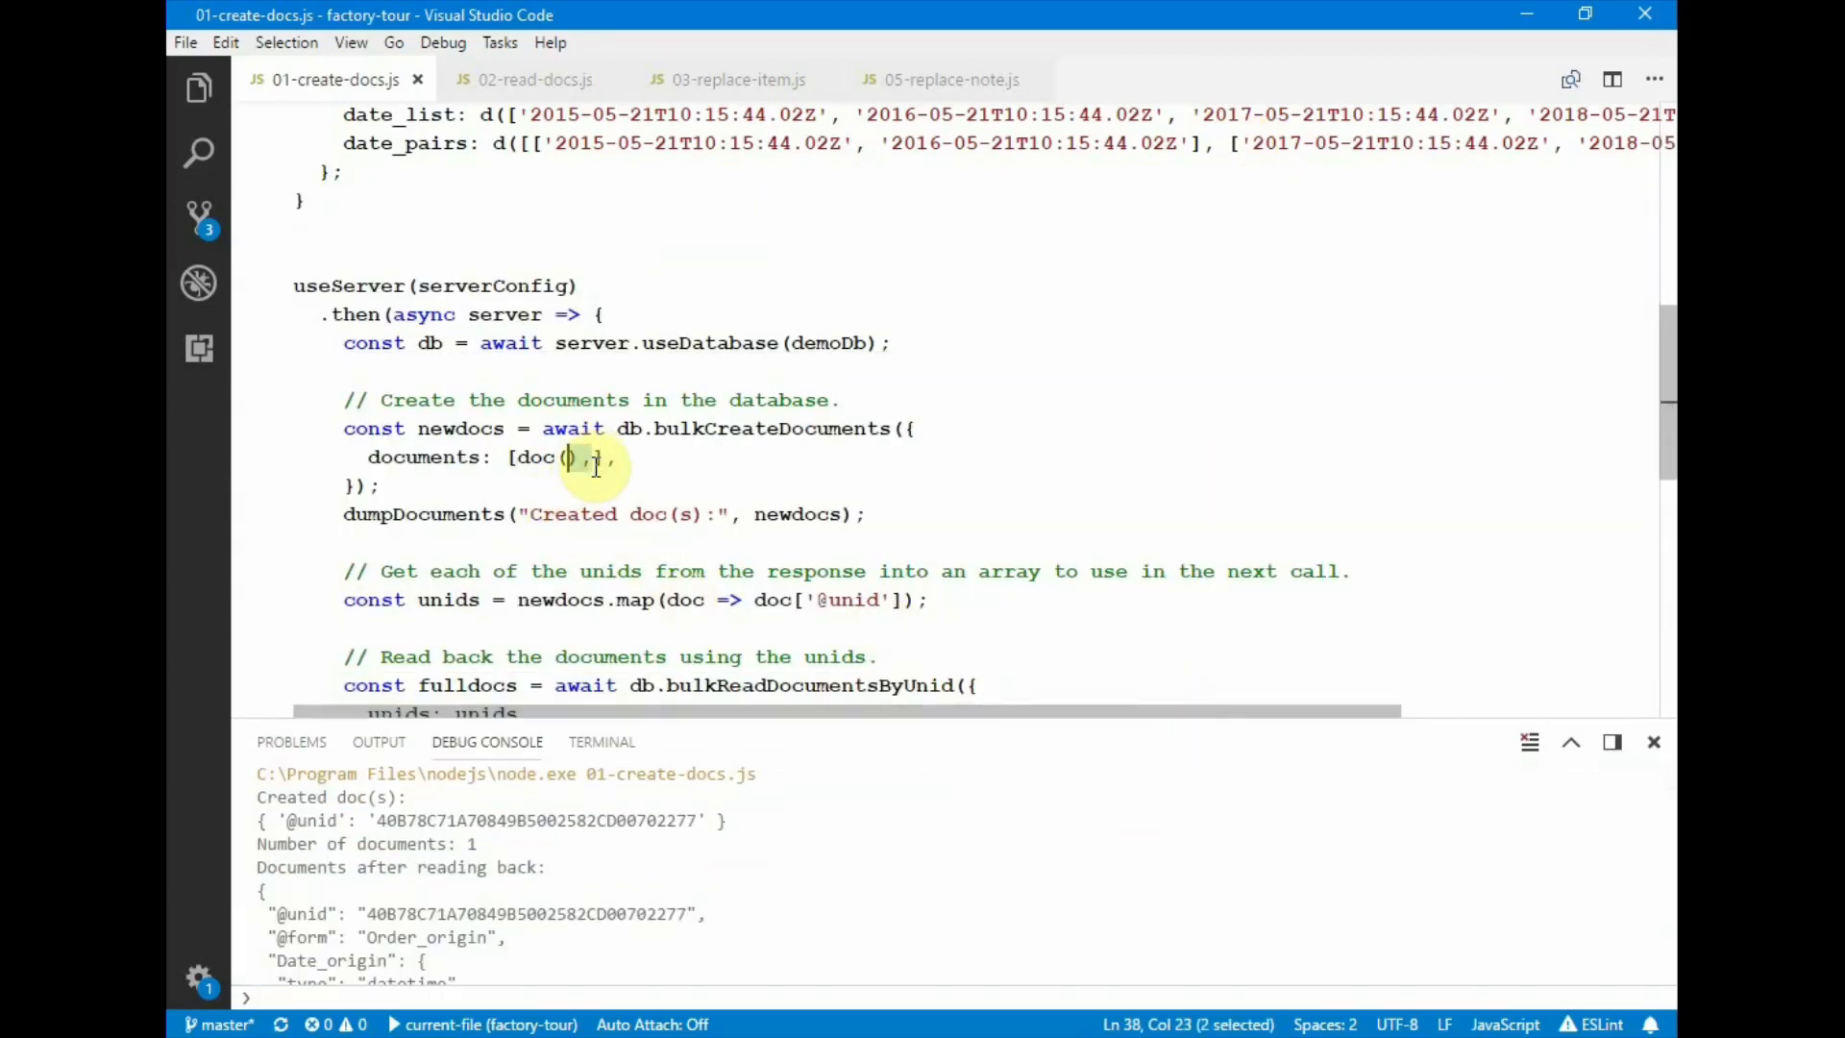
- Repeat doc() to build fifteen documents, save, rerun and confirm 'Number of documents: 15'
{"action": "double_click", "coordinate": [534, 457]}
{"action": "type", "text": ",doc(),doc(),doc(),doc(),doc(),doc(),doc(),doc(),doc(),doc(),doc(),doc(),doc(),doc(),"}
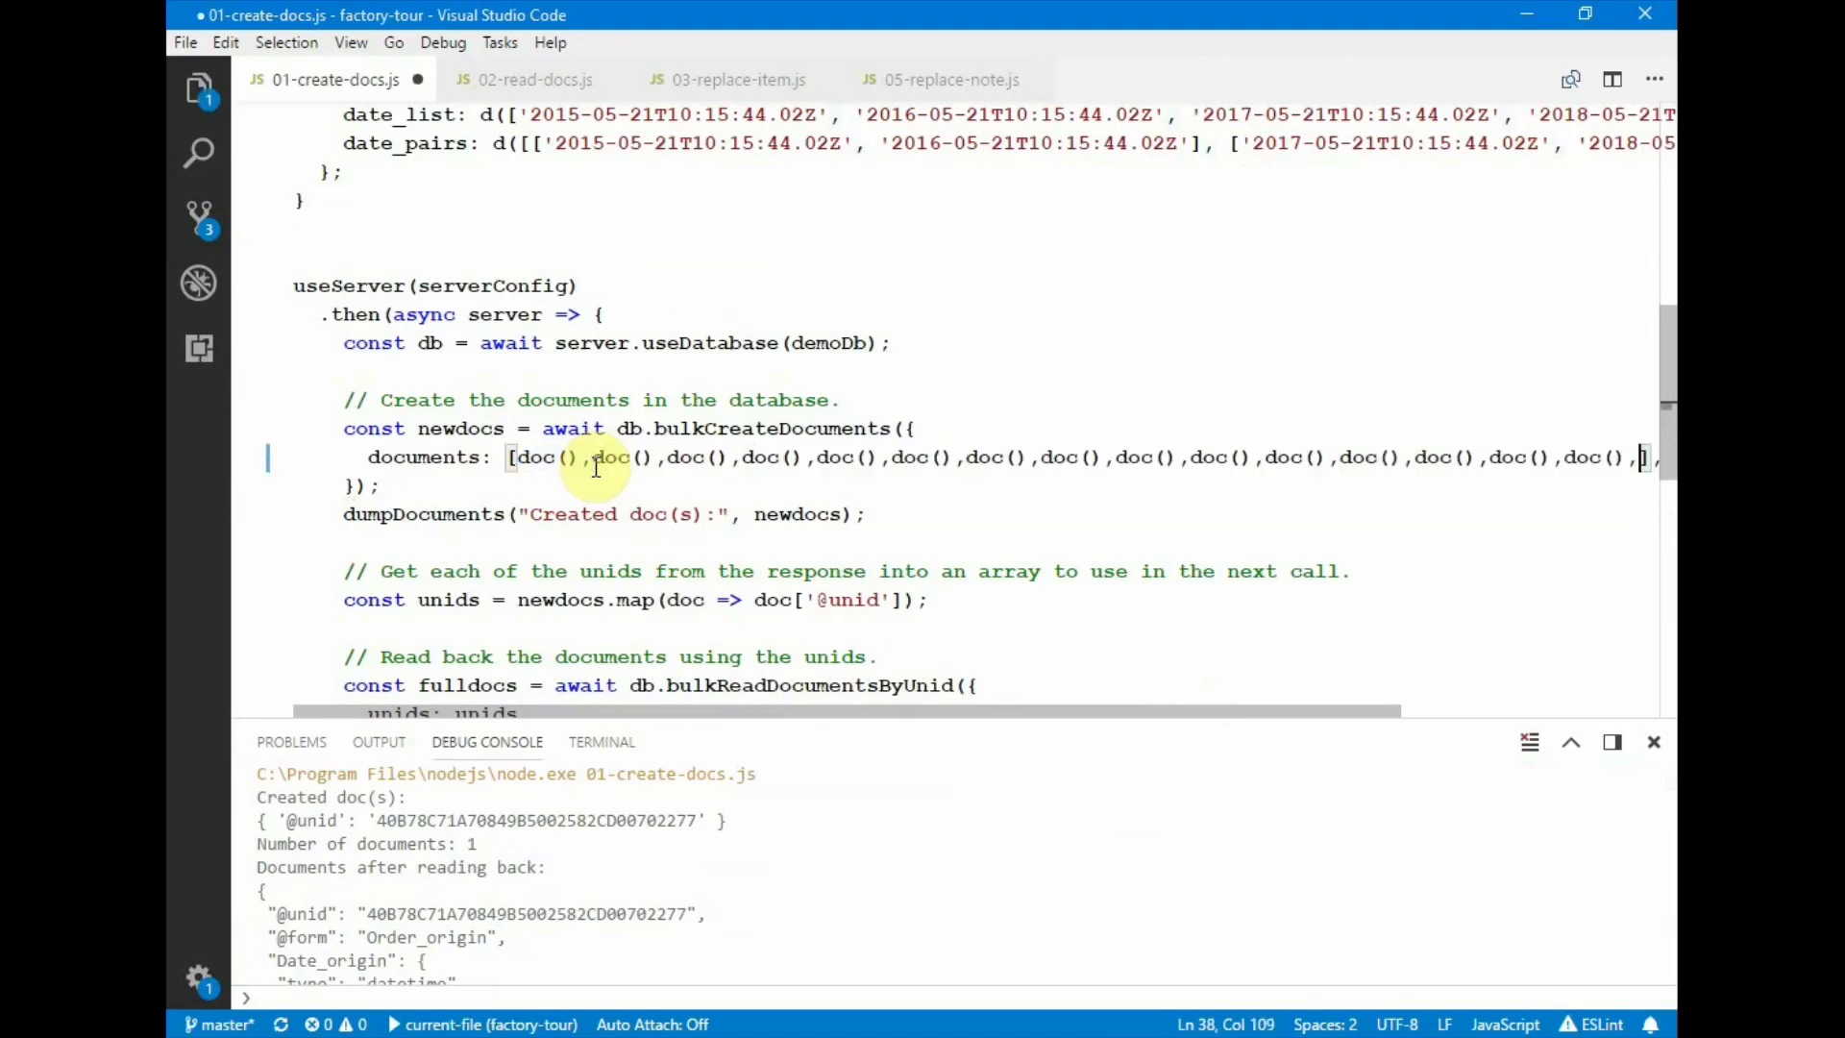
{"action": "key", "text": "ctrl+s"}
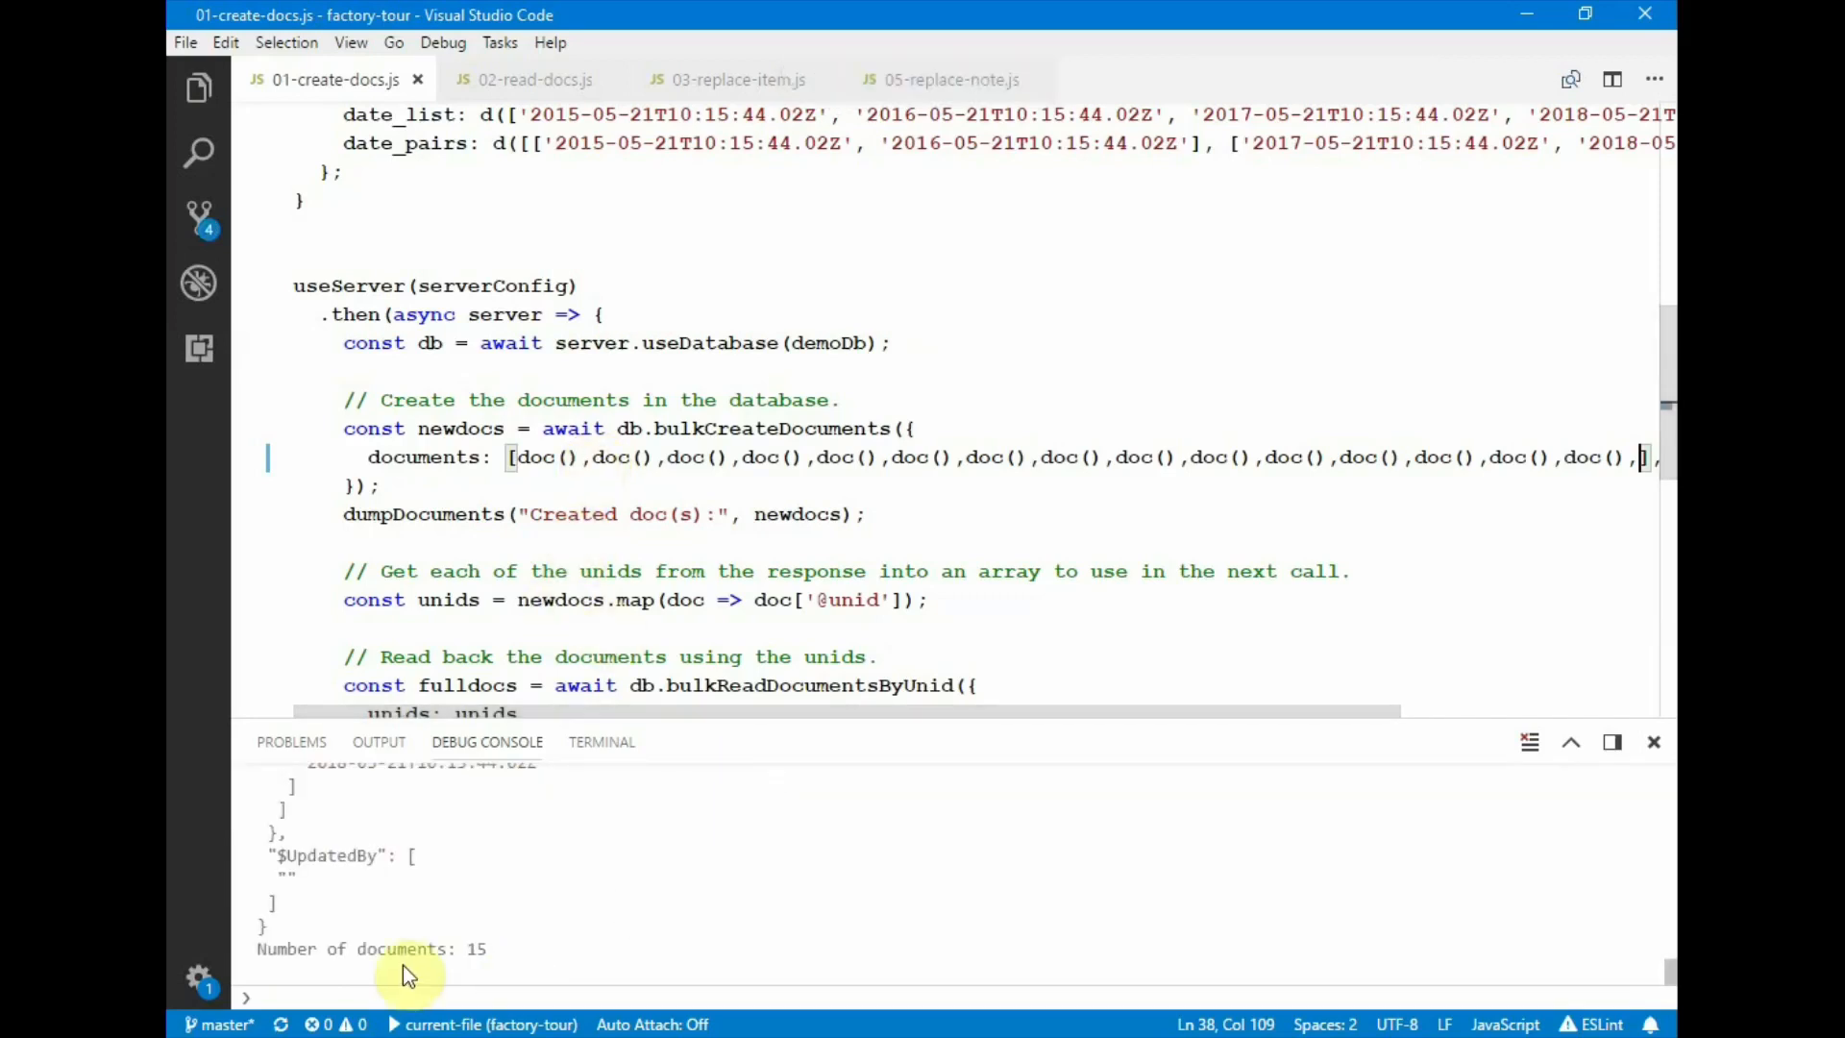
{"action": "double_click", "coordinate": [286, 949]}
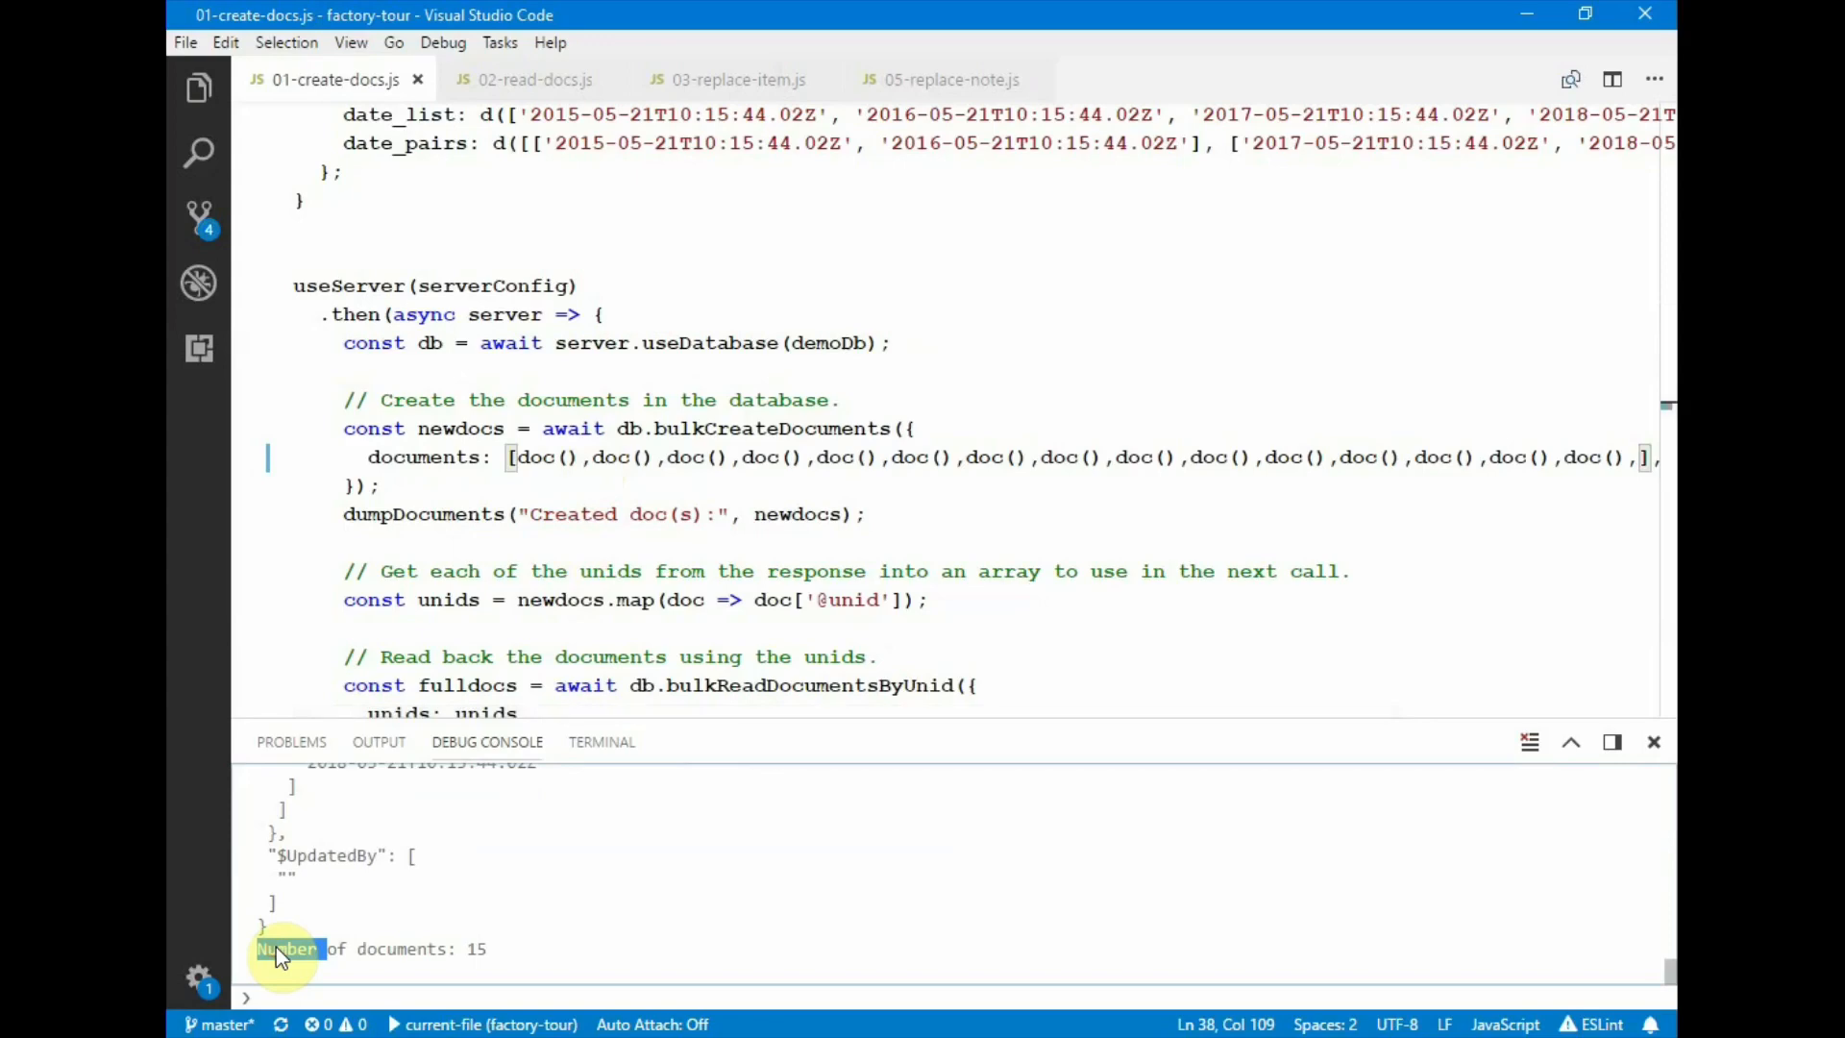
{"action": "mouse_move", "coordinate": [507, 901]}
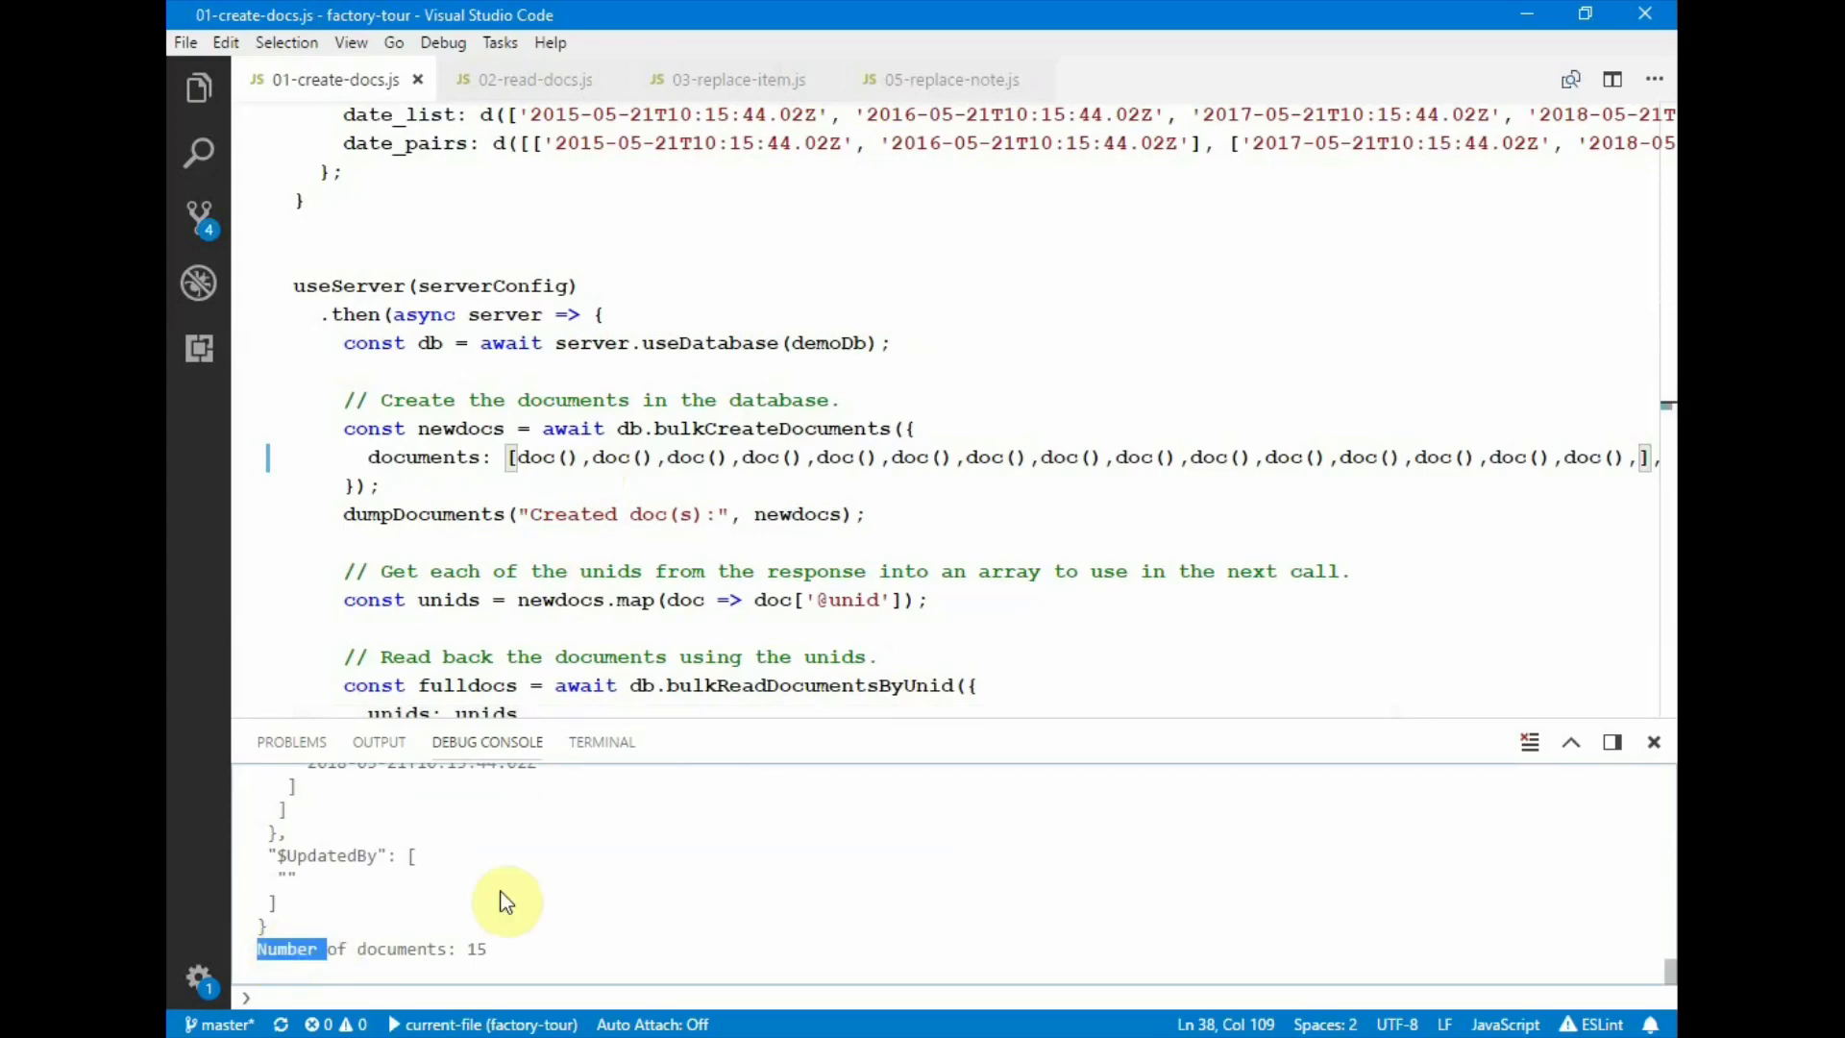
{"action": "left_click", "coordinate": [535, 79]}
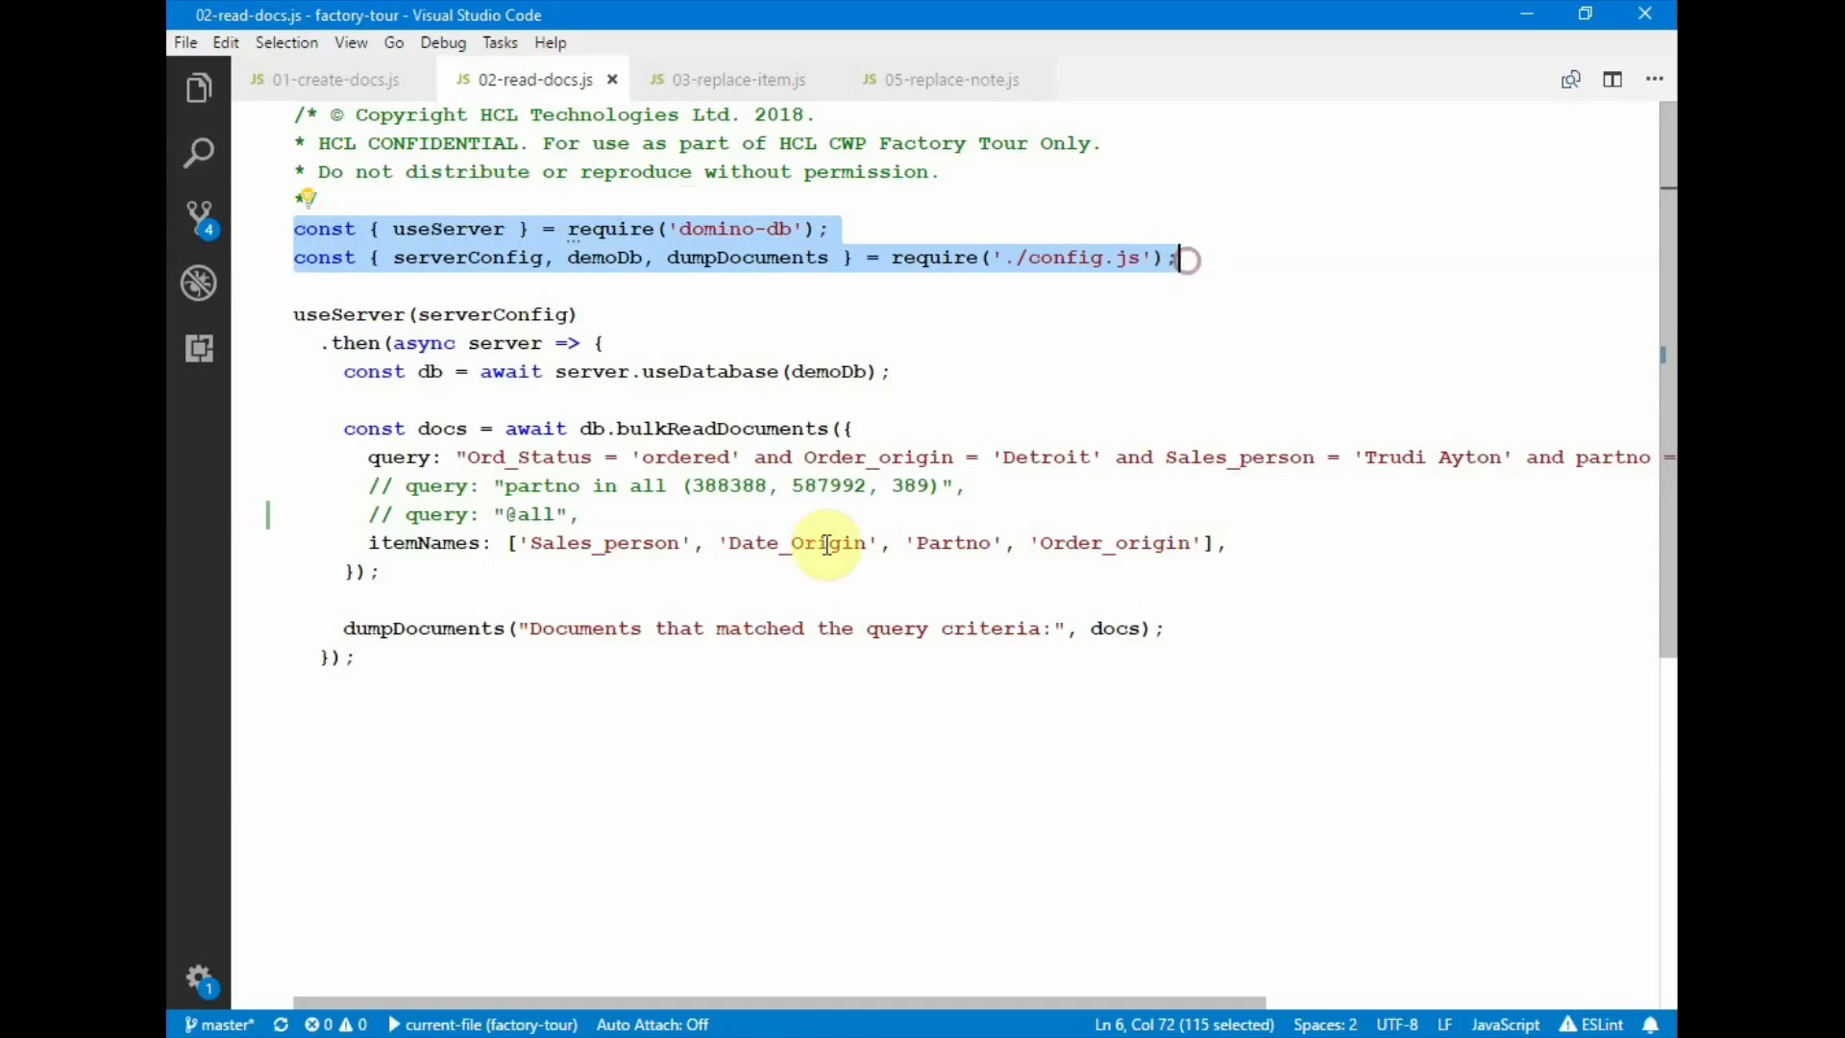
{"action": "double_click", "coordinate": [349, 314]}
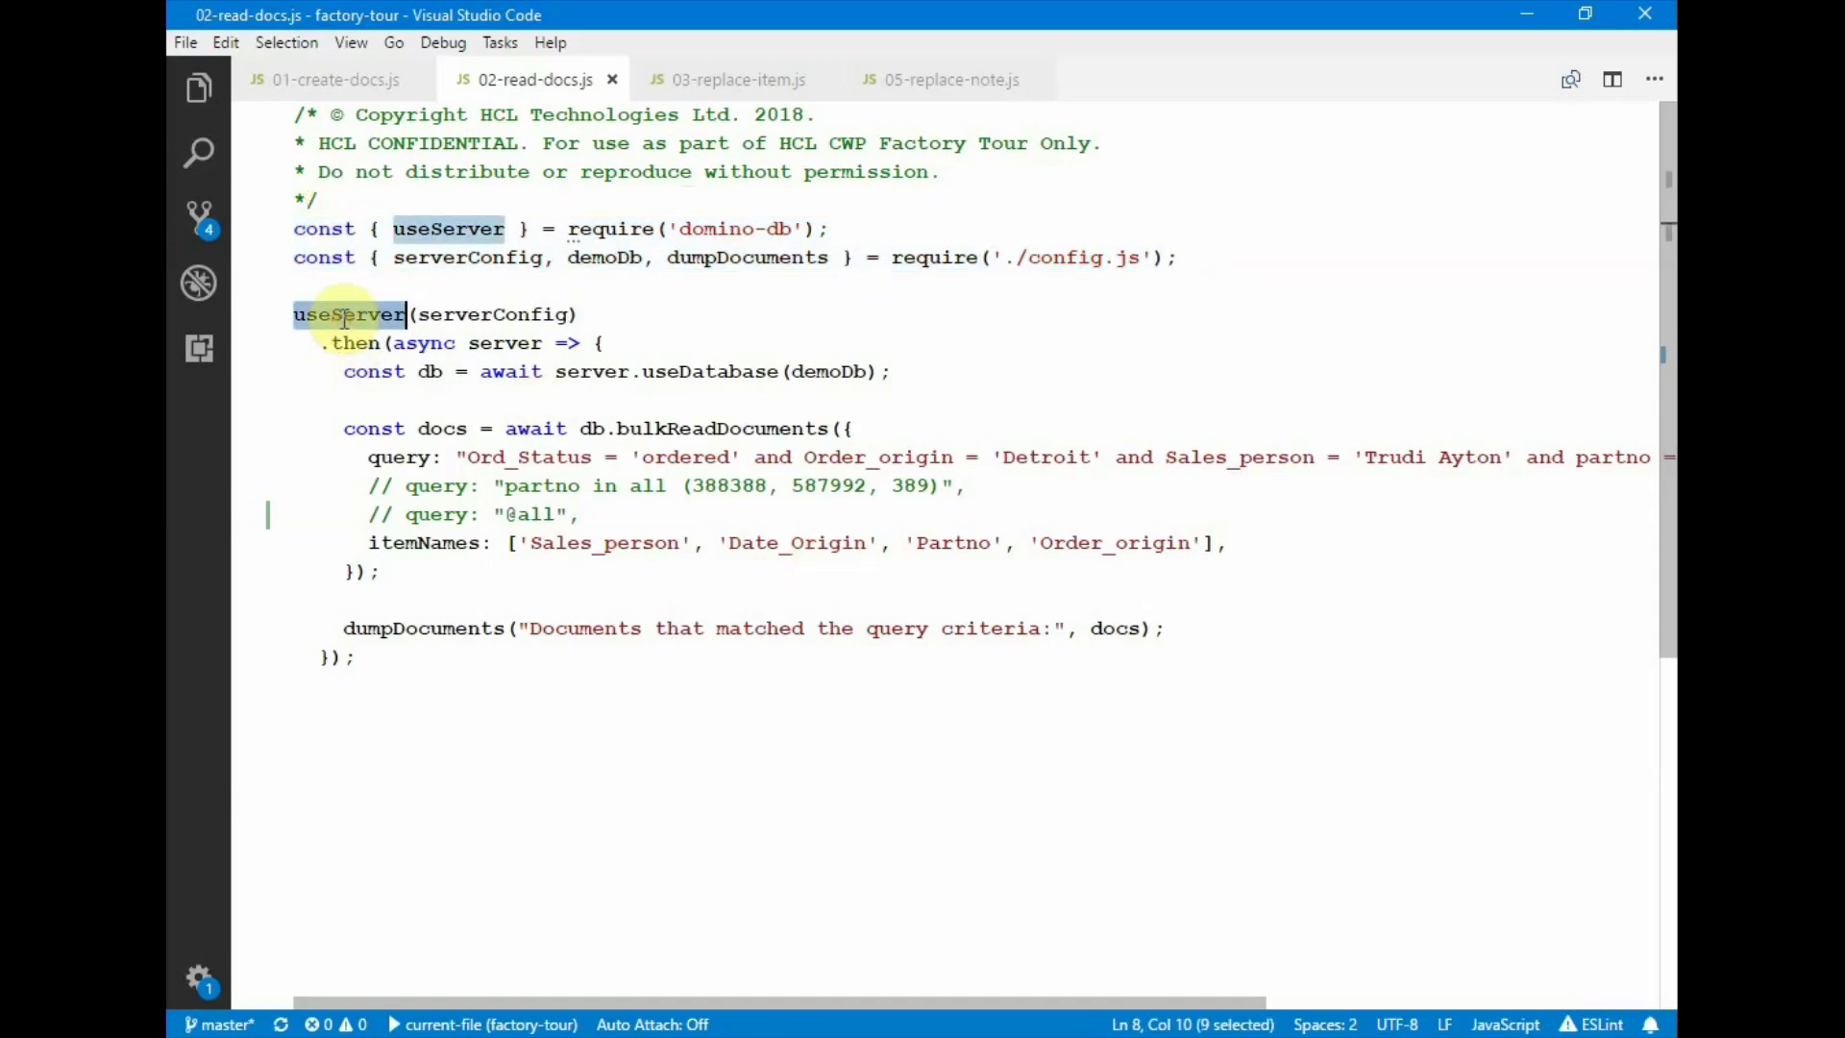
{"action": "double_click", "coordinate": [709, 371]}
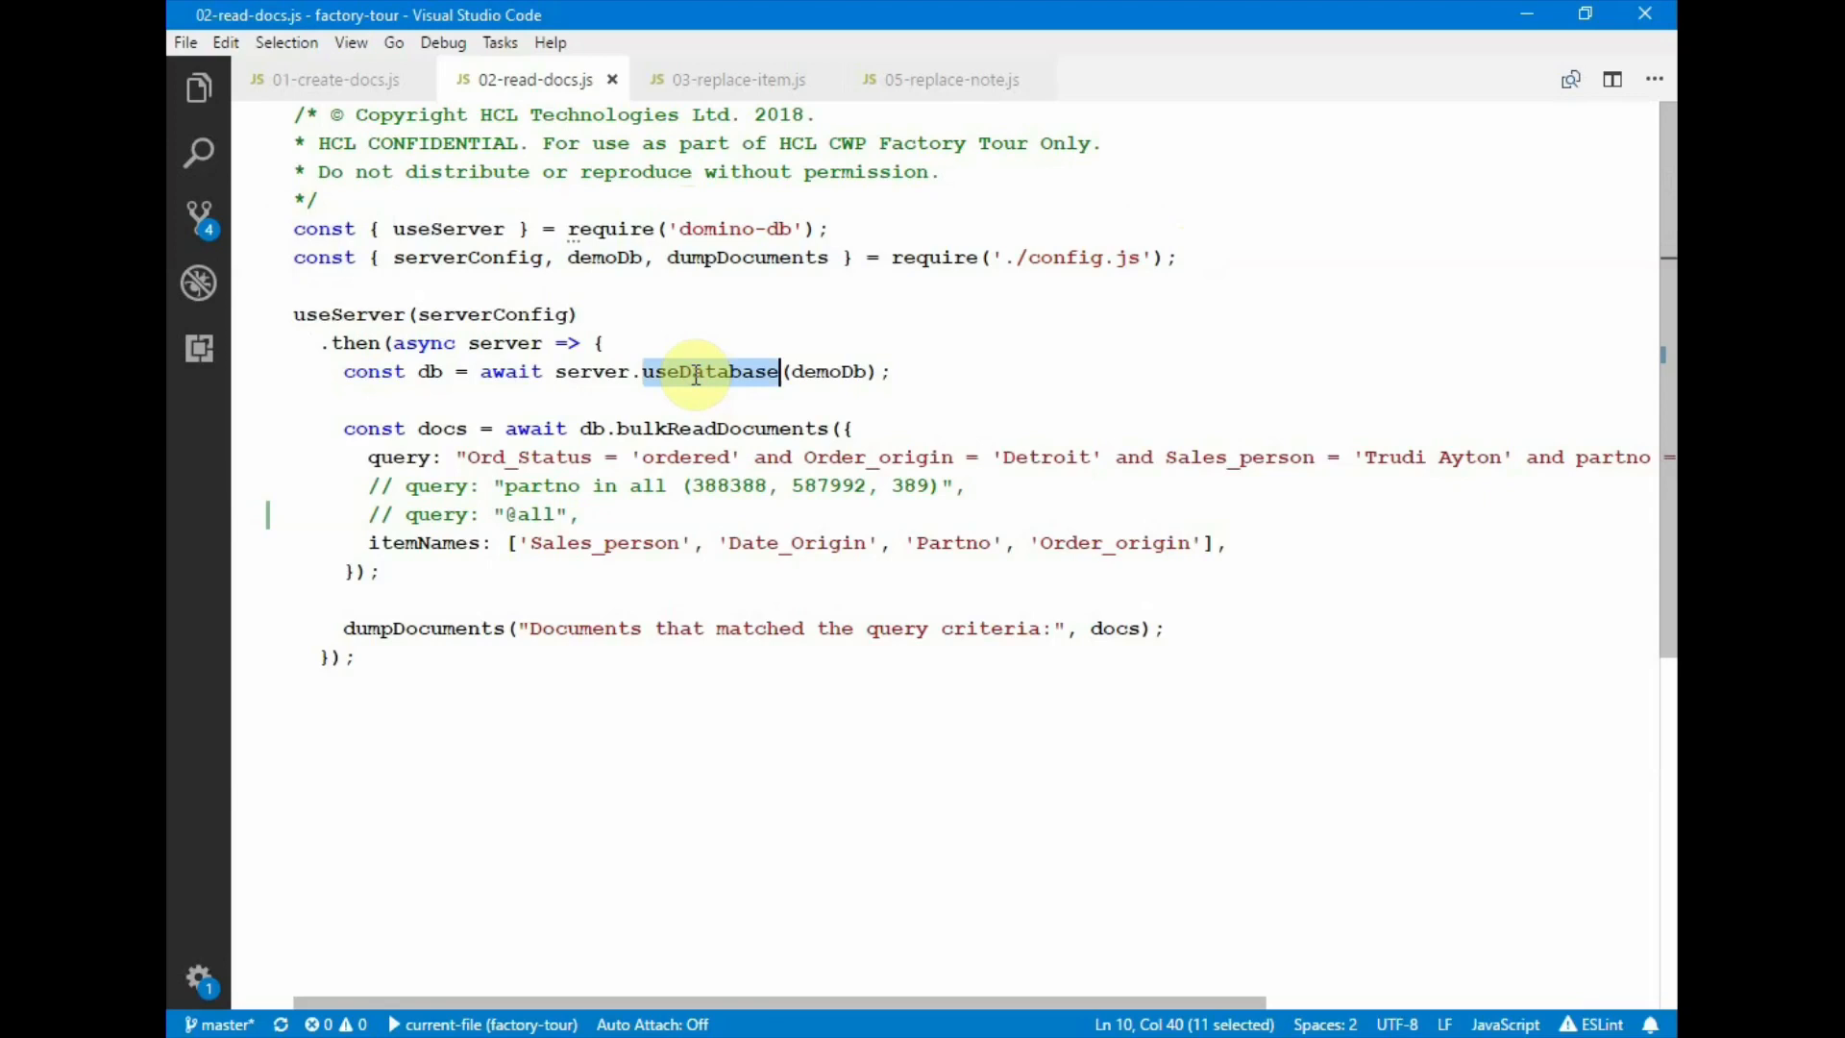
{"action": "double_click", "coordinate": [721, 427]}
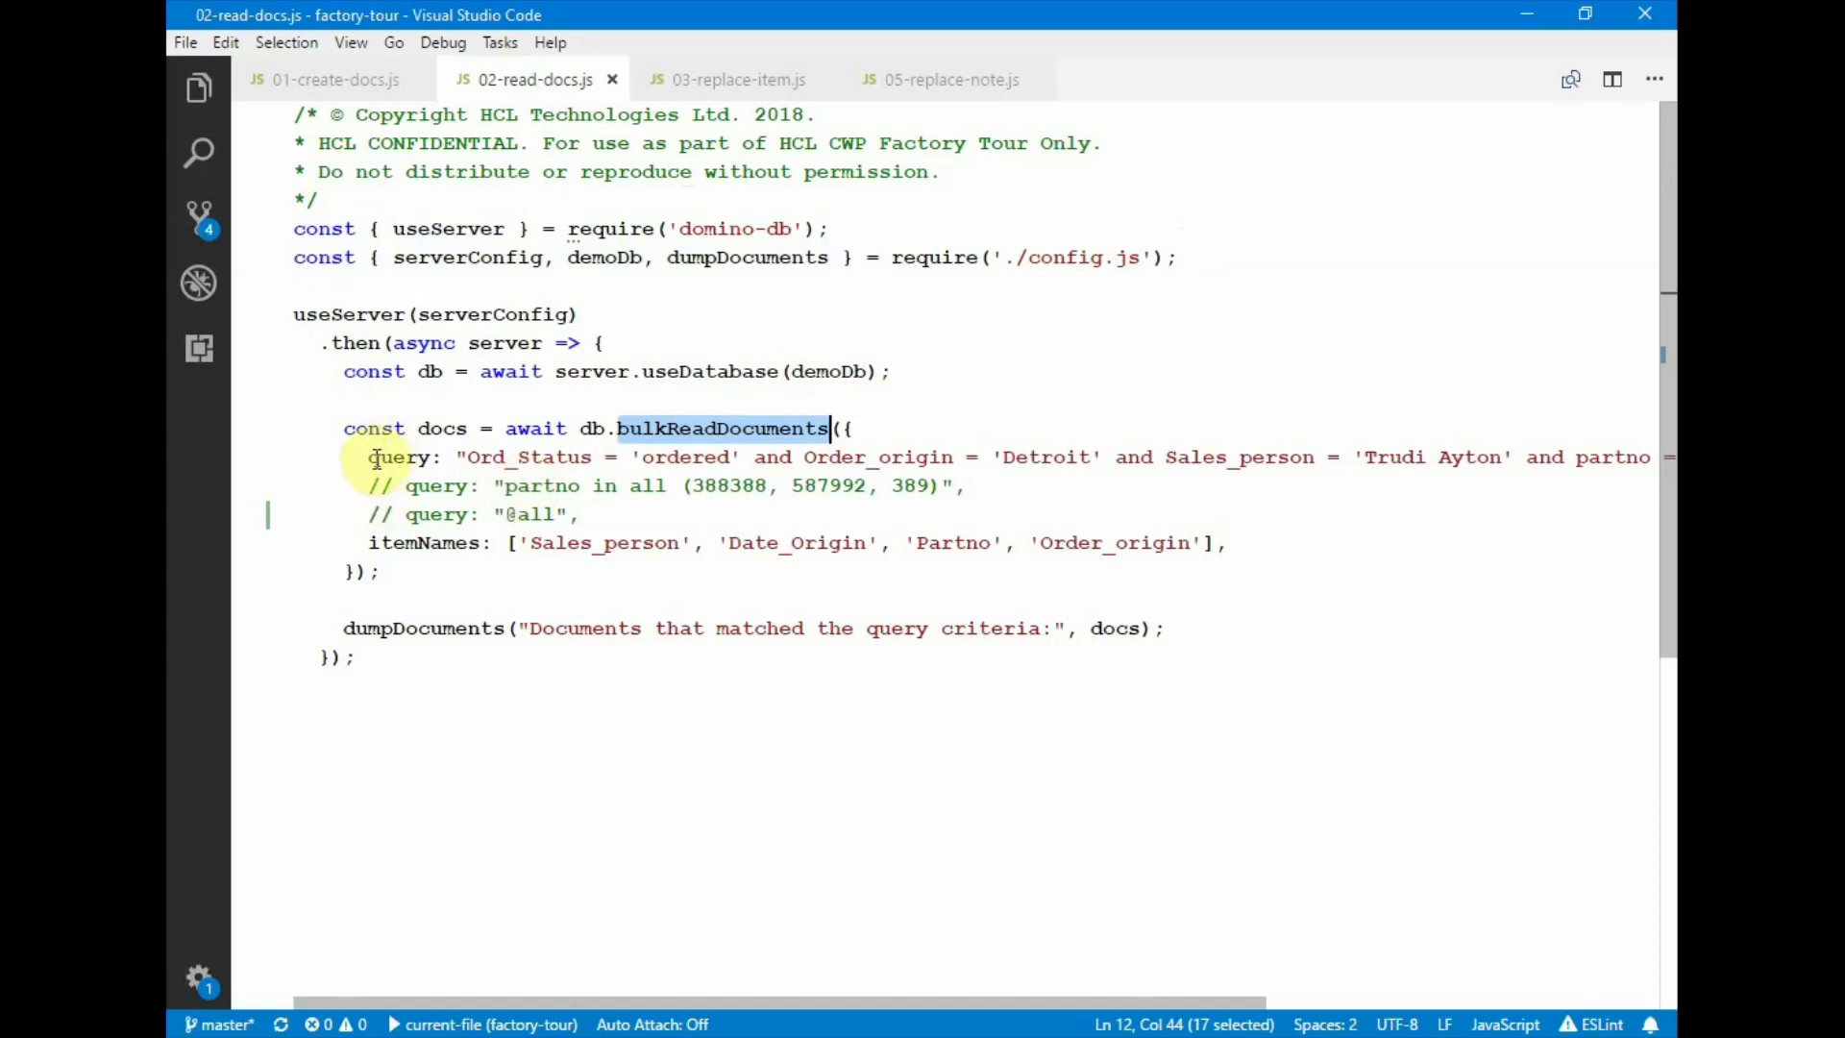
{"action": "double_click", "coordinate": [398, 456]}
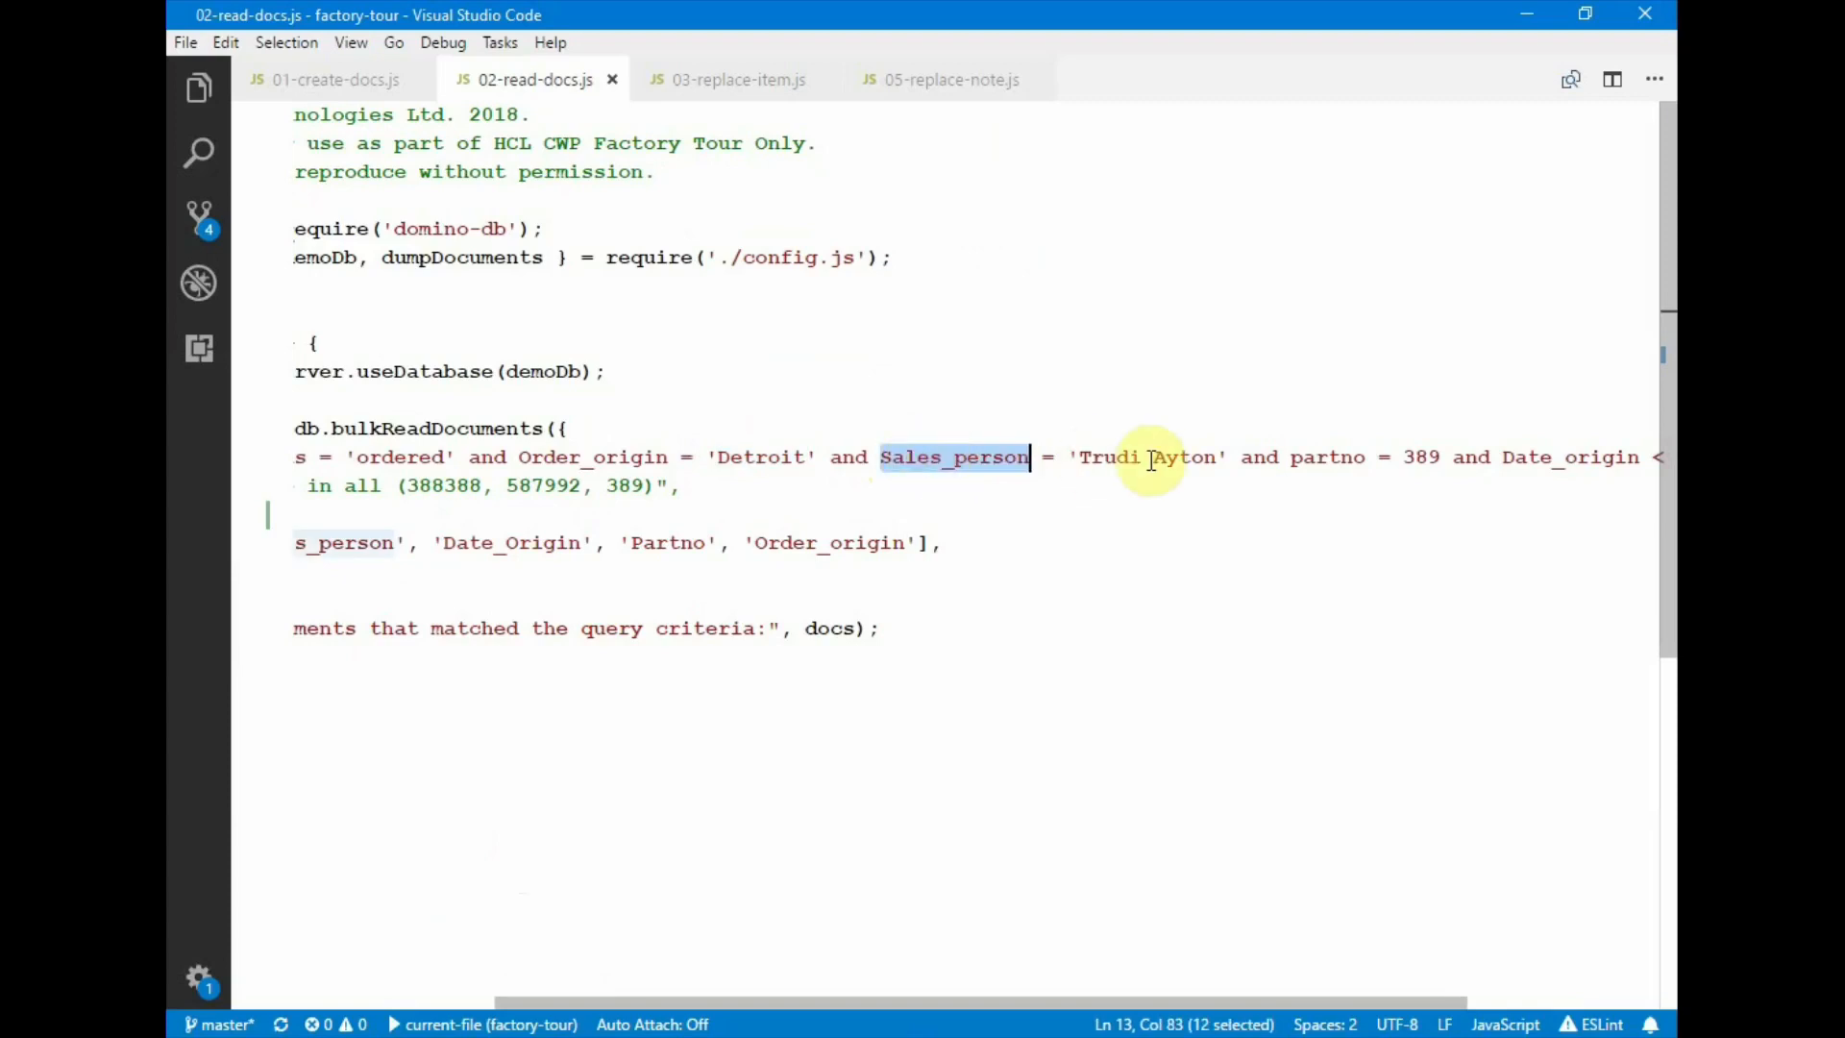
{"action": "double_click", "coordinate": [1189, 456]}
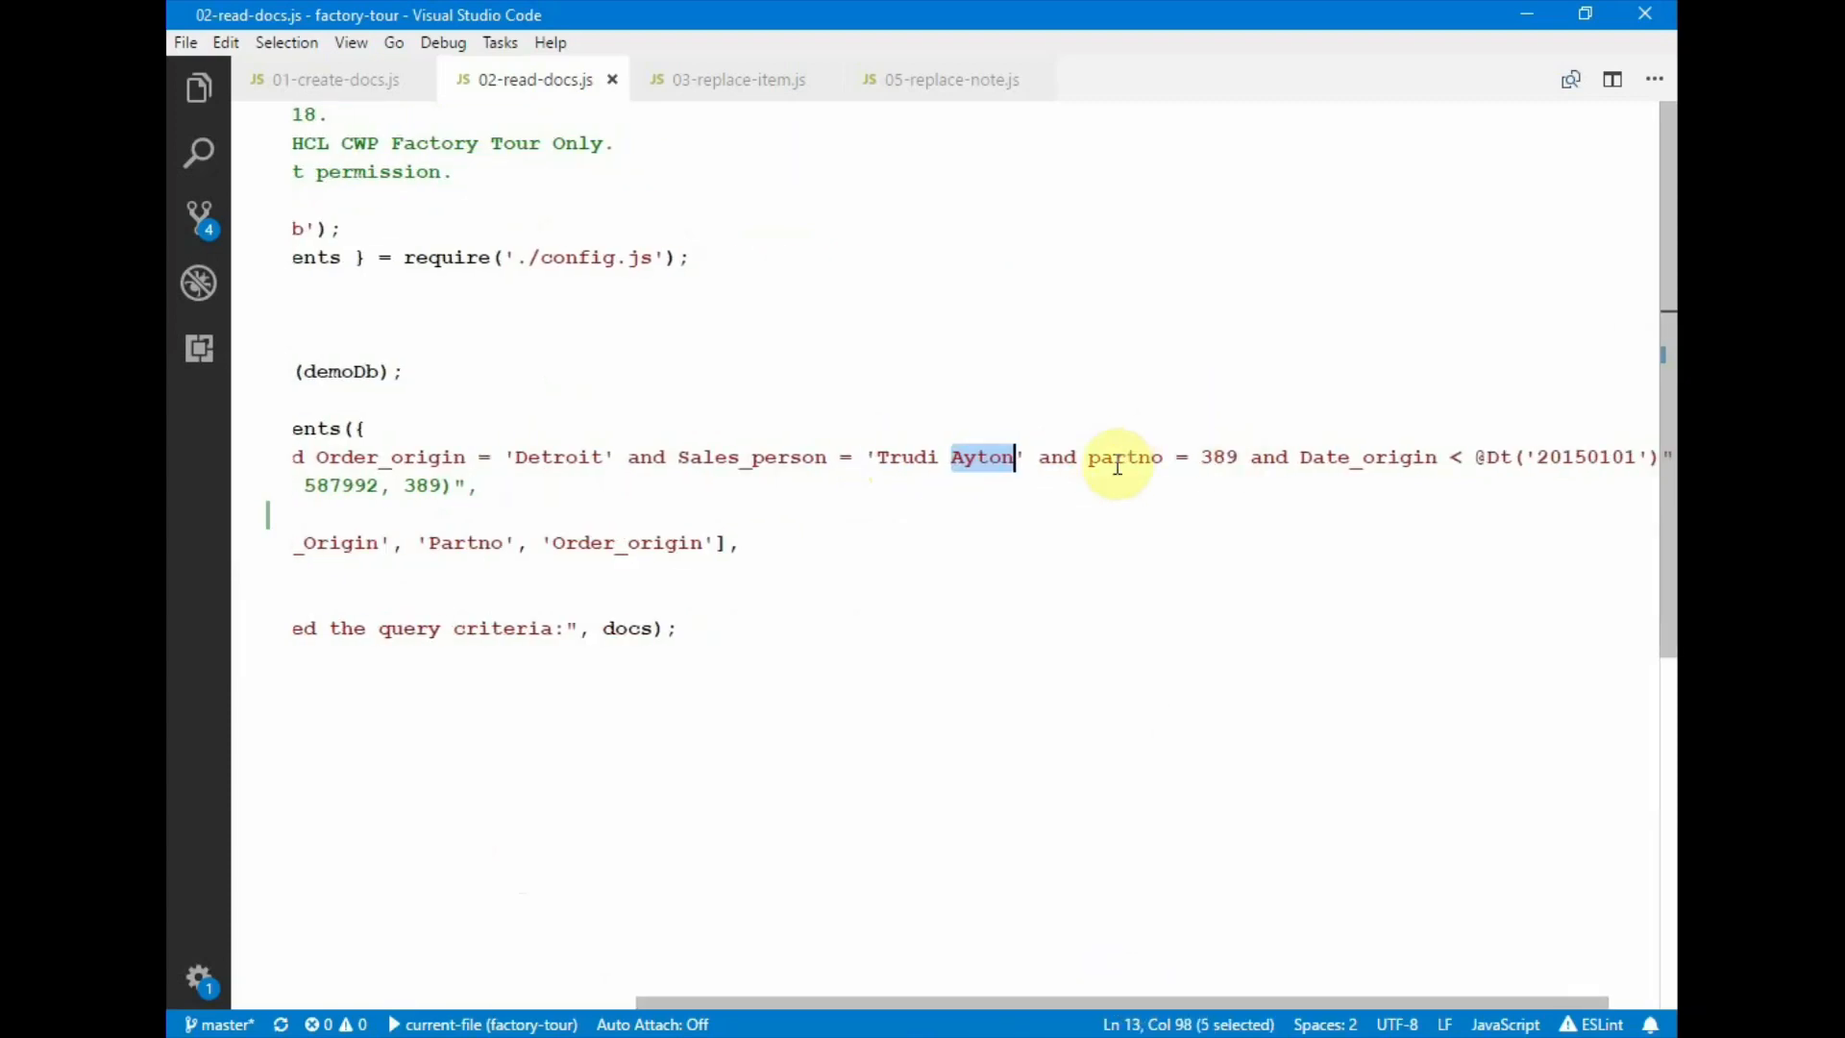
{"action": "scroll", "scroll_direction": "right", "scroll_amount": 3}
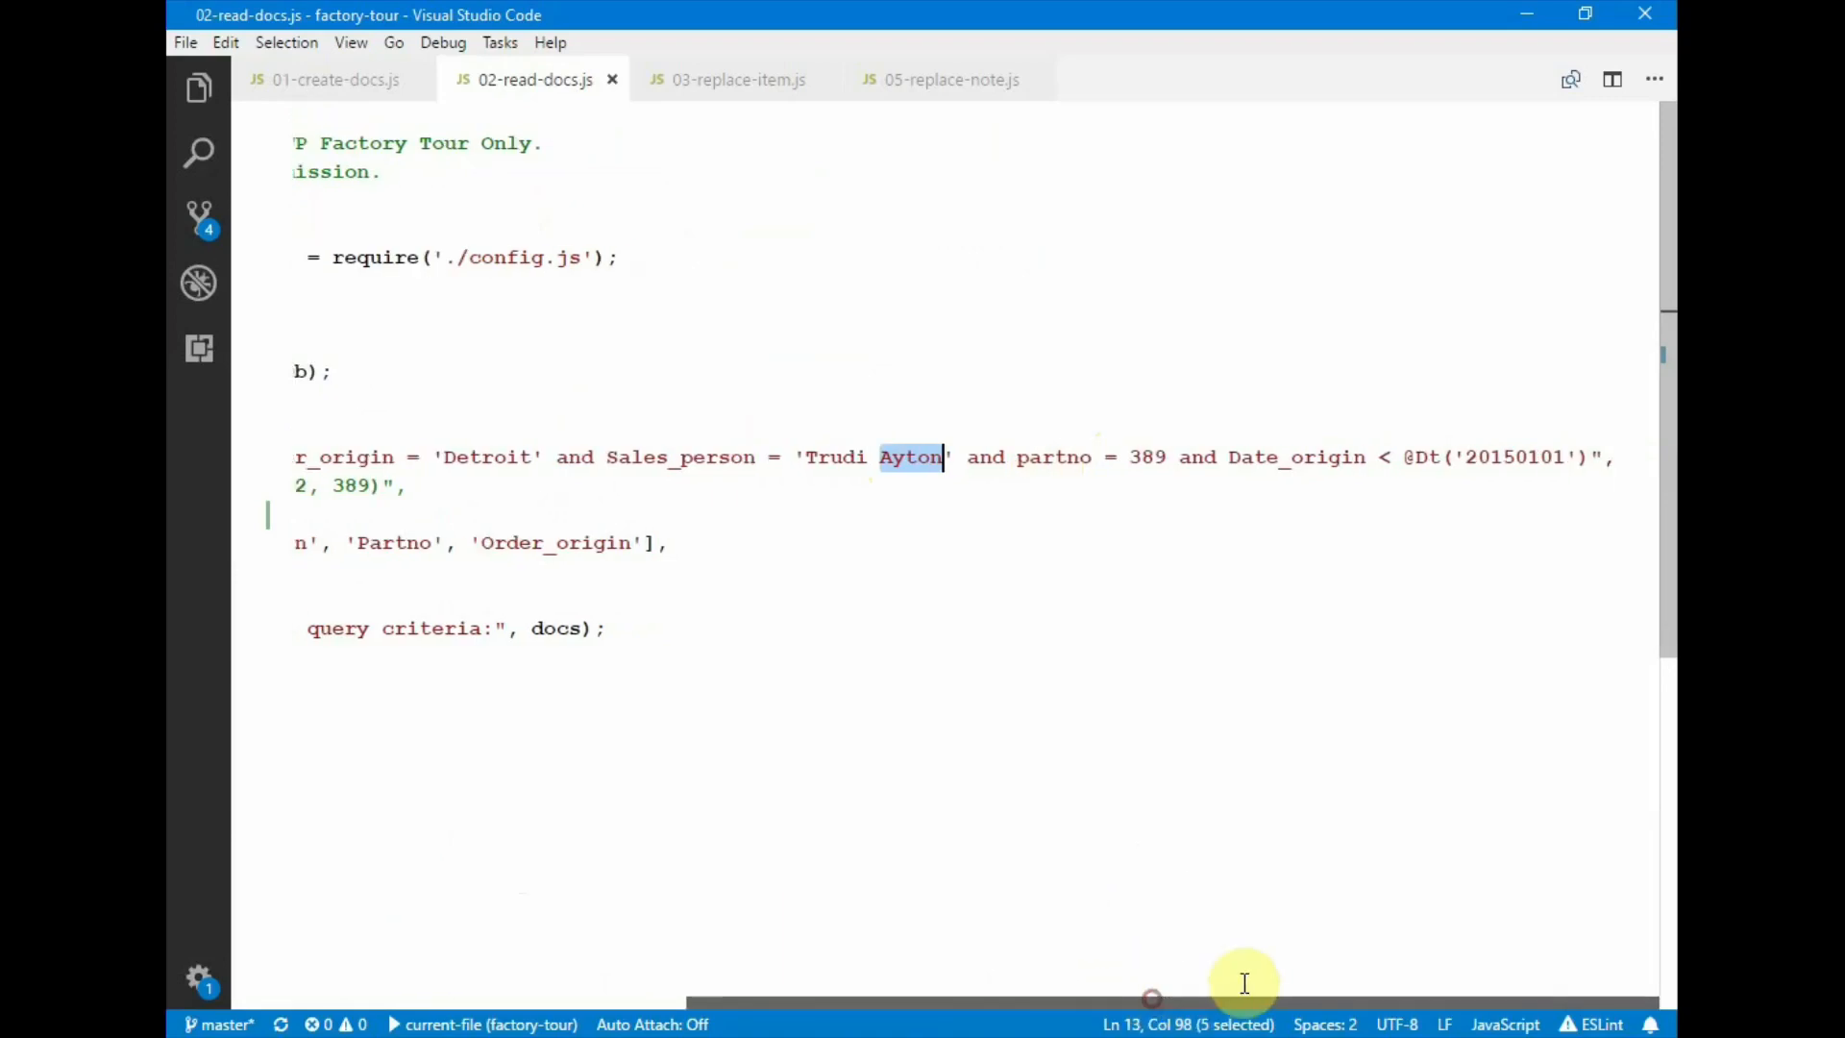
{"action": "left_click", "coordinate": [1540, 457]}
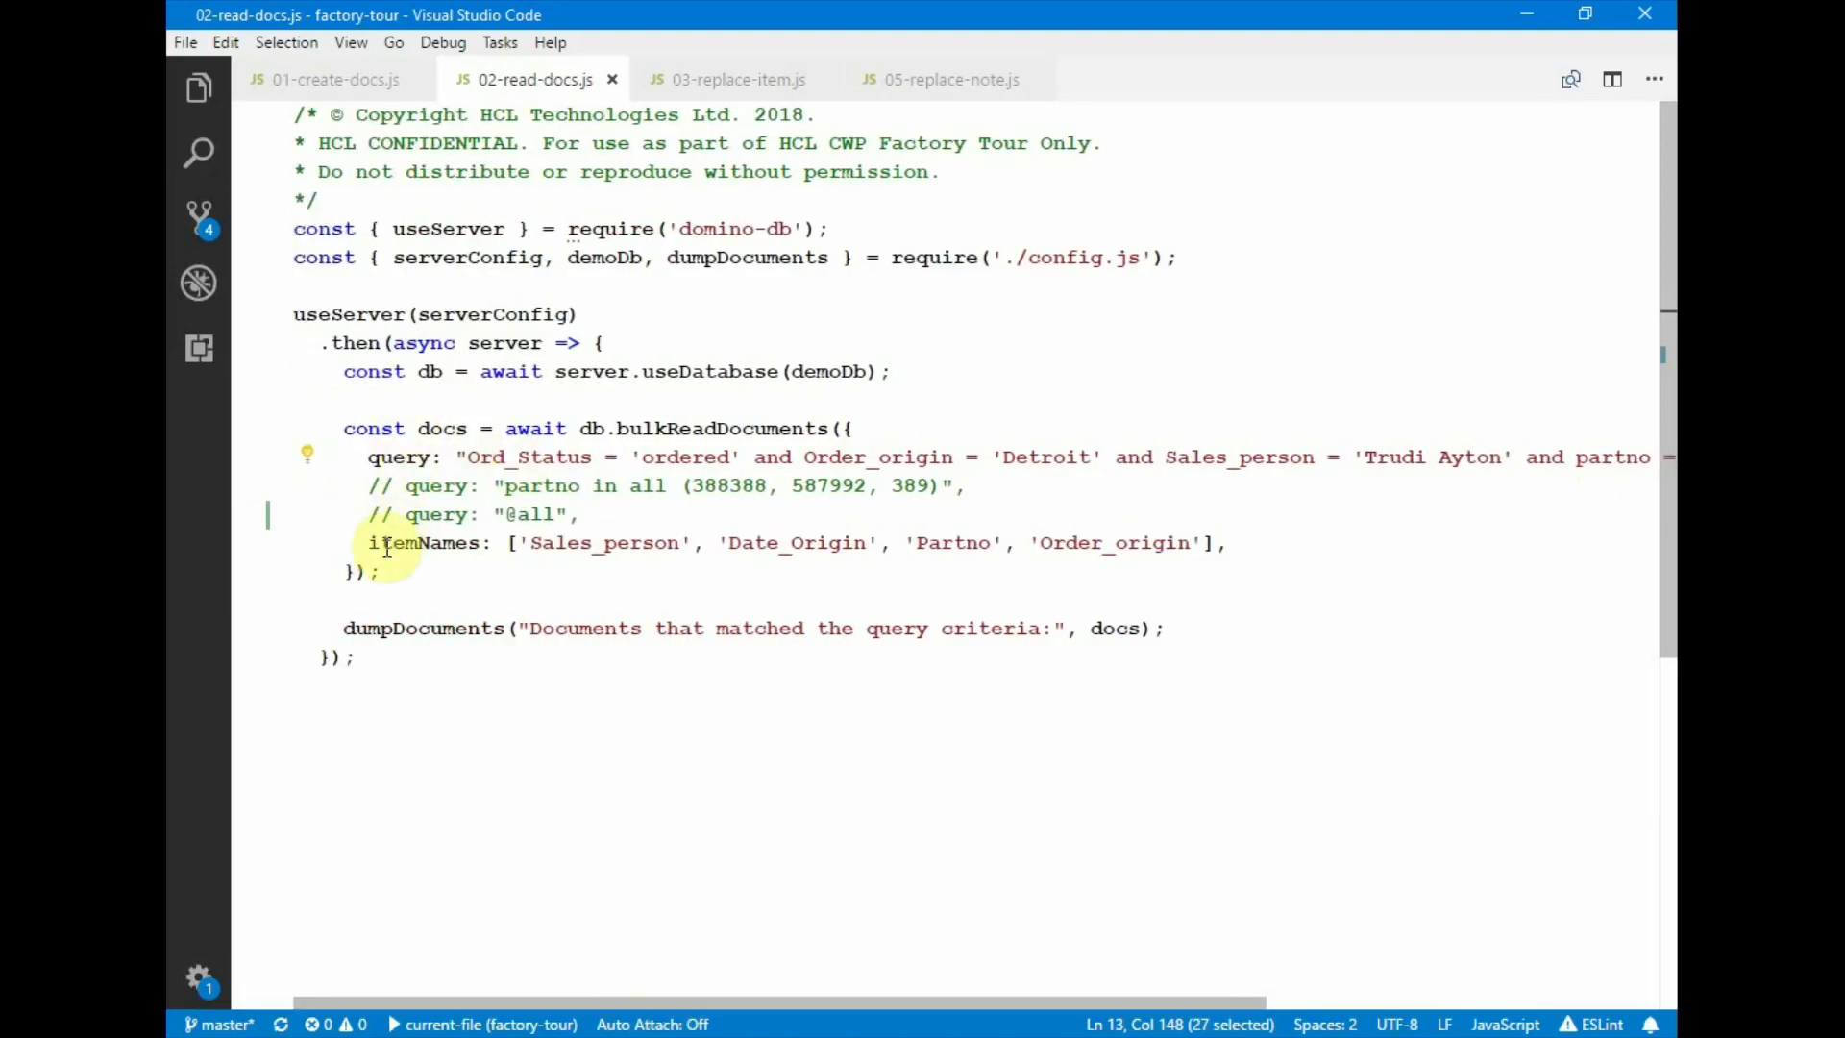
{"action": "double_click", "coordinate": [424, 542]}
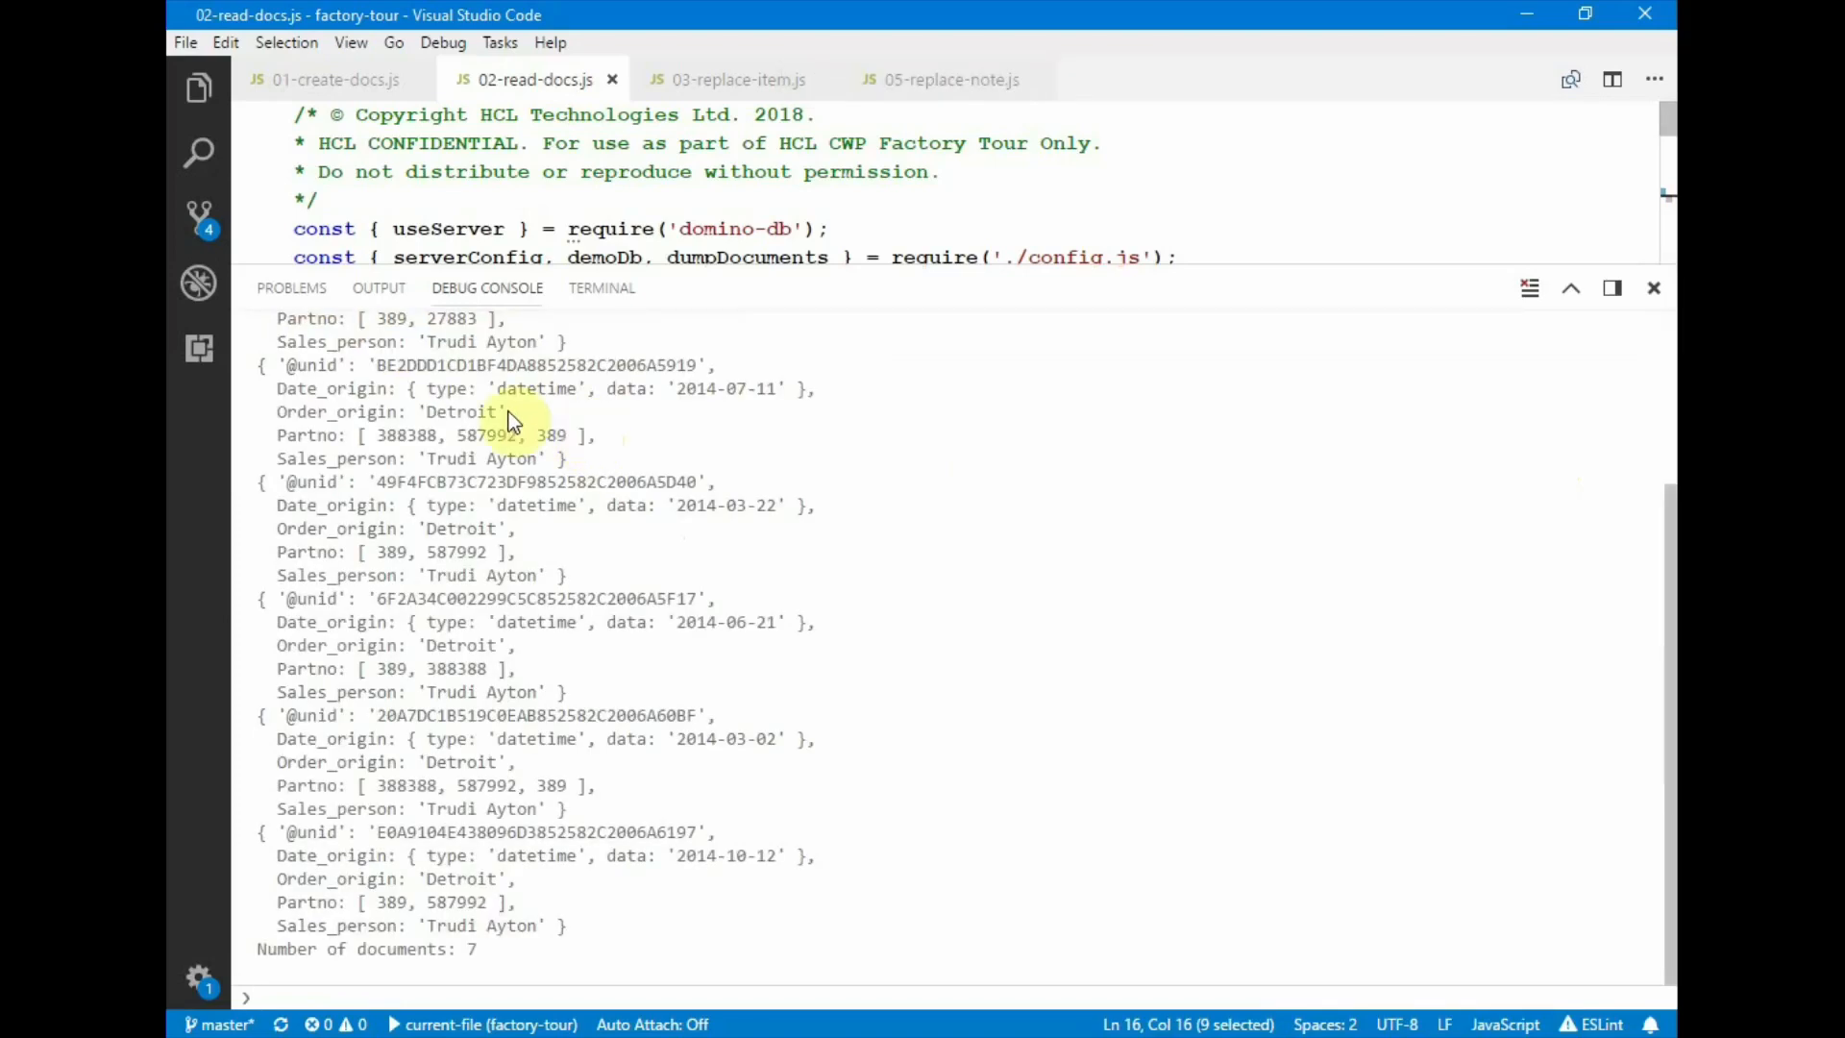
{"action": "mouse_move", "coordinate": [412, 965]}
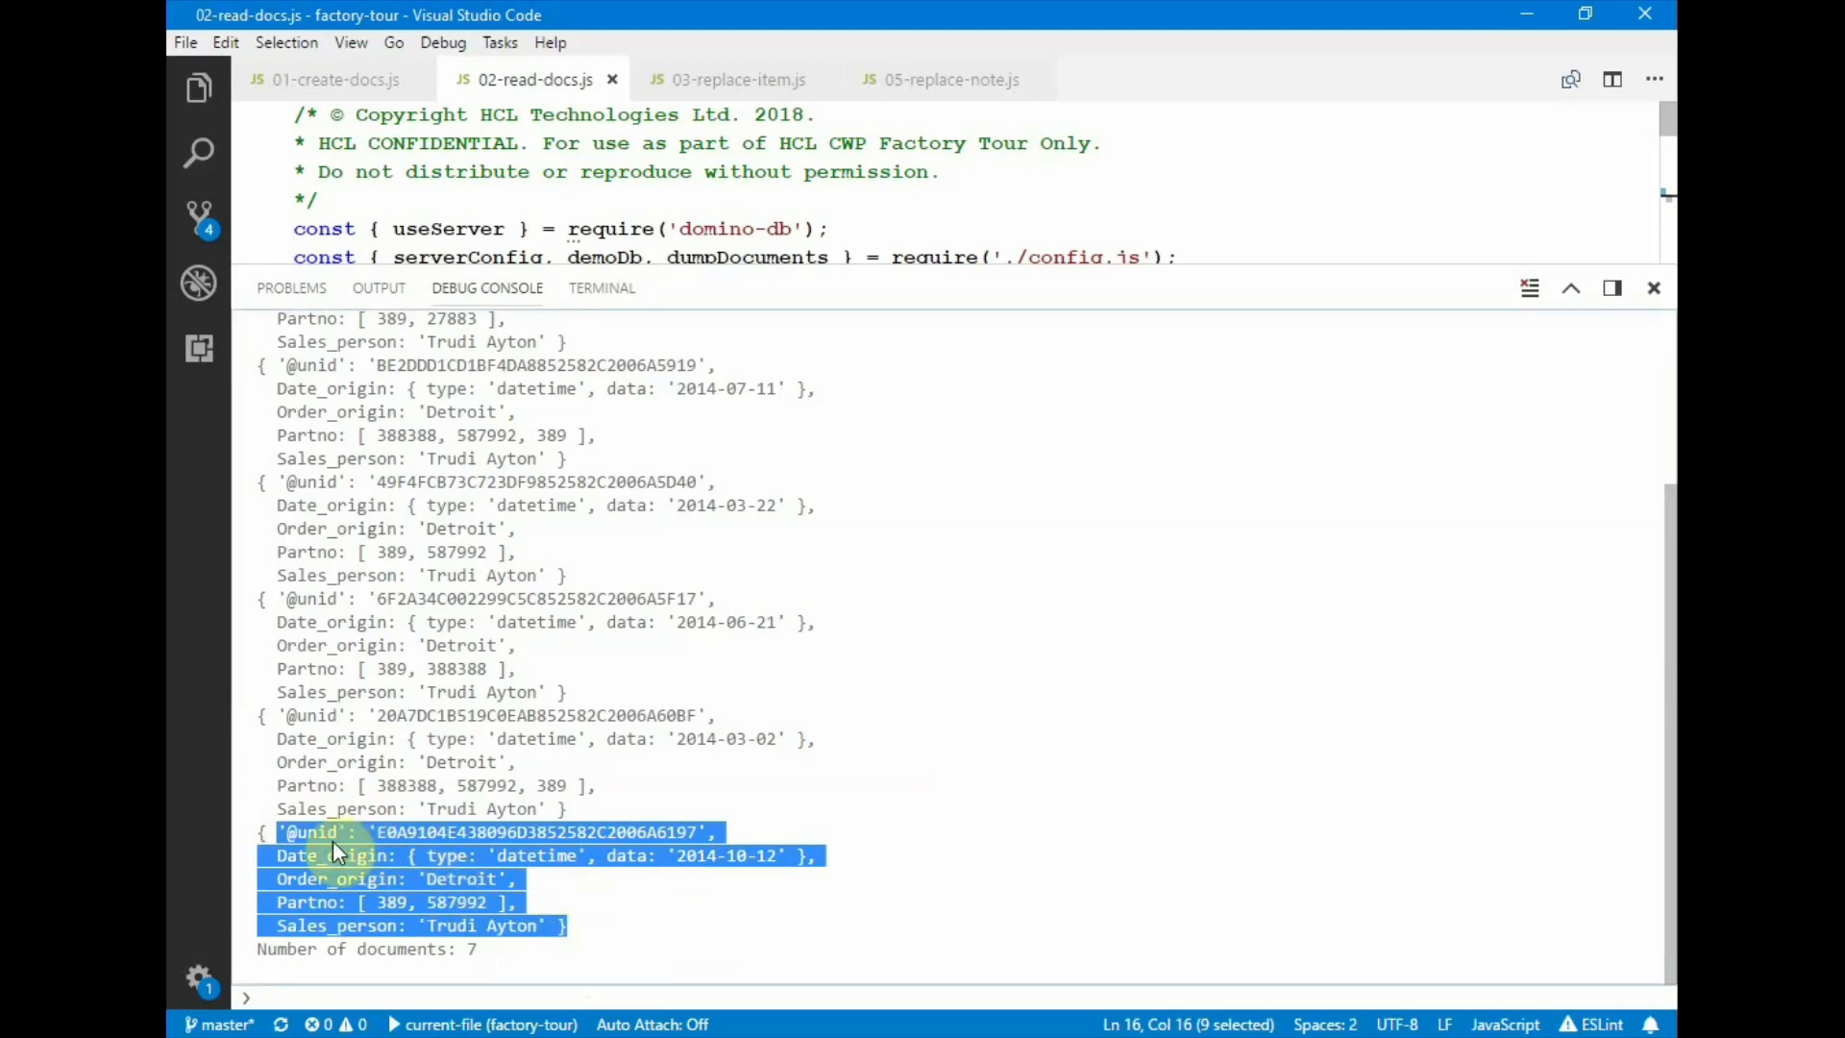
{"action": "mouse_move", "coordinate": [312, 869]}
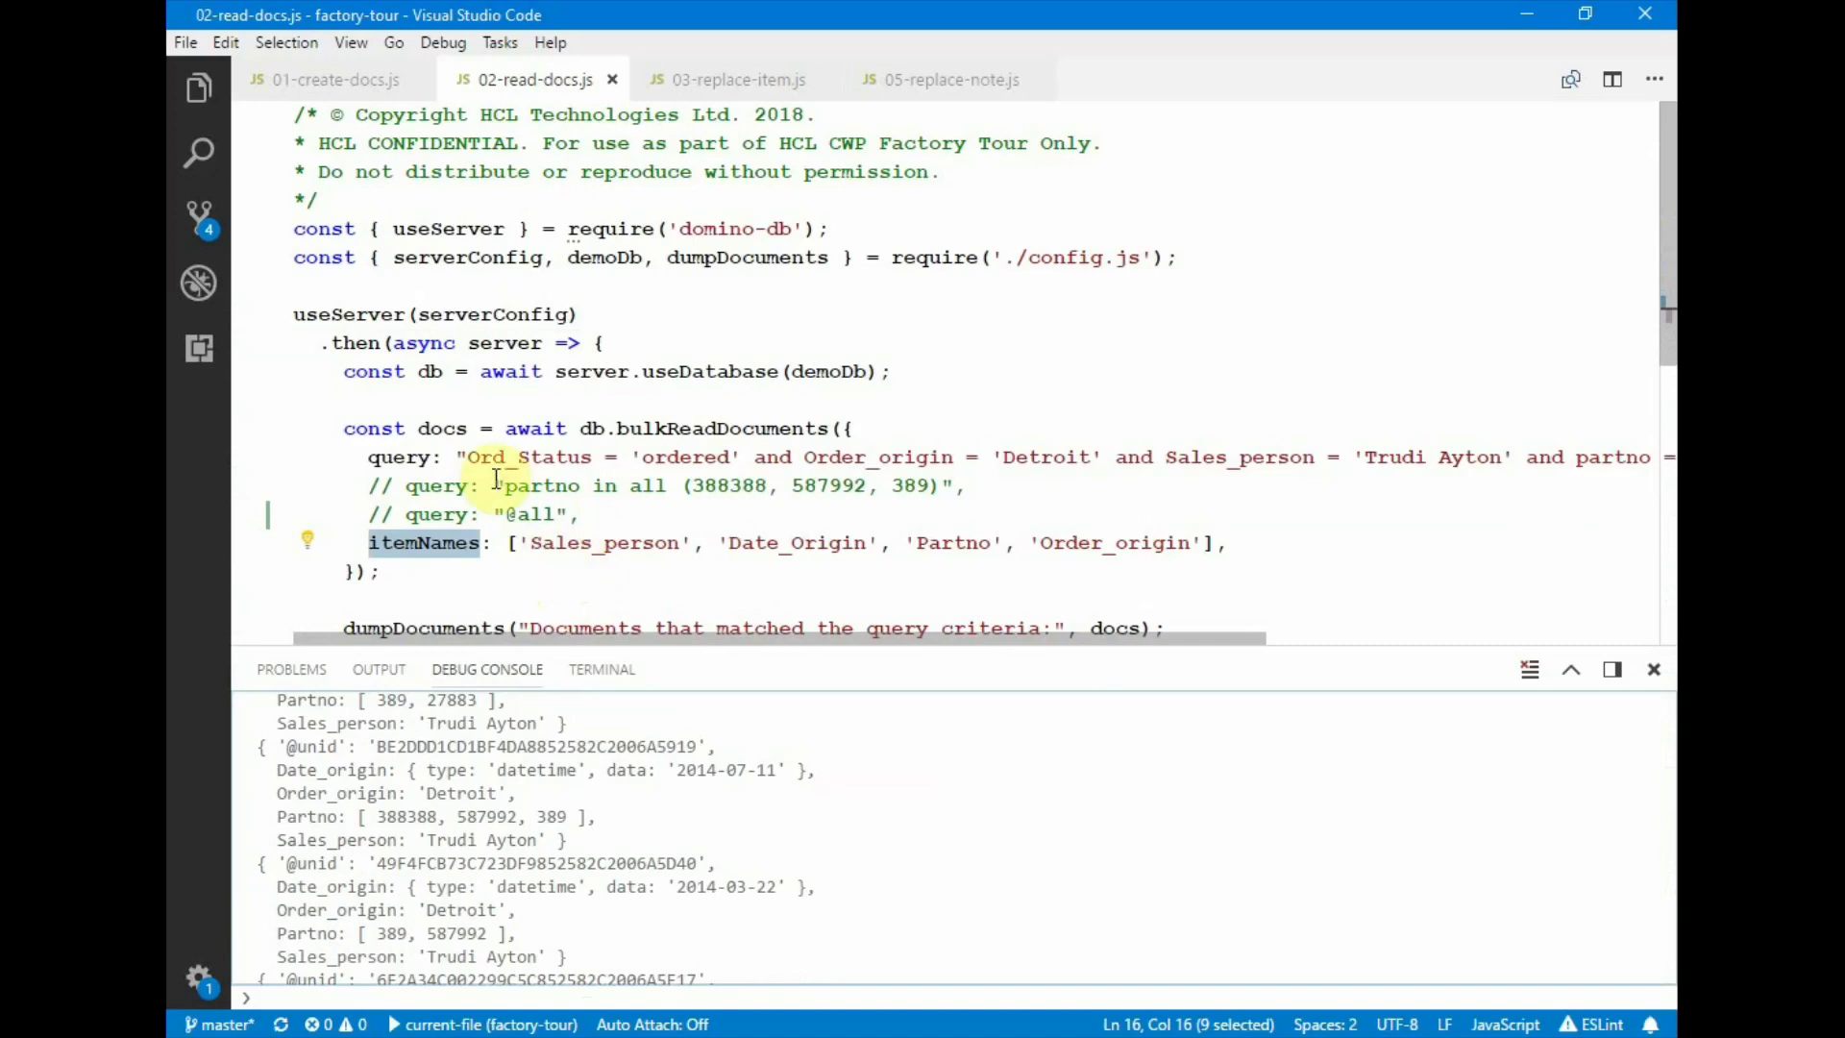
- Highlight the alternative partno query in 02-read-docs.js
{"action": "double_click", "coordinate": [400, 457]}
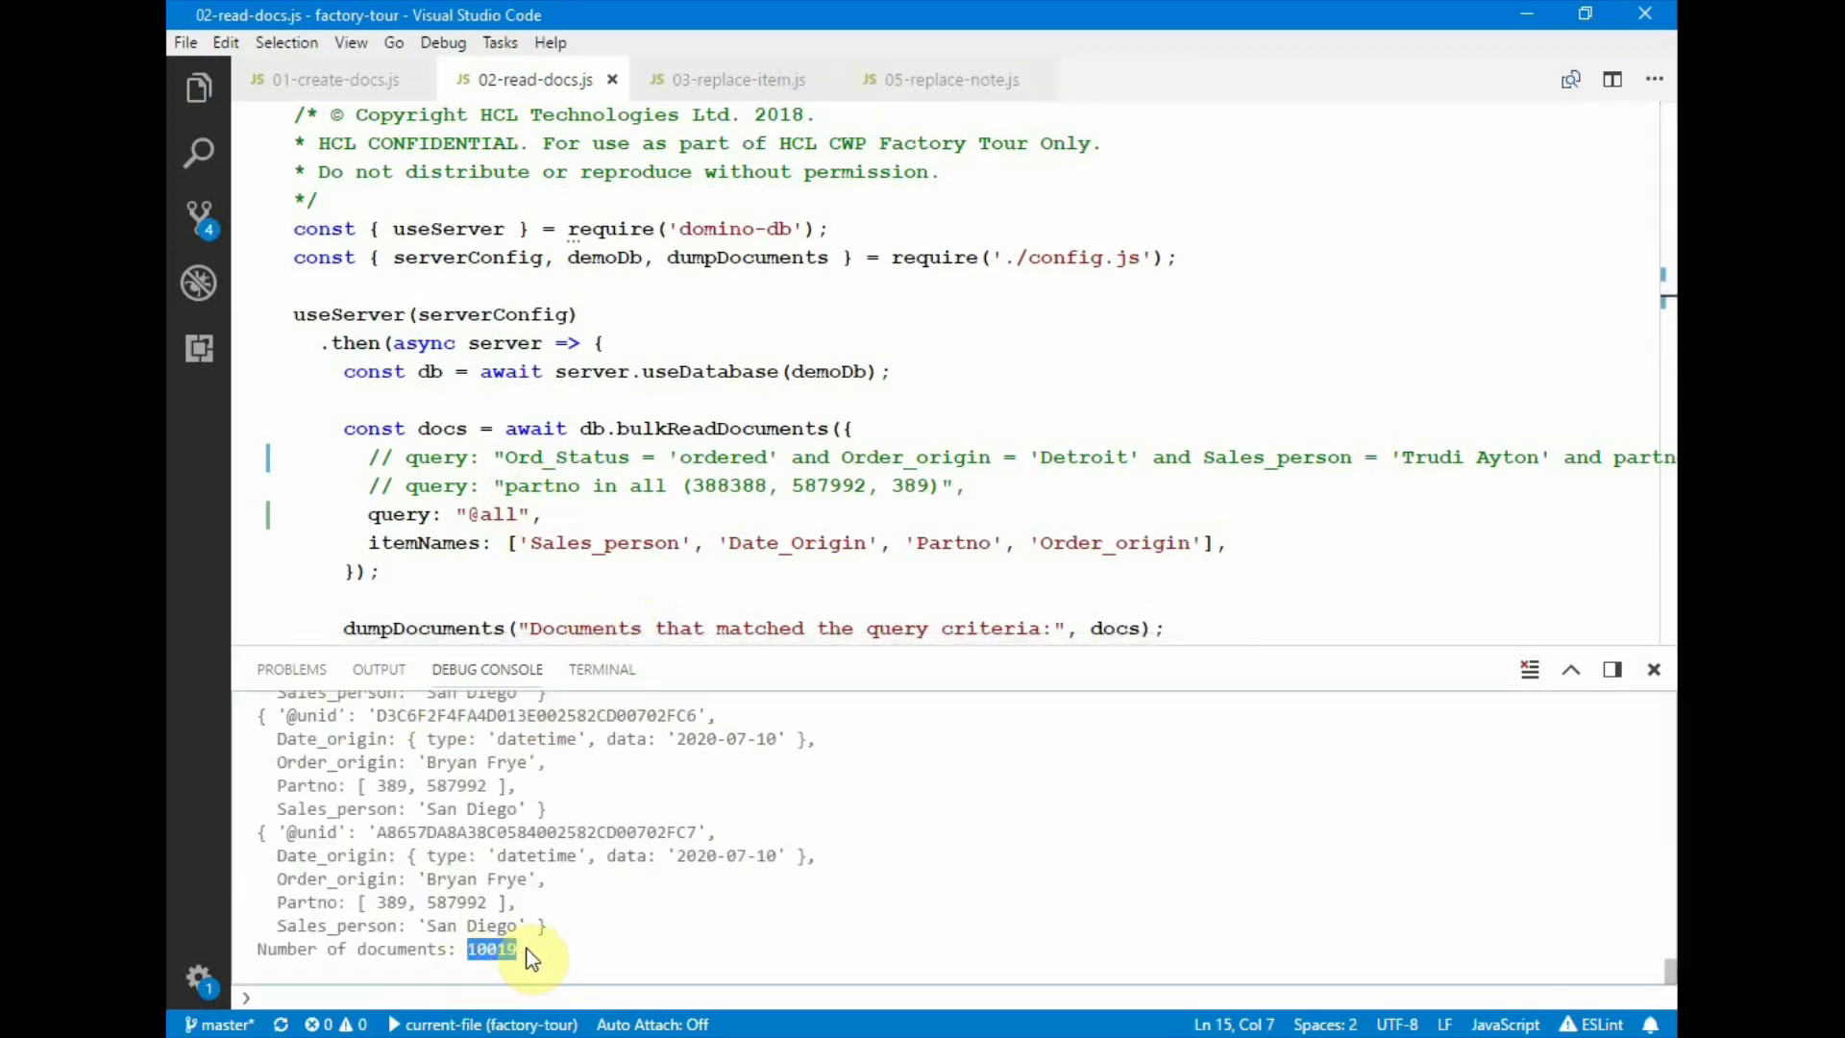
{"action": "mouse_move", "coordinate": [728, 942]}
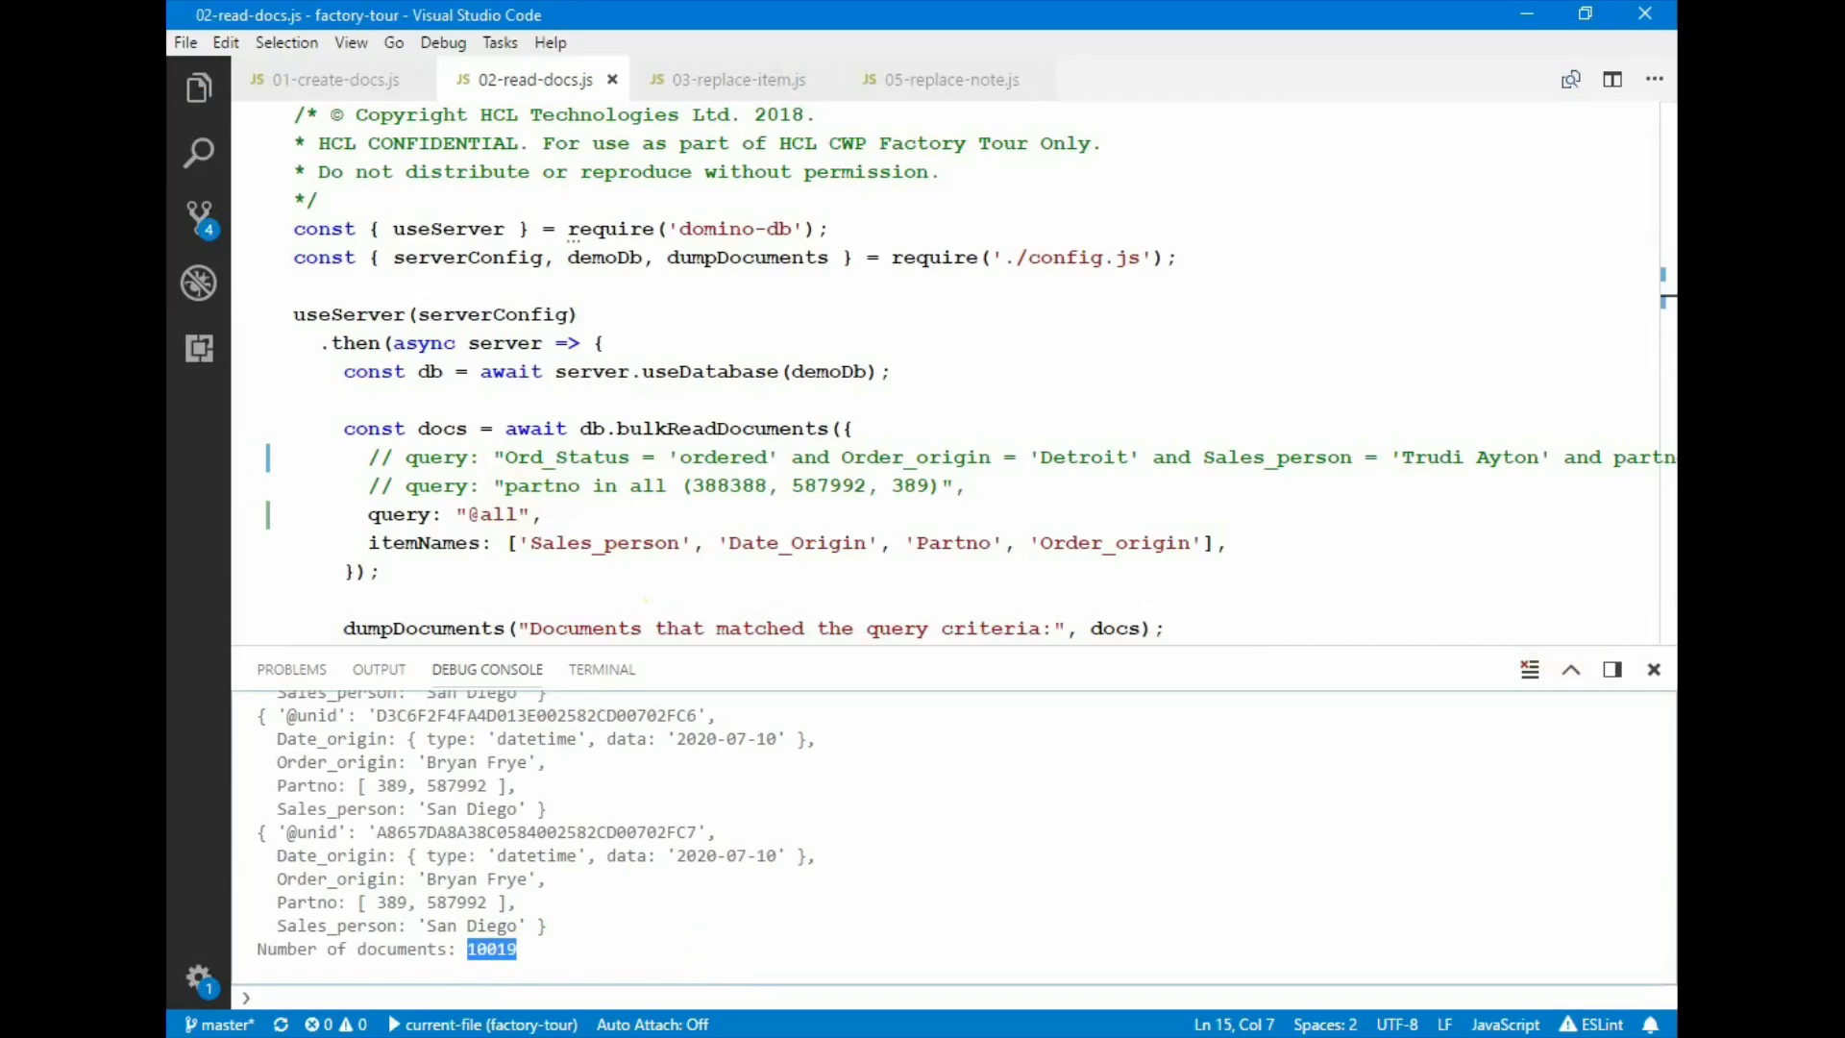
- Open 03-replace-item.js and highlight the docs variable and the document read-and-dump code
{"action": "left_click", "coordinate": [738, 79]}
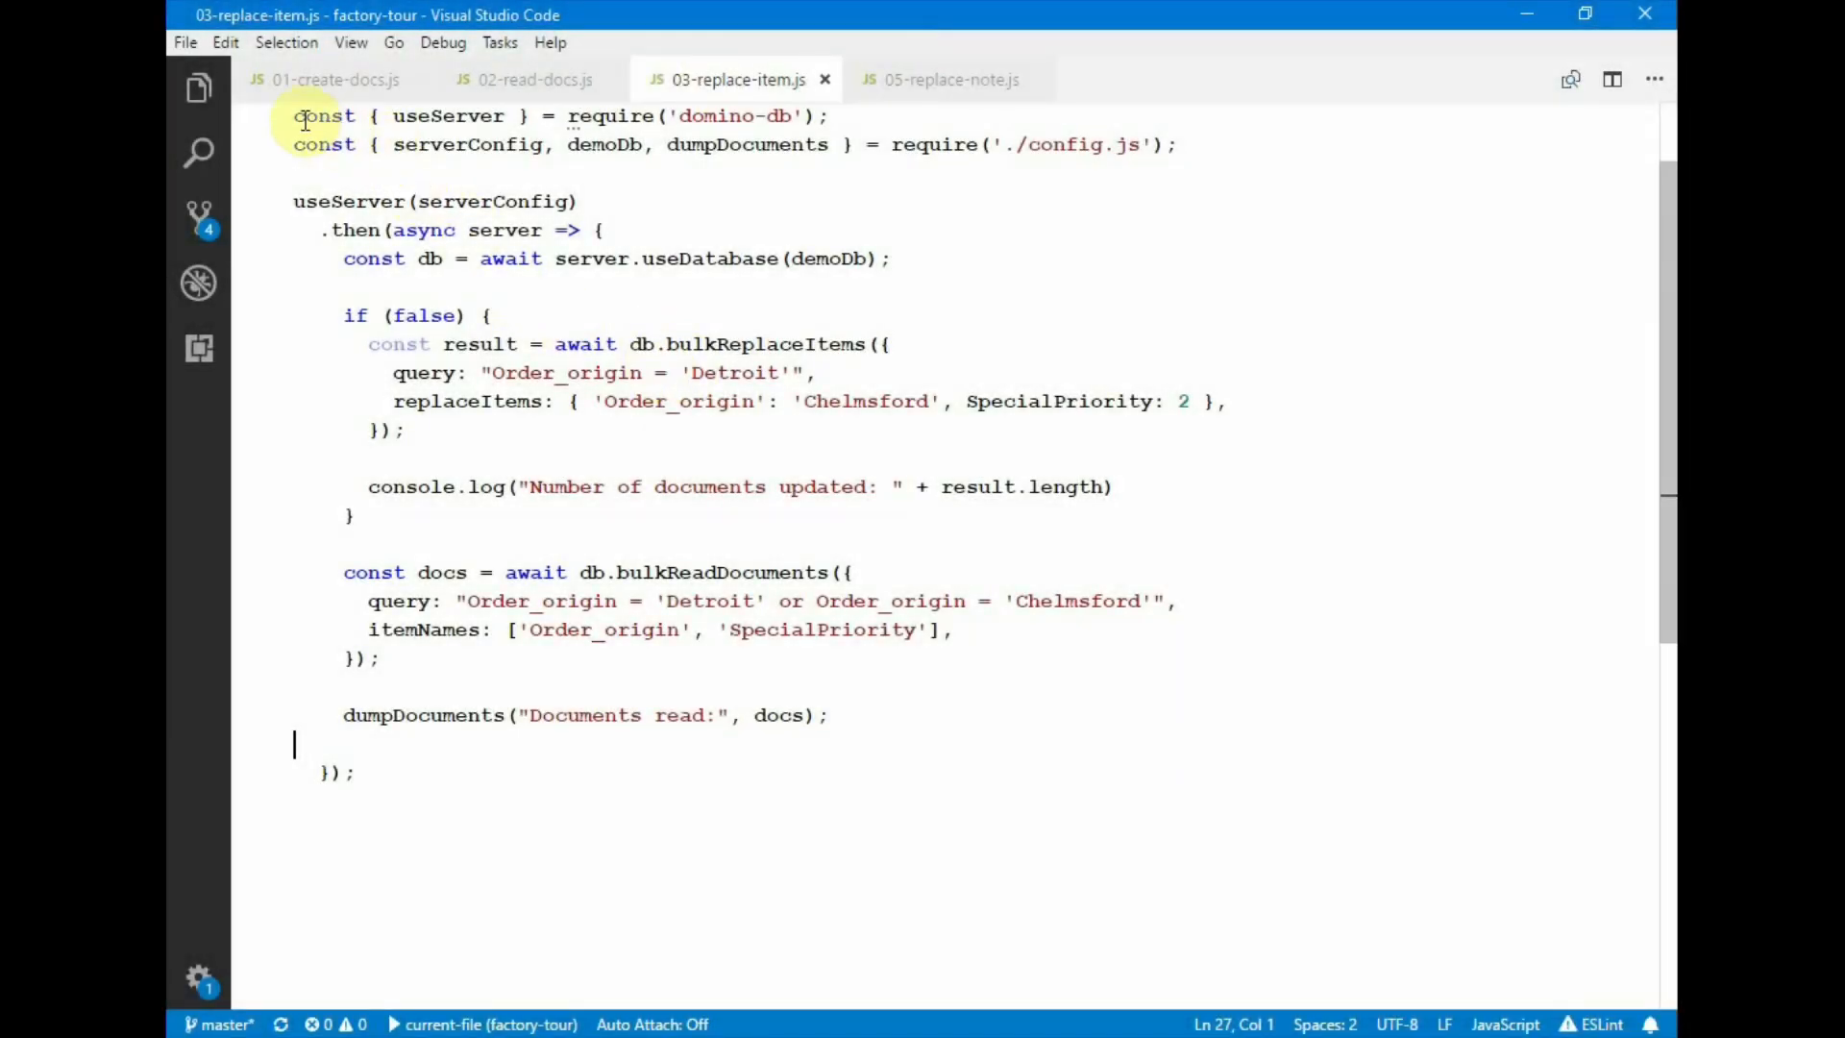
{"action": "left_click_drag", "start_coordinate": [292, 115], "coordinate": [1176, 174]}
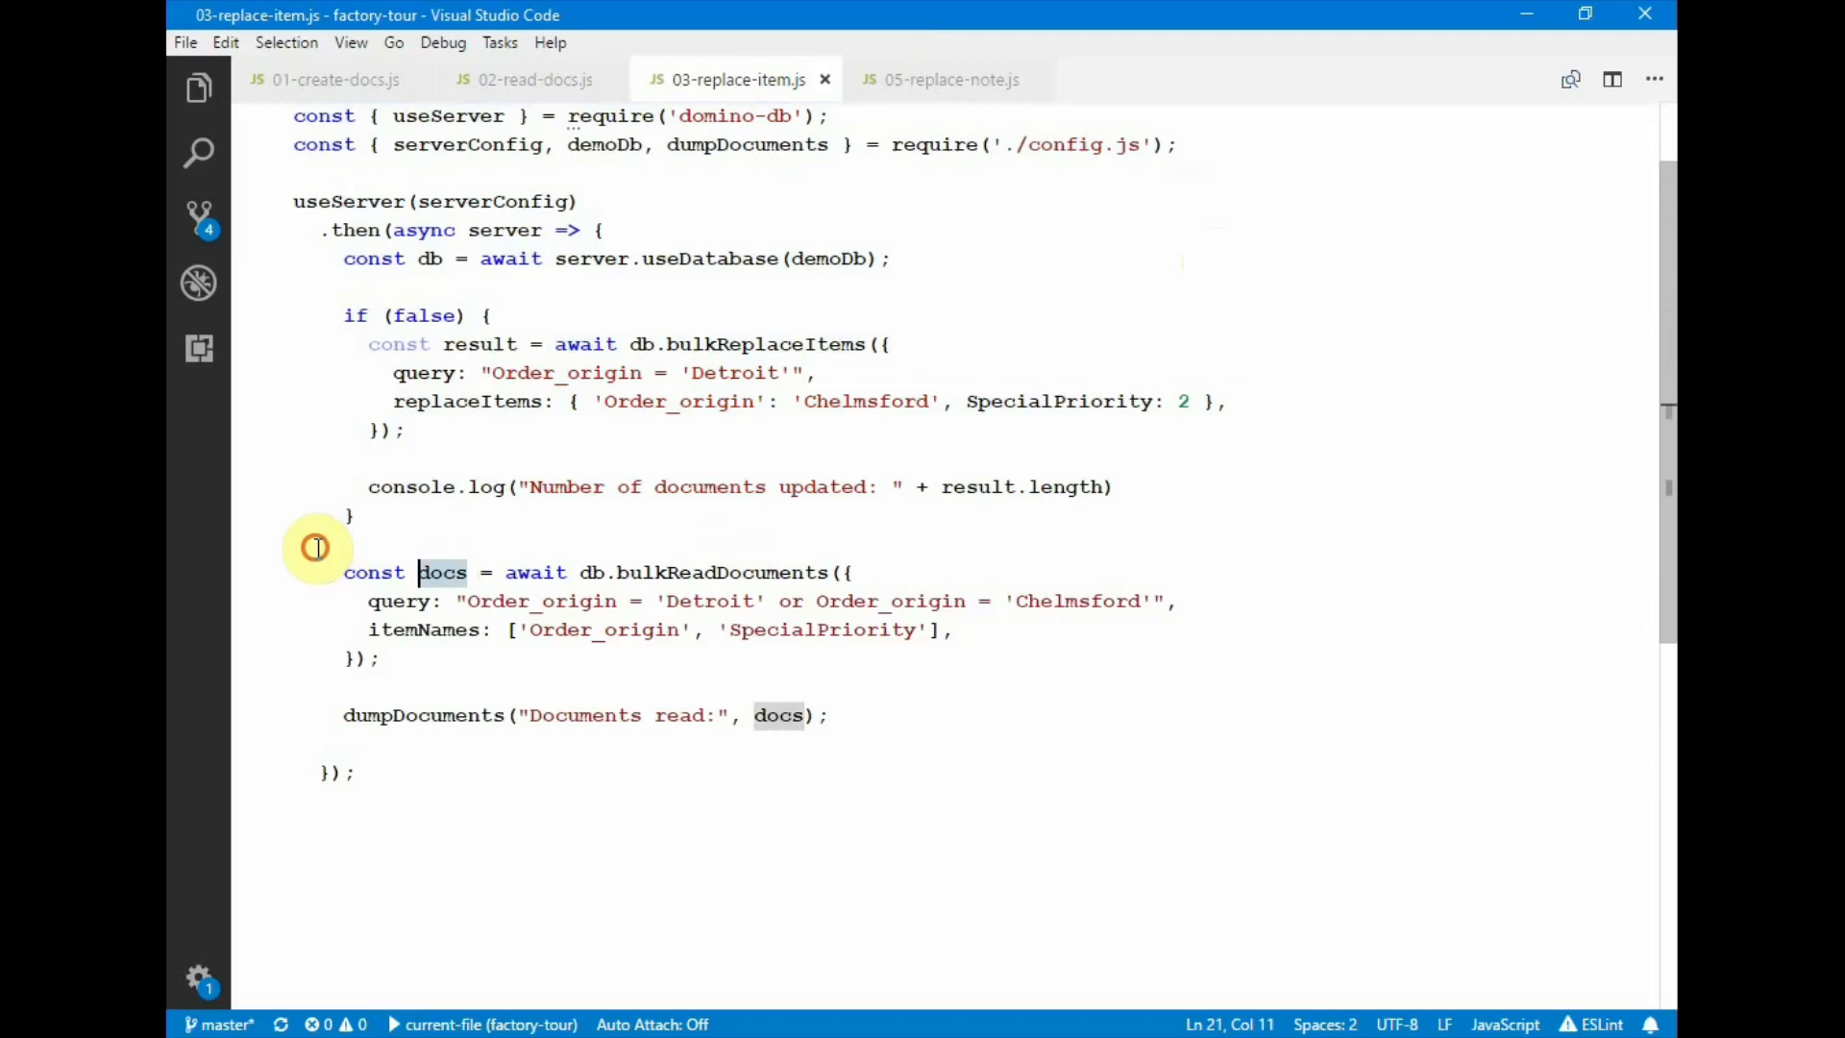
{"action": "left_click_drag", "start_coordinate": [420, 572], "coordinate": [829, 714]}
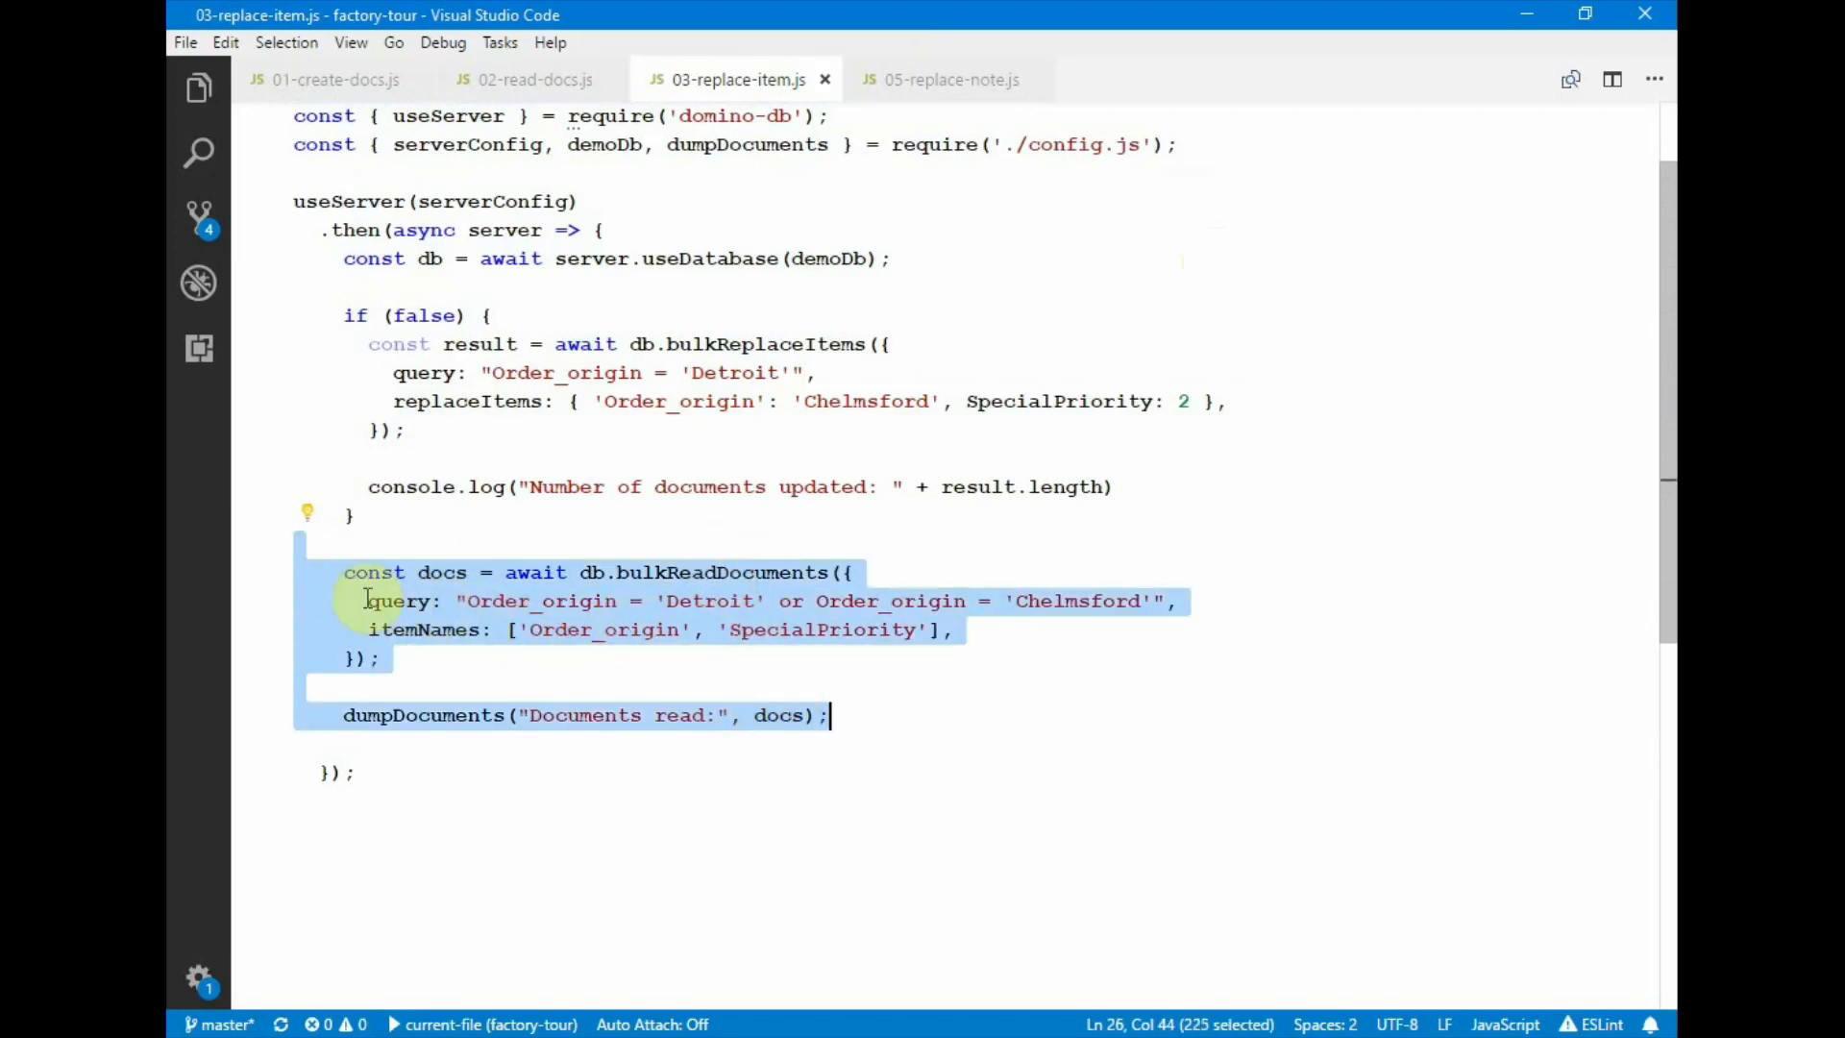
{"action": "left_click", "coordinate": [368, 600]}
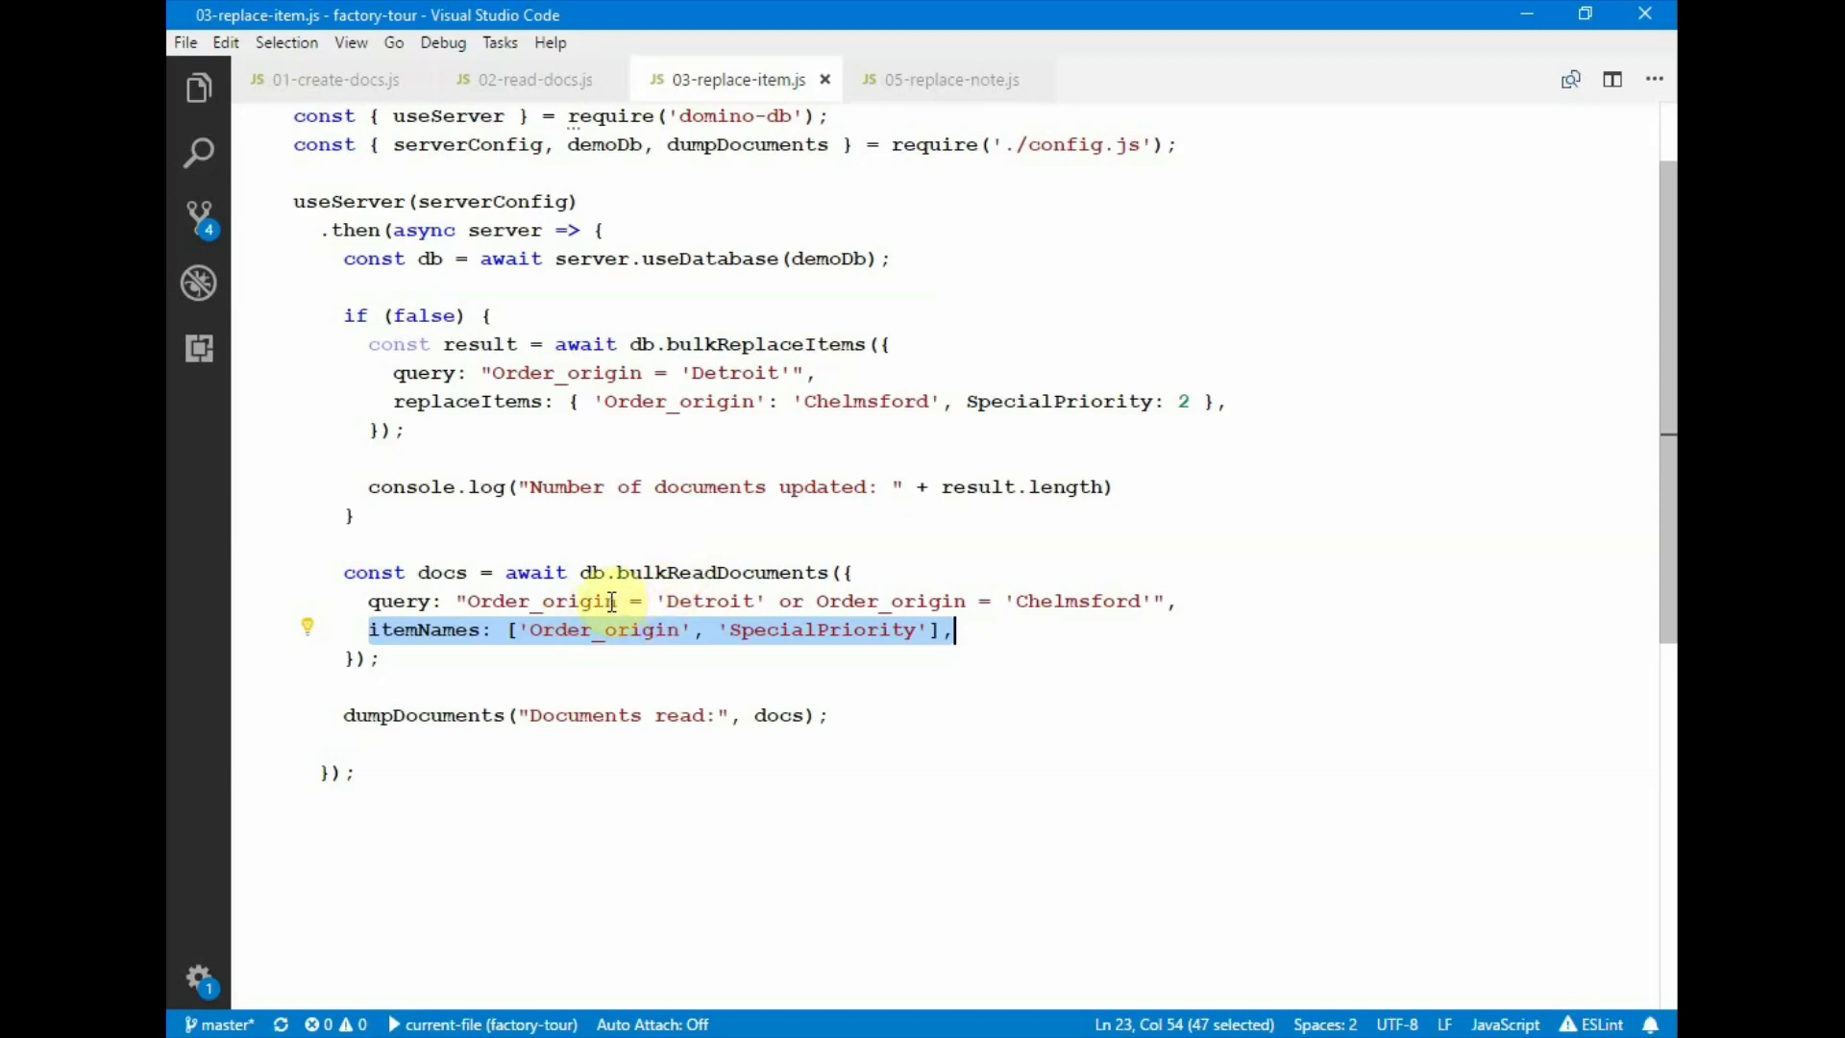
{"action": "double_click", "coordinate": [1078, 600]}
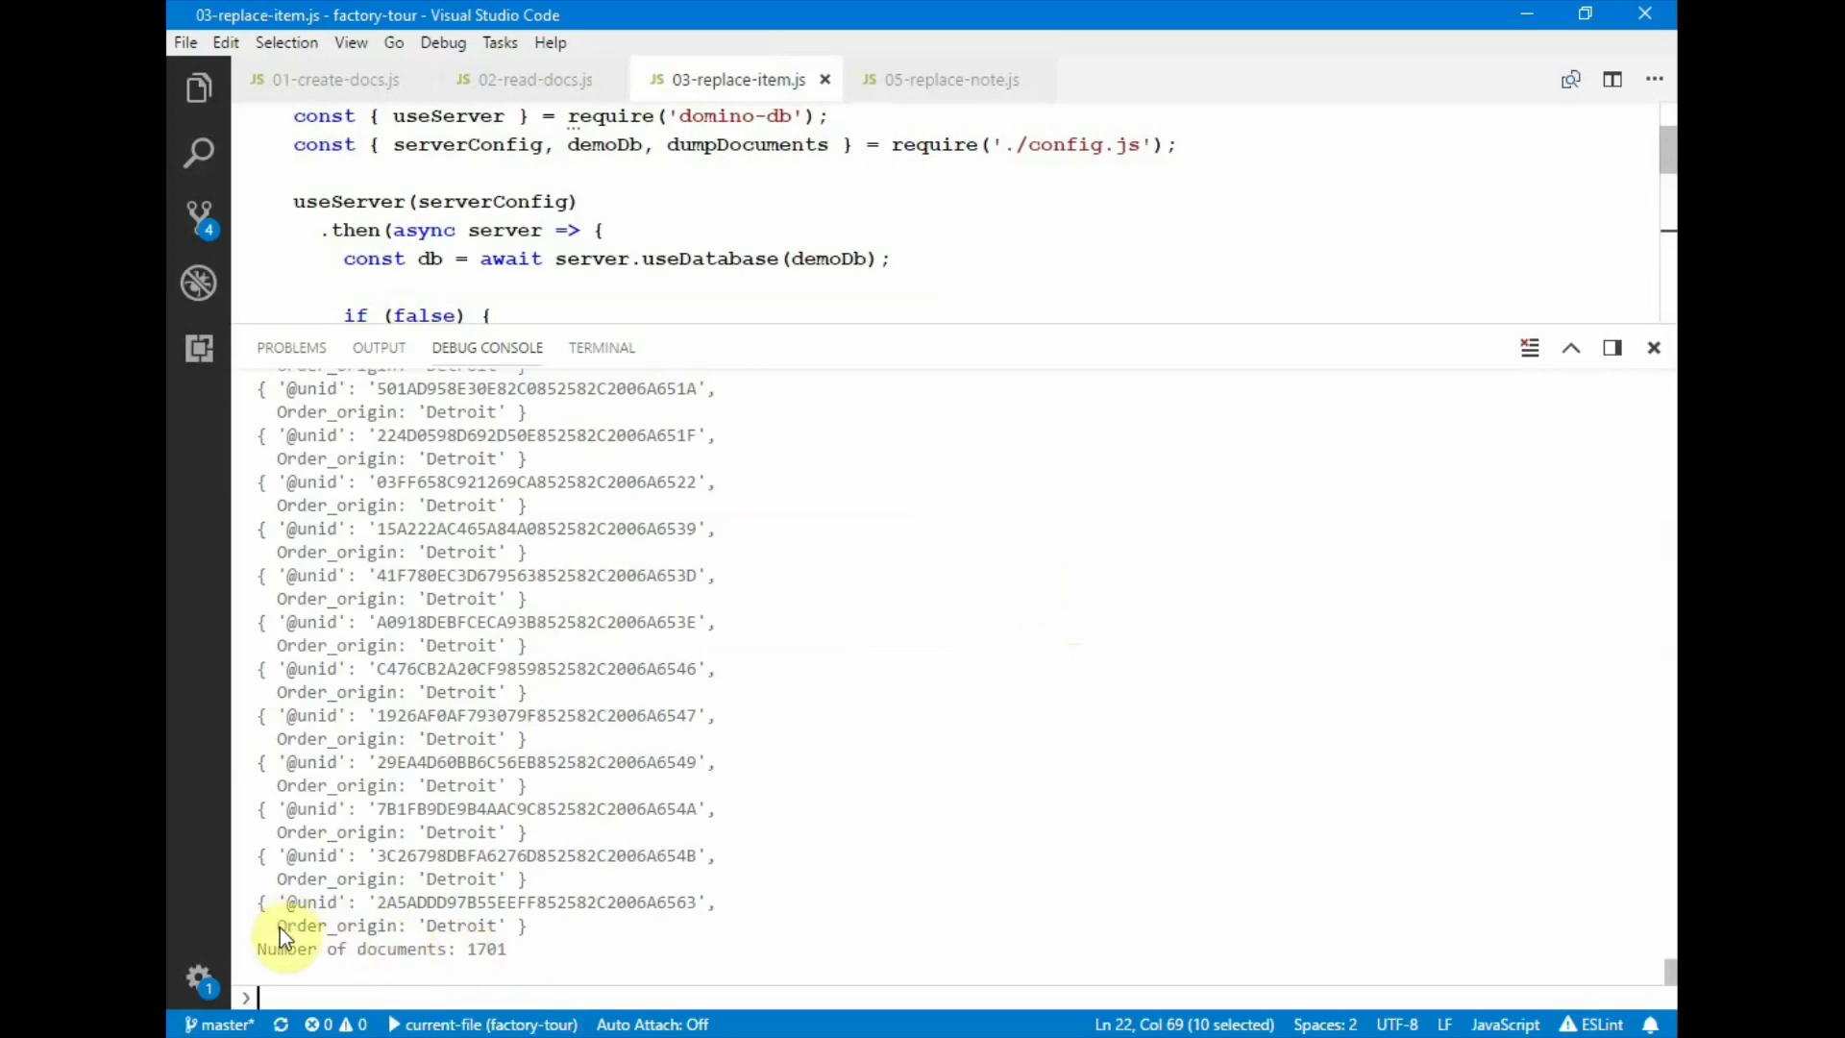
{"action": "mouse_move", "coordinate": [1021, 324]}
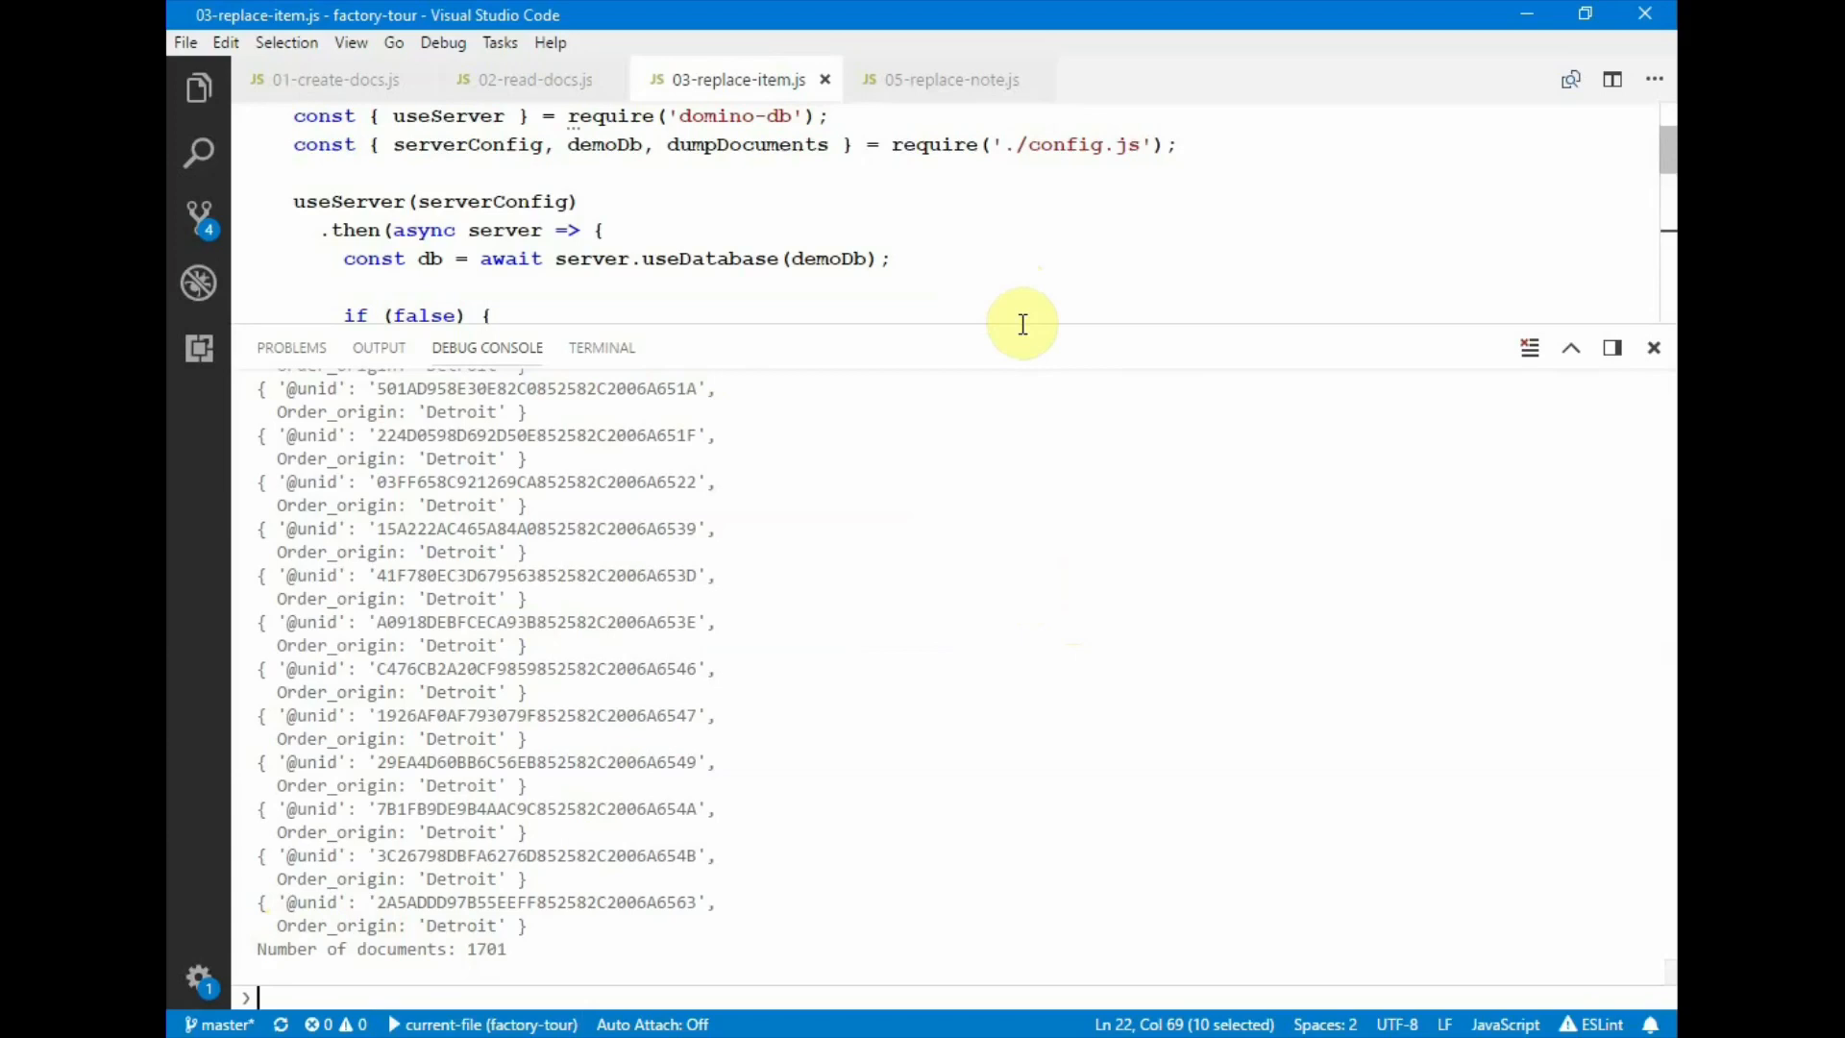
{"action": "mouse_move", "coordinate": [1111, 324]}
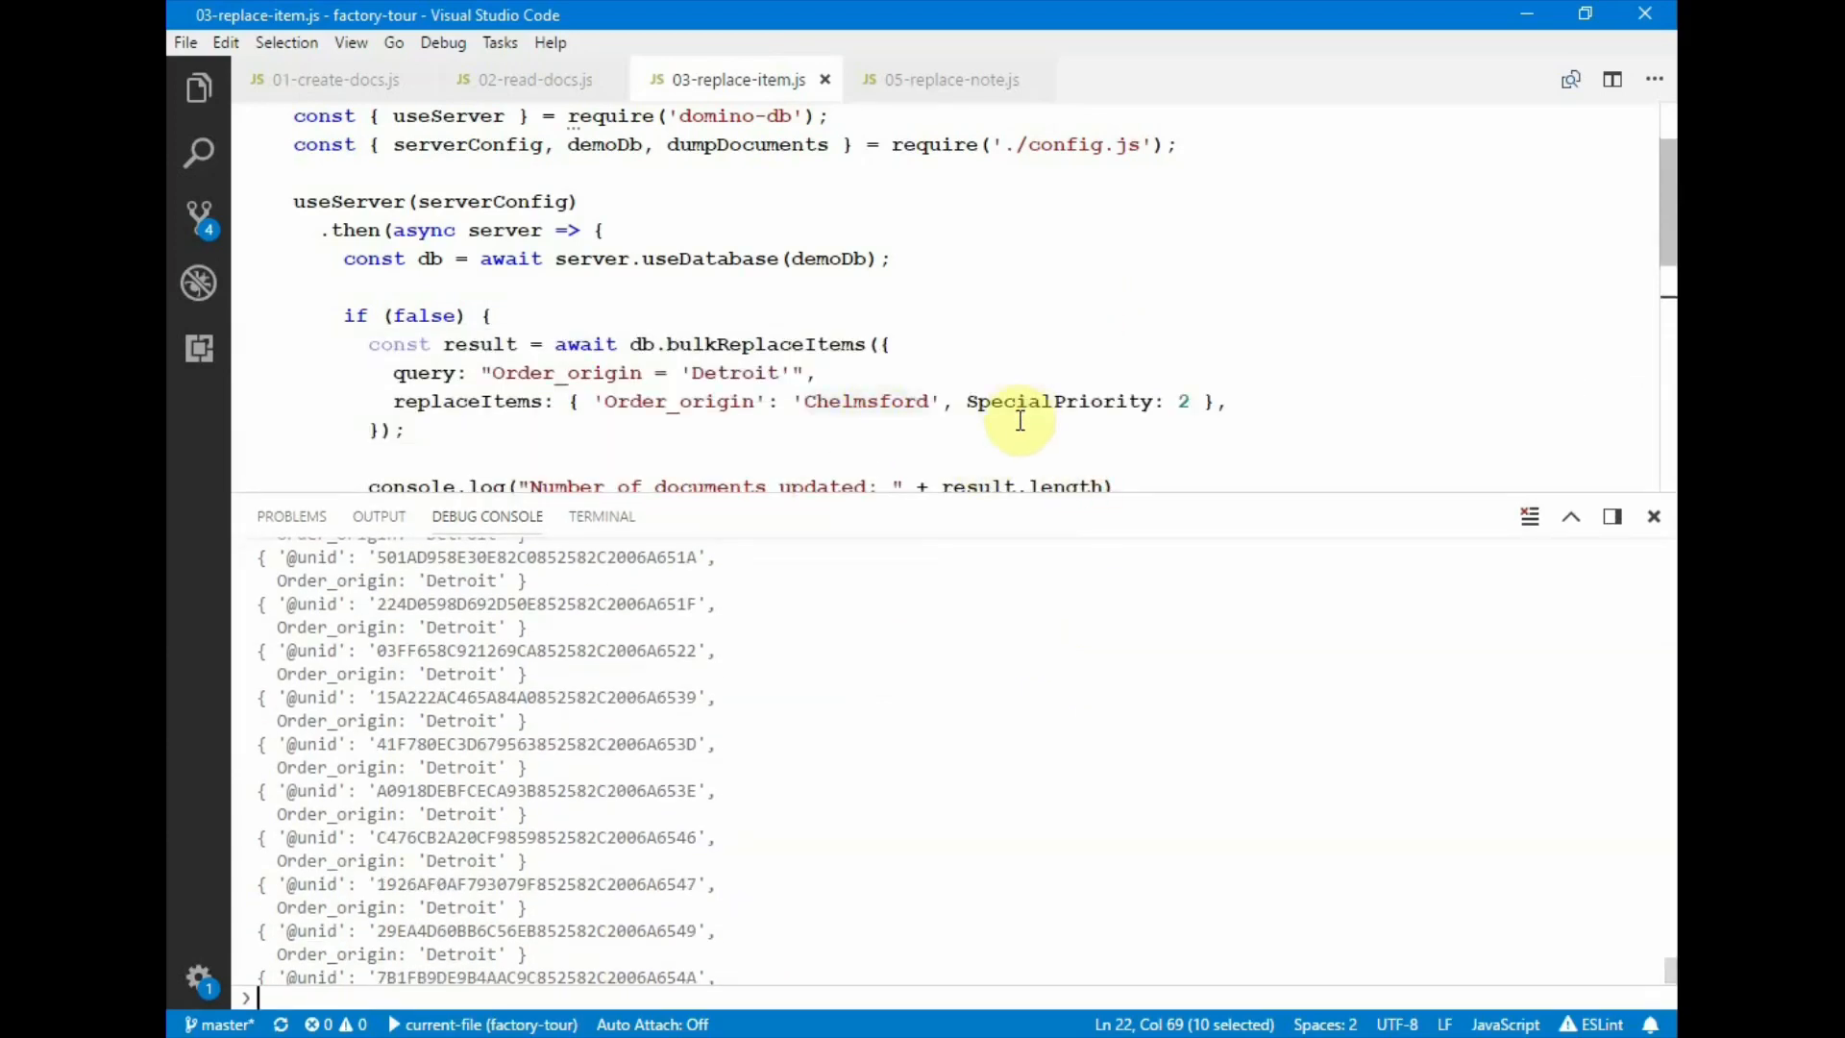
- Highlight the SpecialPriority item name while comparing the script with its output
{"action": "double_click", "coordinate": [795, 240]}
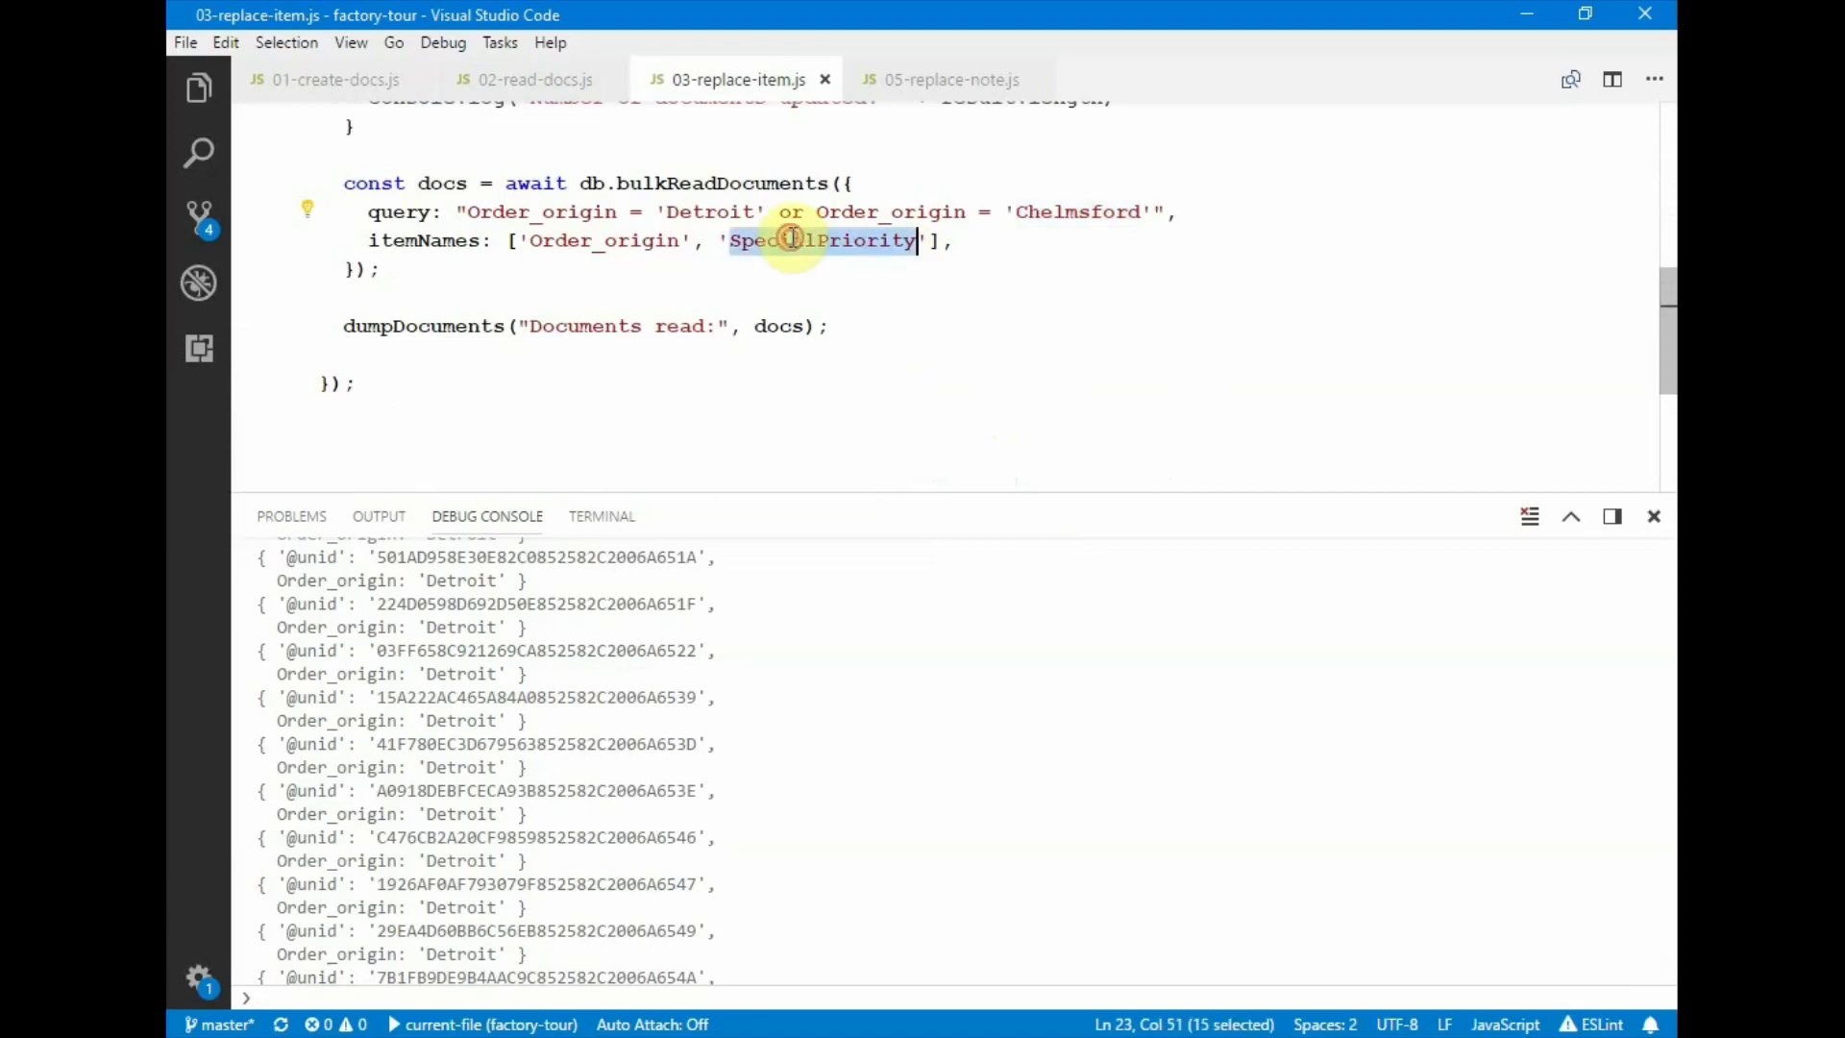
{"action": "mouse_move", "coordinate": [1180, 425]}
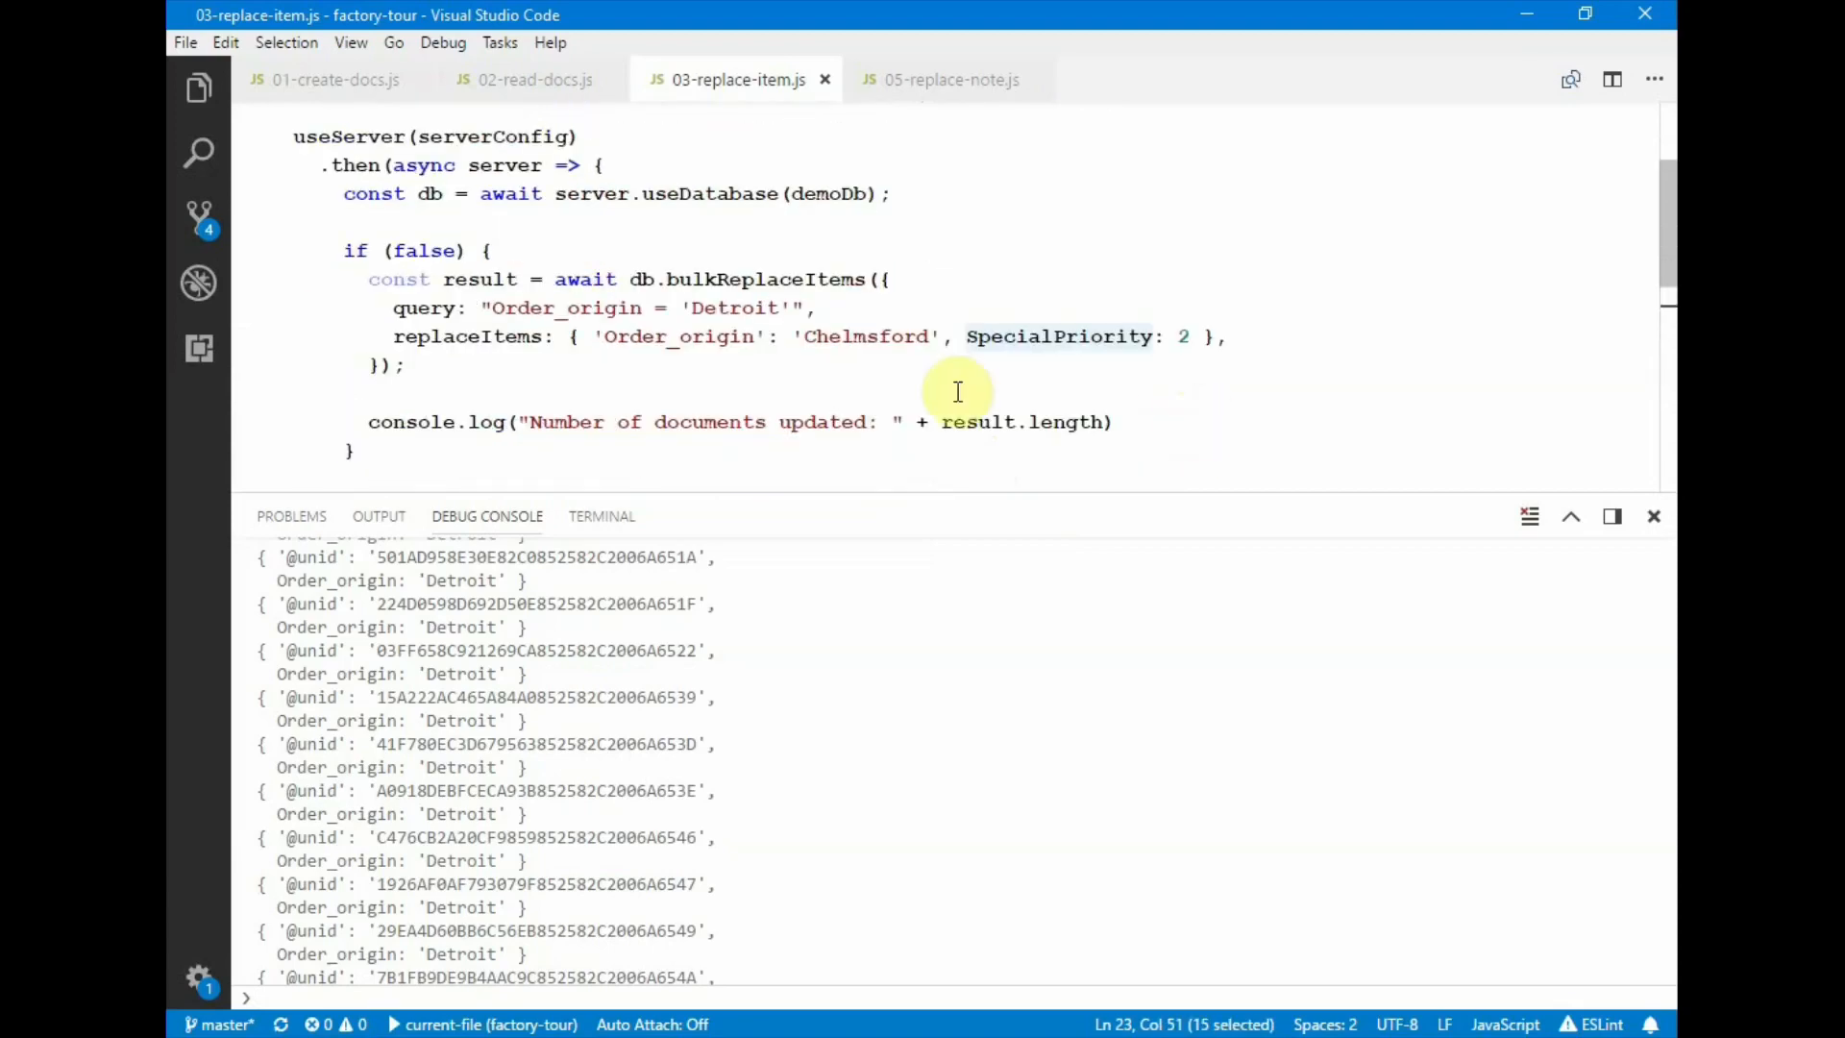
{"action": "type", "text": "tru"}
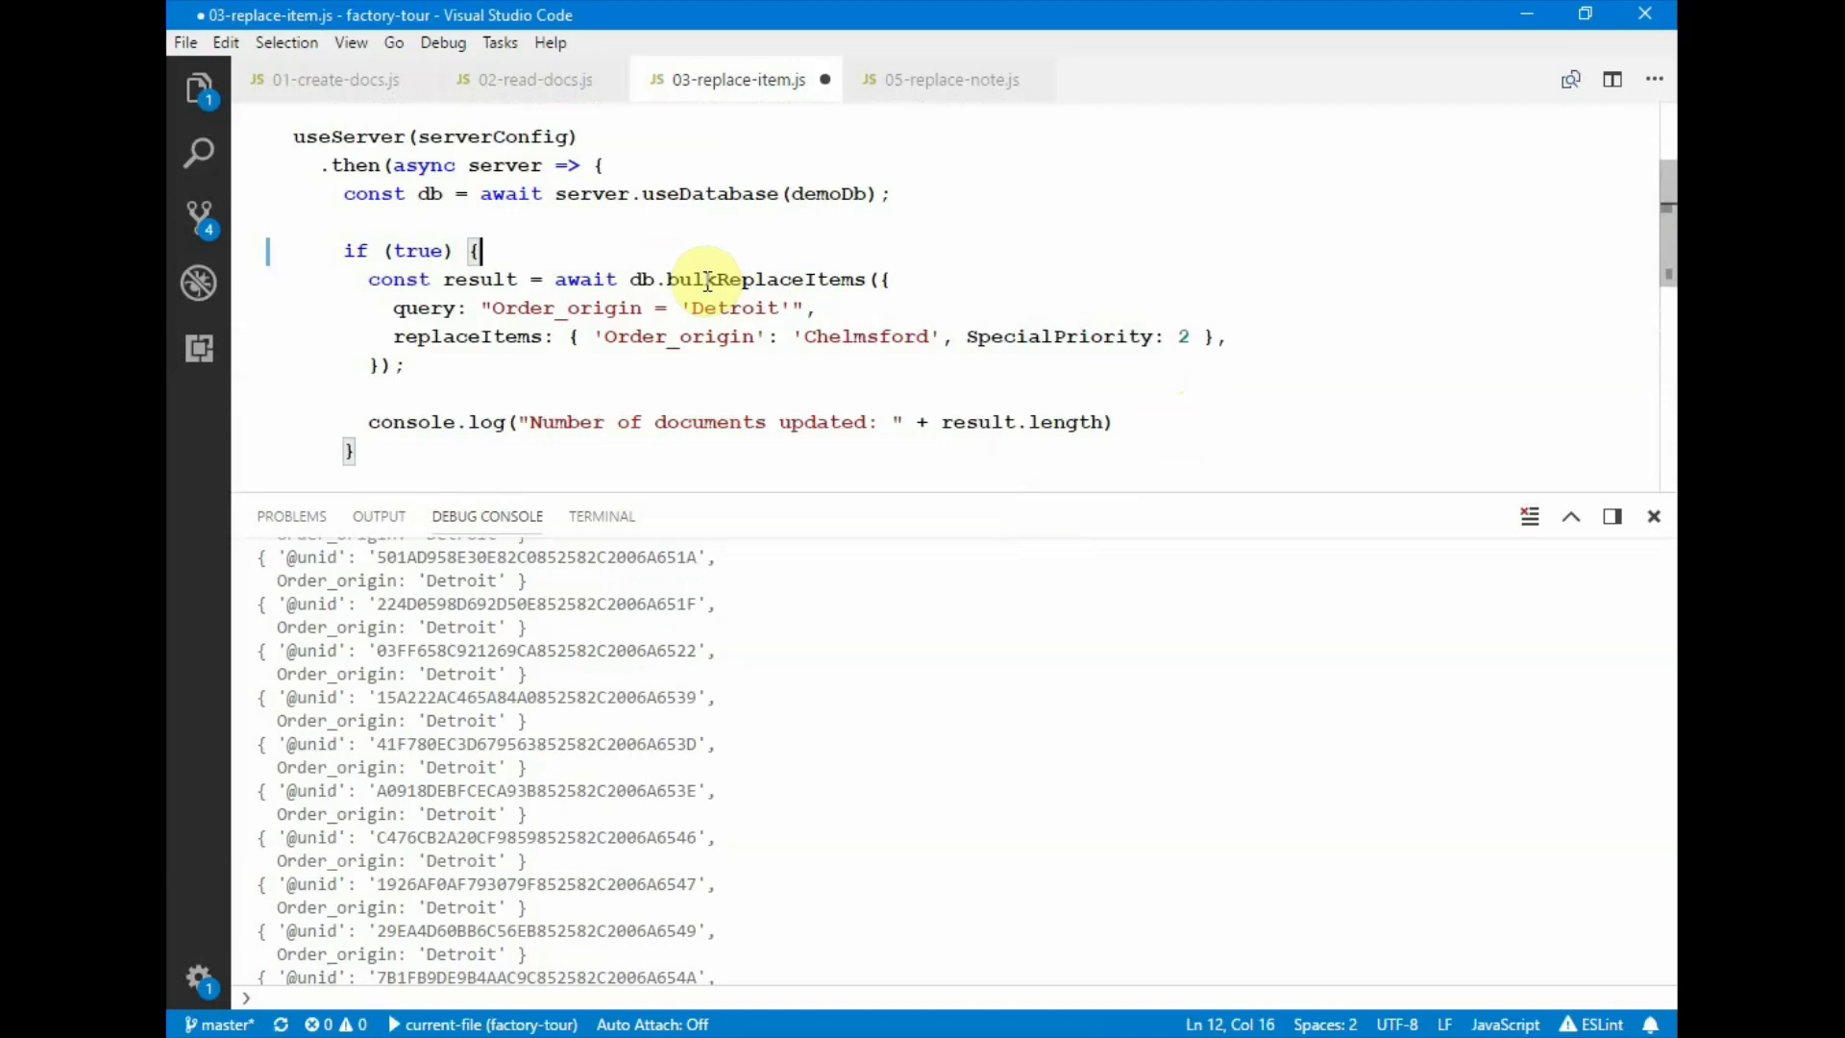
{"action": "double_click", "coordinate": [765, 279]}
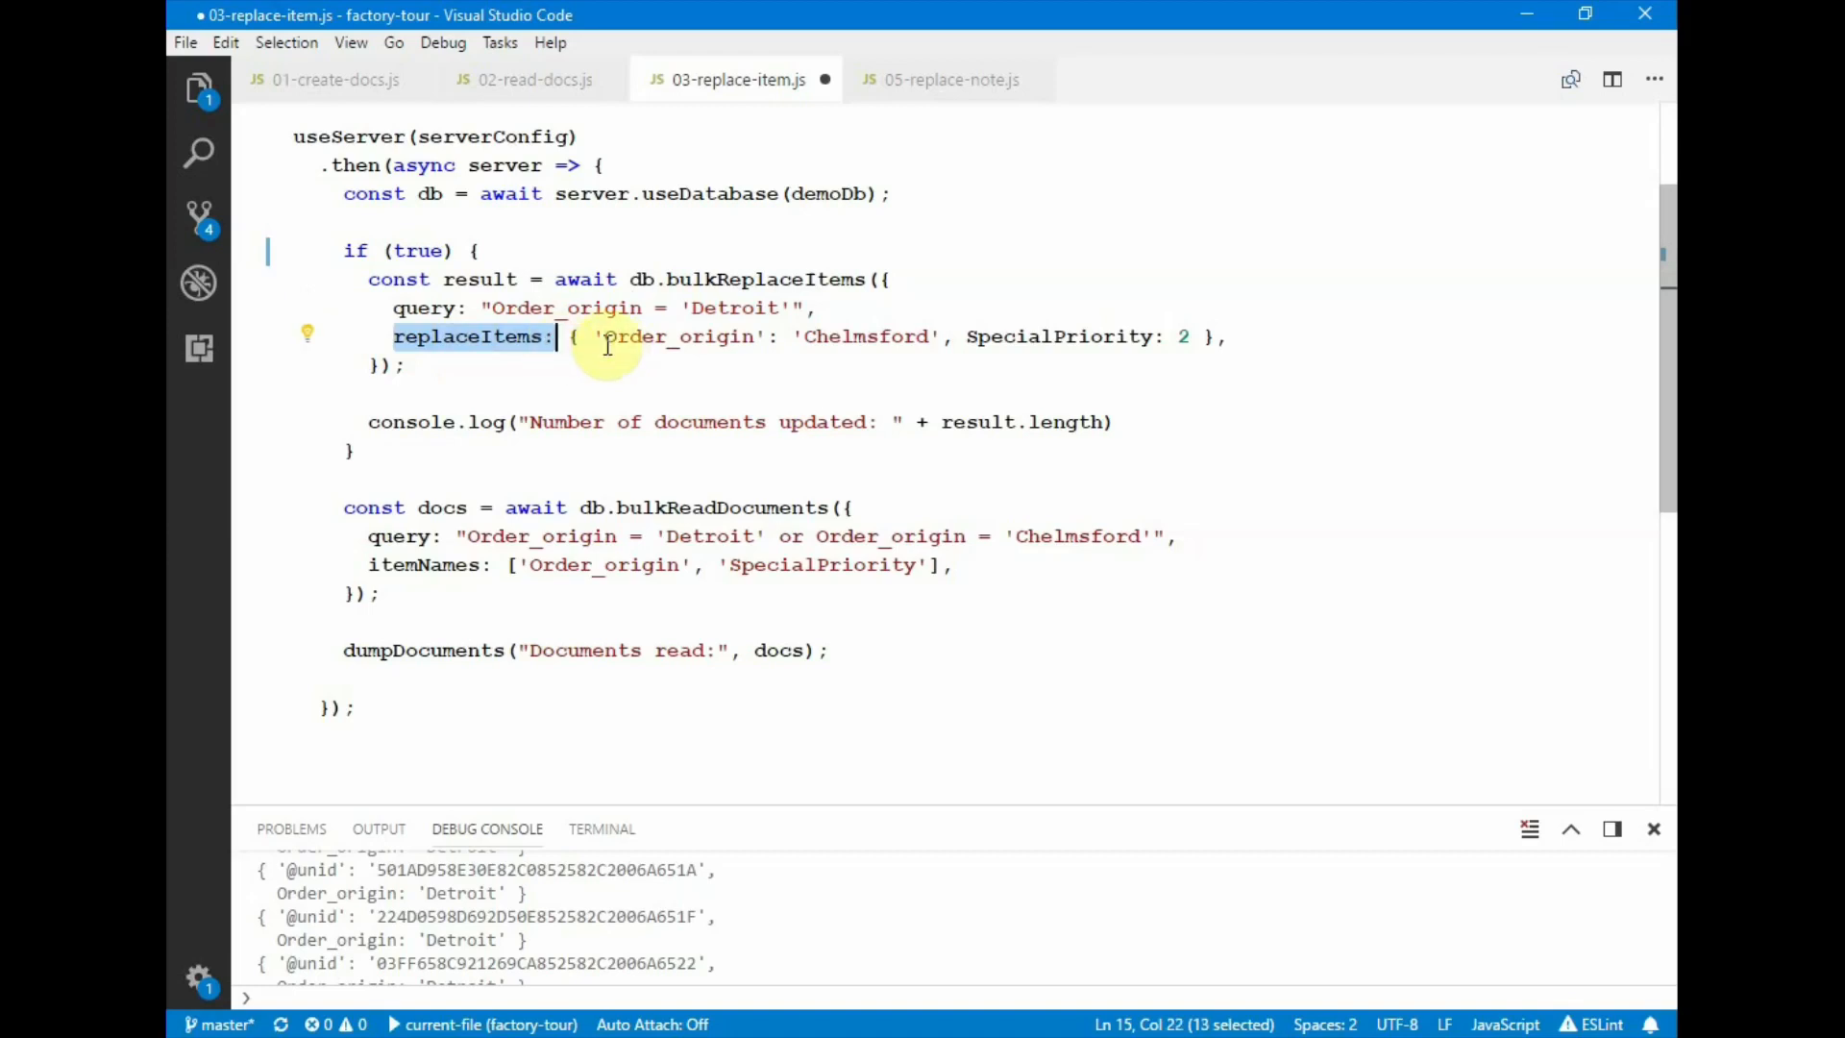
{"action": "left_click_drag", "start_coordinate": [600, 336], "coordinate": [912, 336]}
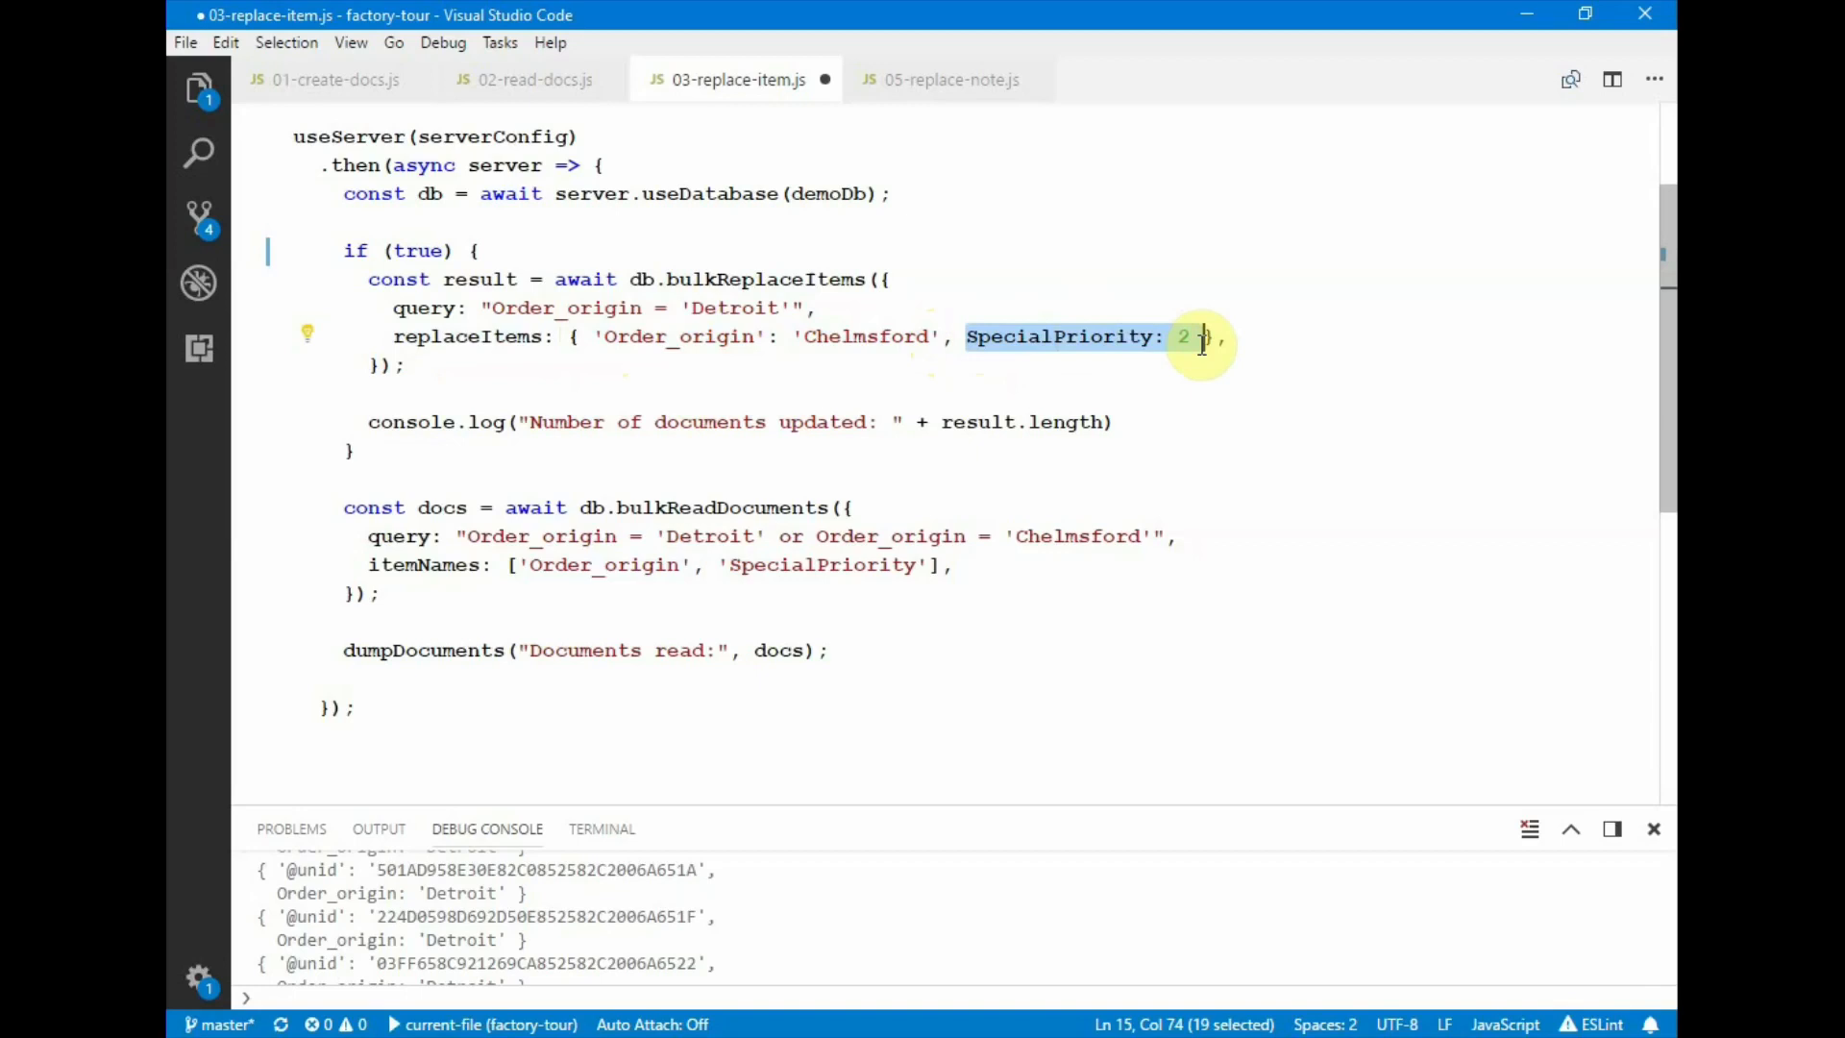
{"action": "double_click", "coordinate": [419, 251]}
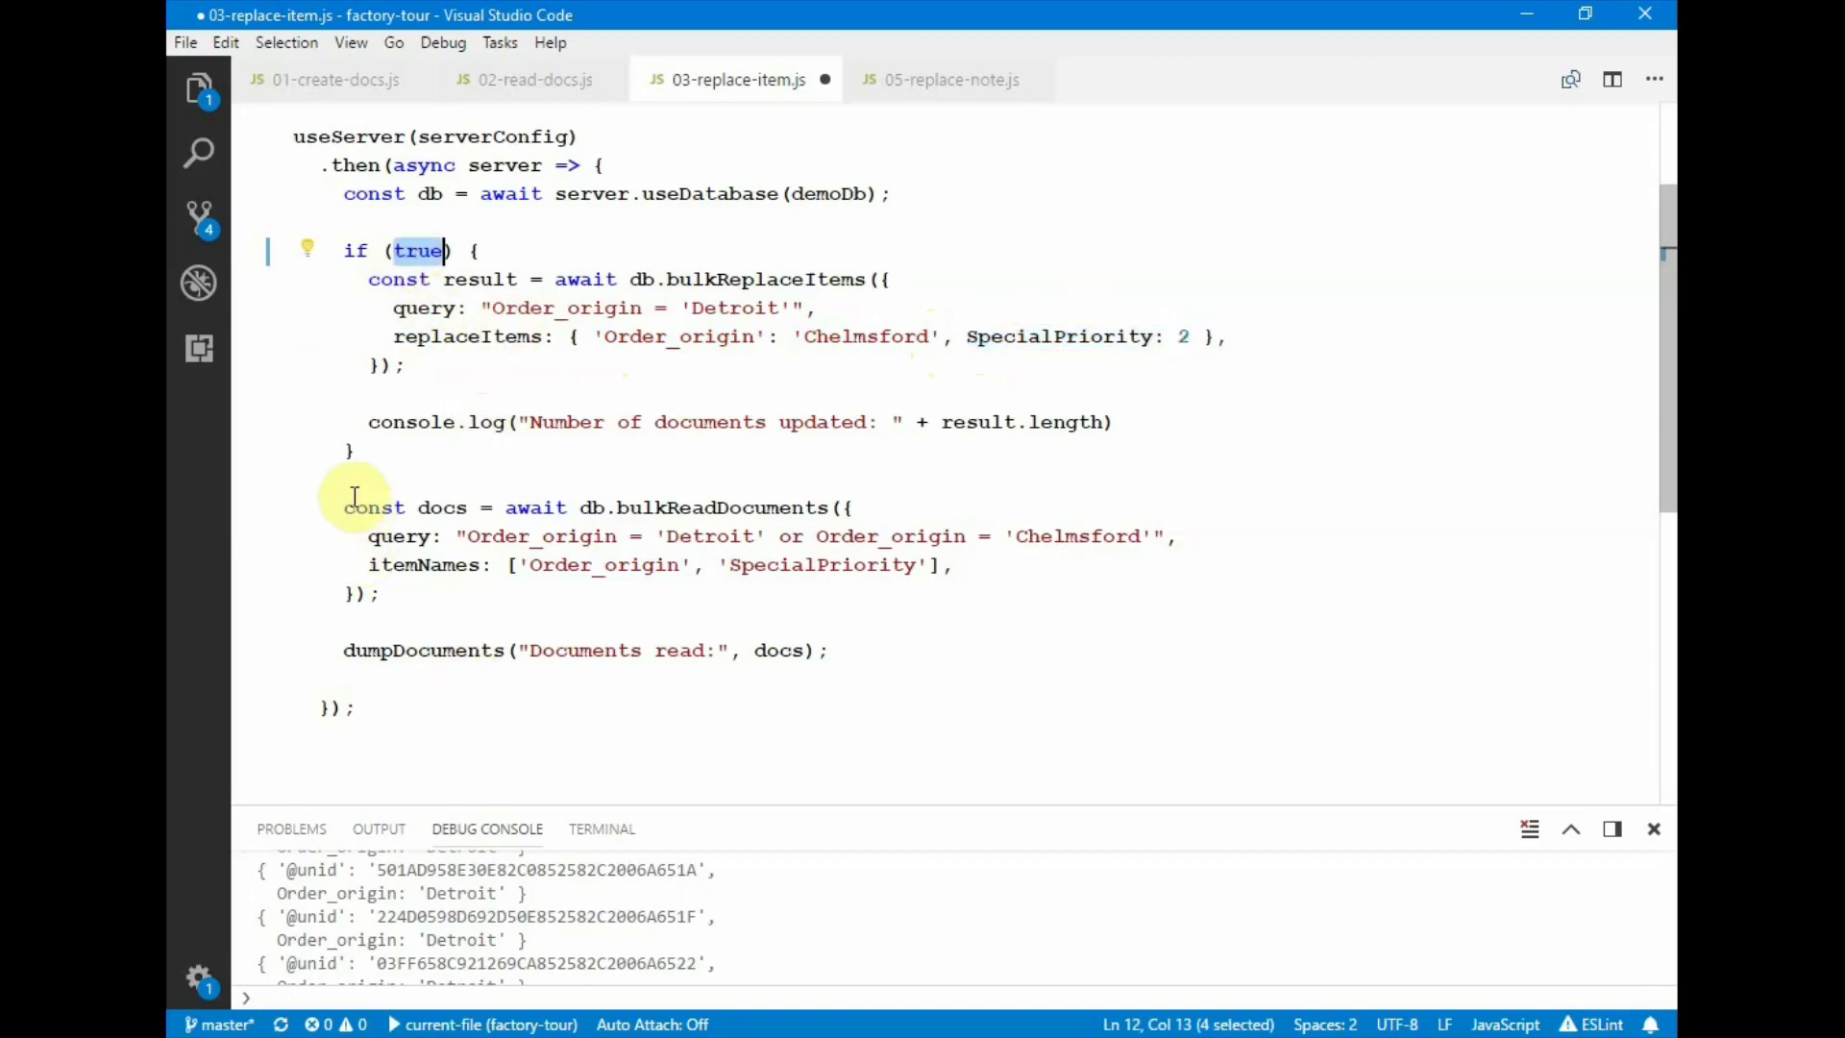
{"action": "left_click_drag", "start_coordinate": [353, 508], "coordinate": [830, 649]}
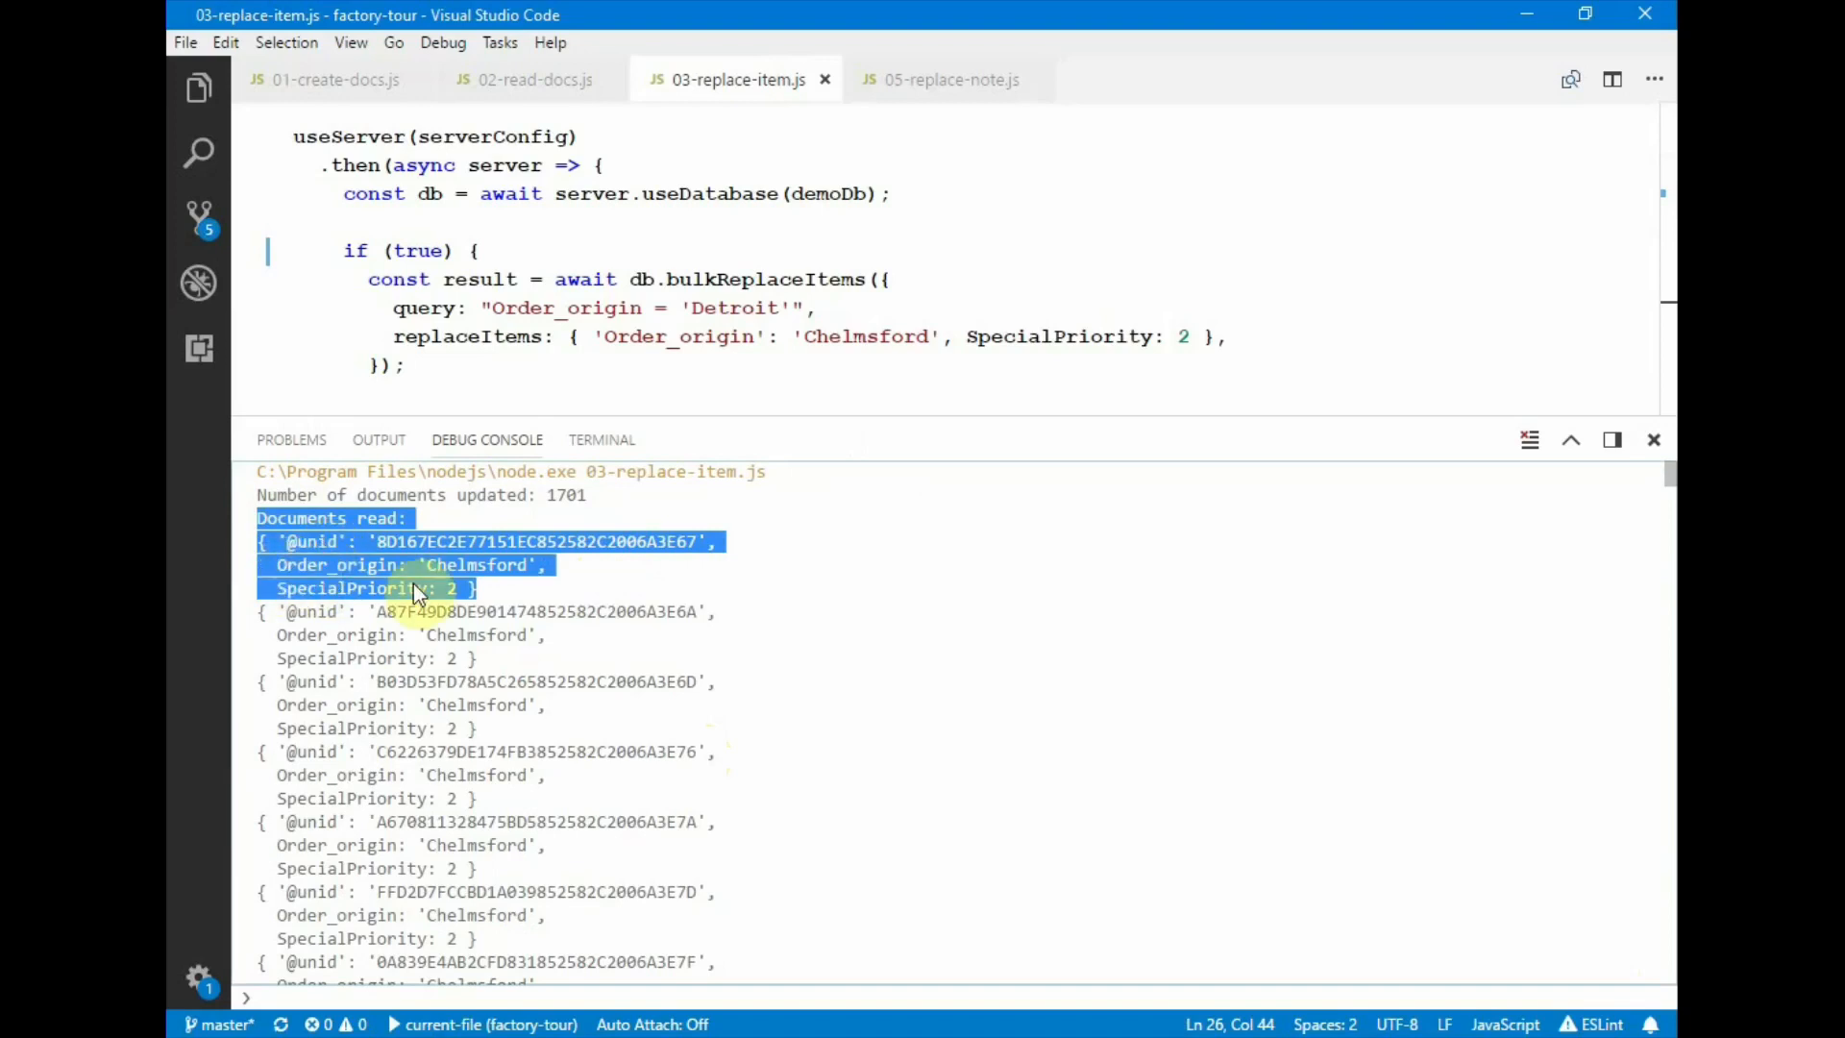
- Clear the highlighted console result and switch to the 05-replace-note.js tab
{"action": "left_click", "coordinate": [283, 594]}
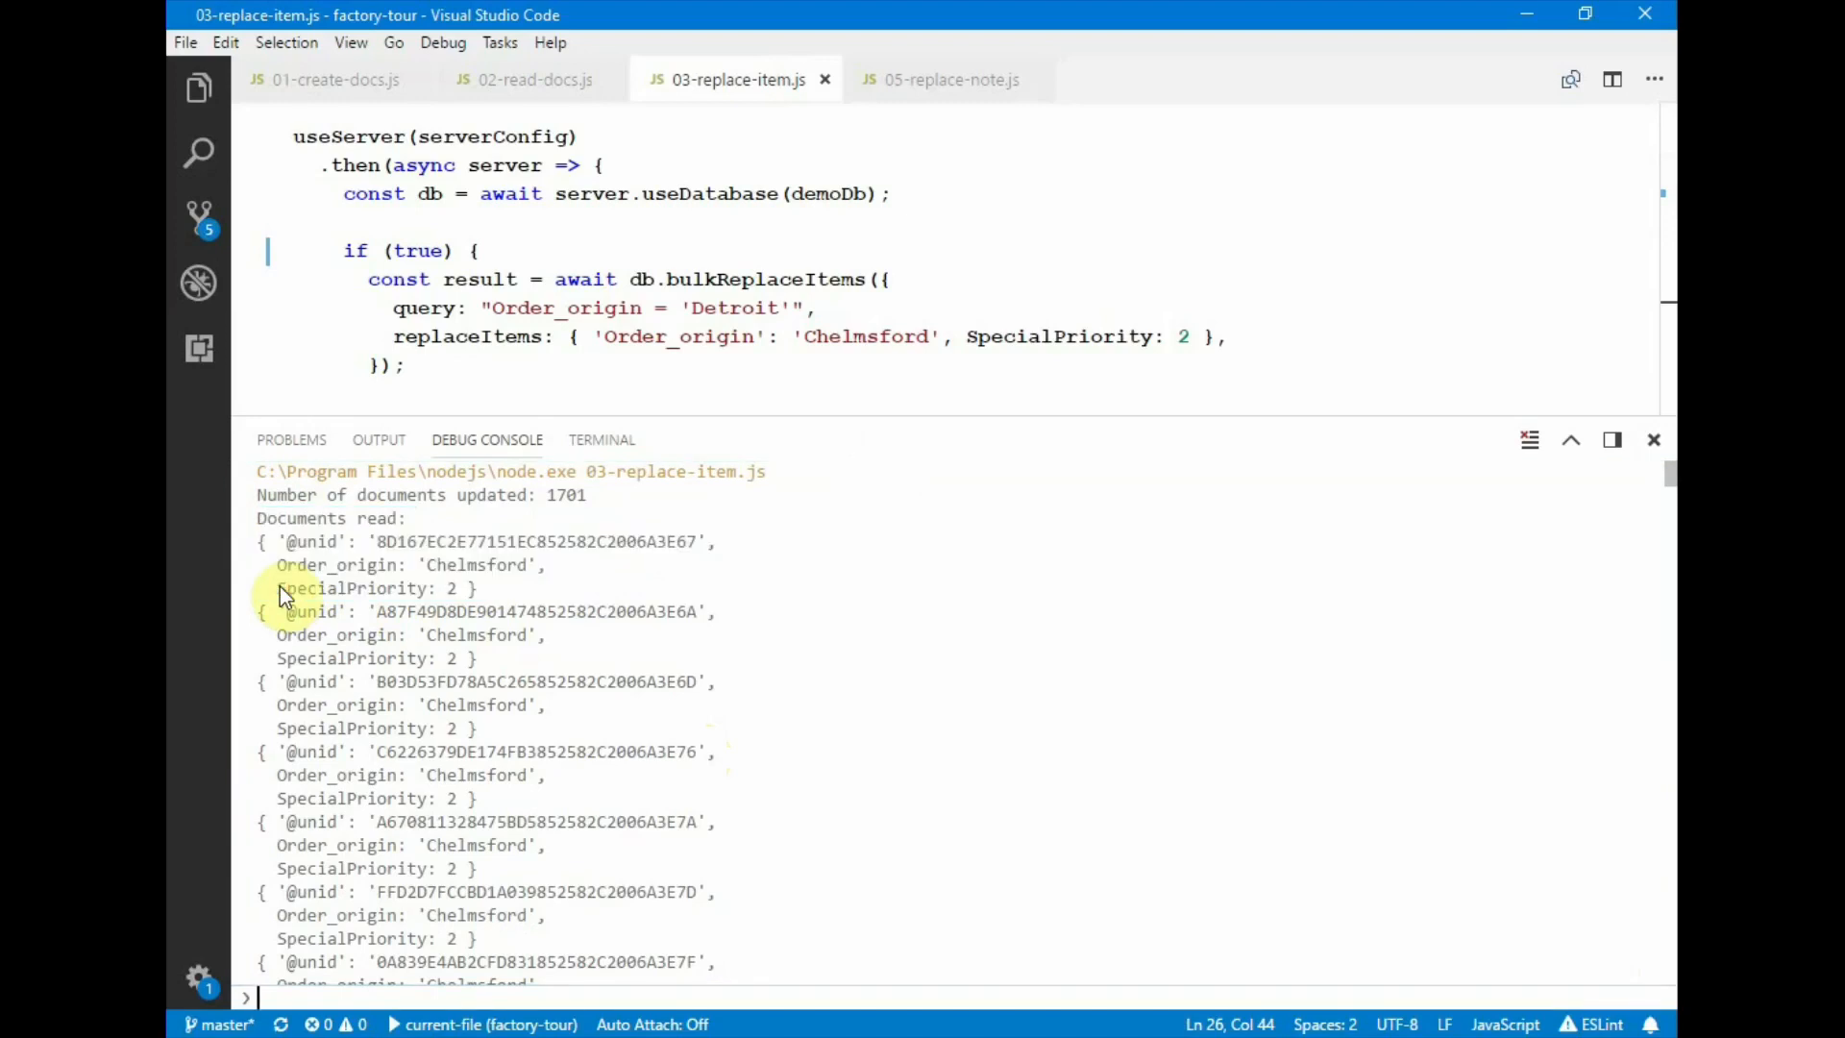
{"action": "left_click", "coordinate": [949, 79]}
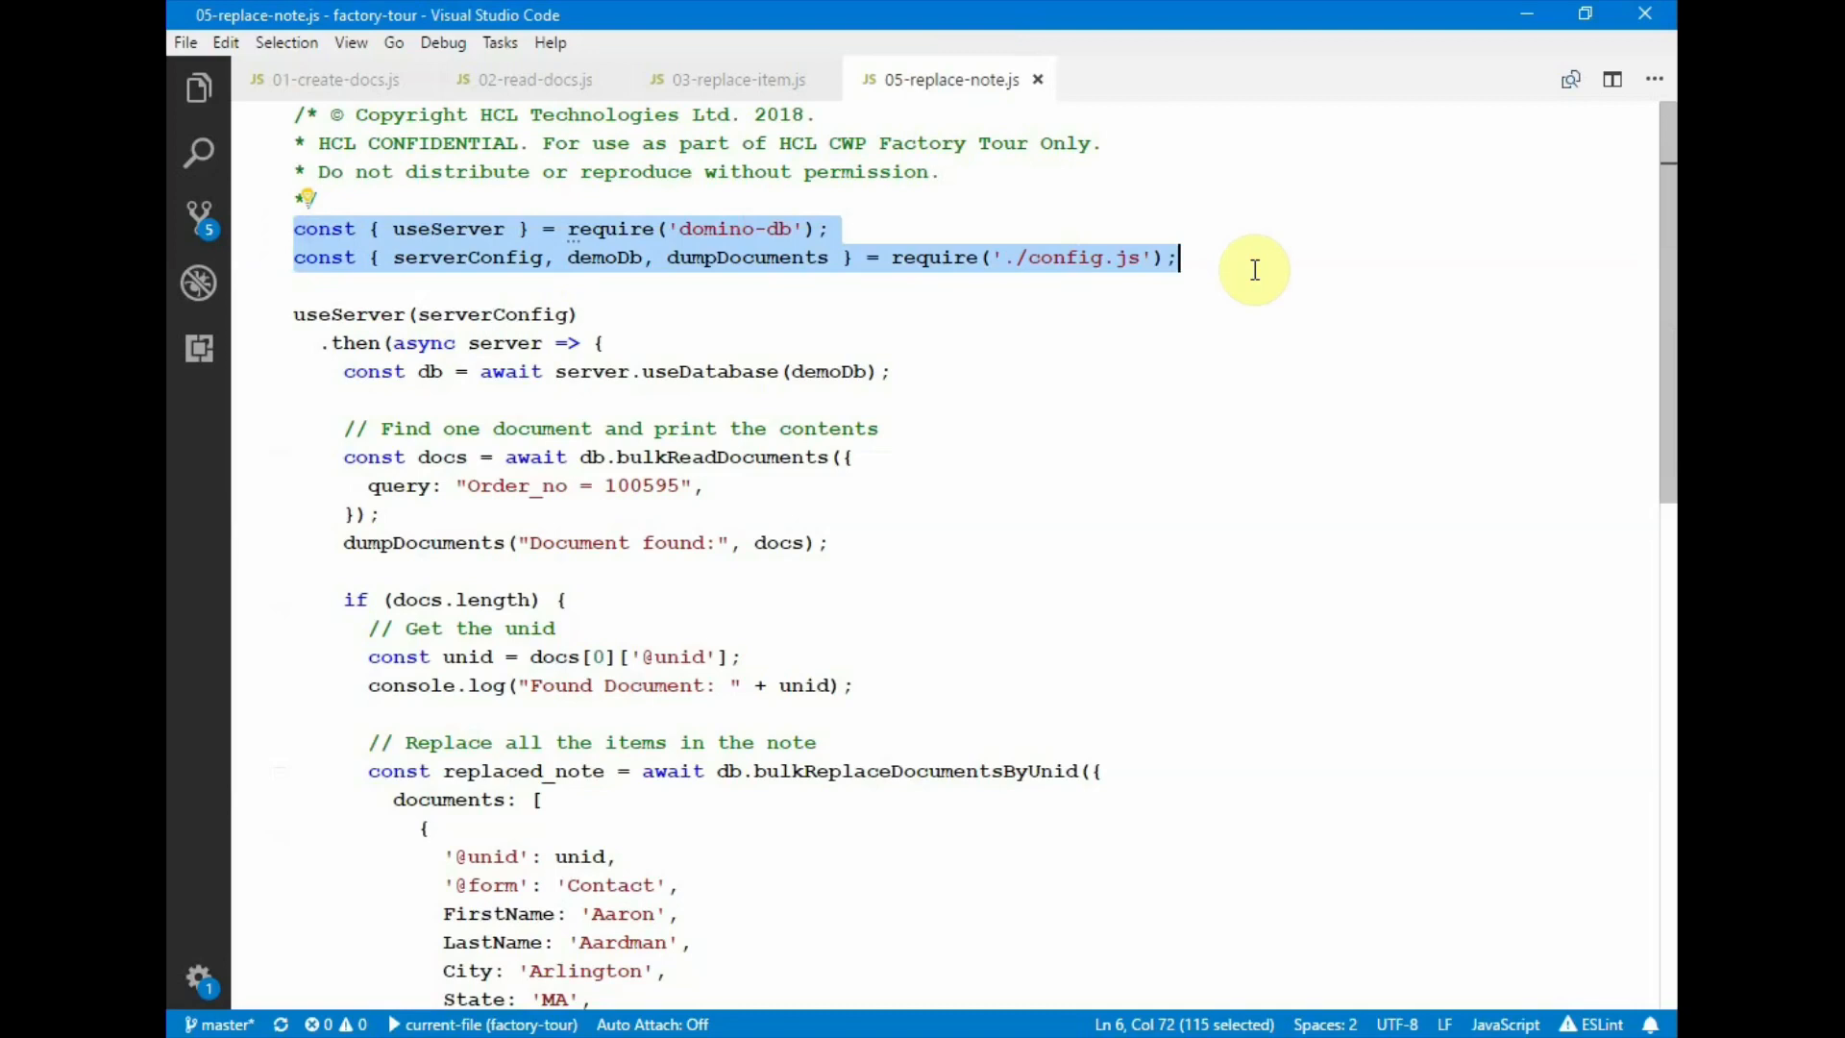
- Walk through 05-replace-note.js, highlighting the block that finds the single order document
{"action": "left_click", "coordinate": [351, 314]}
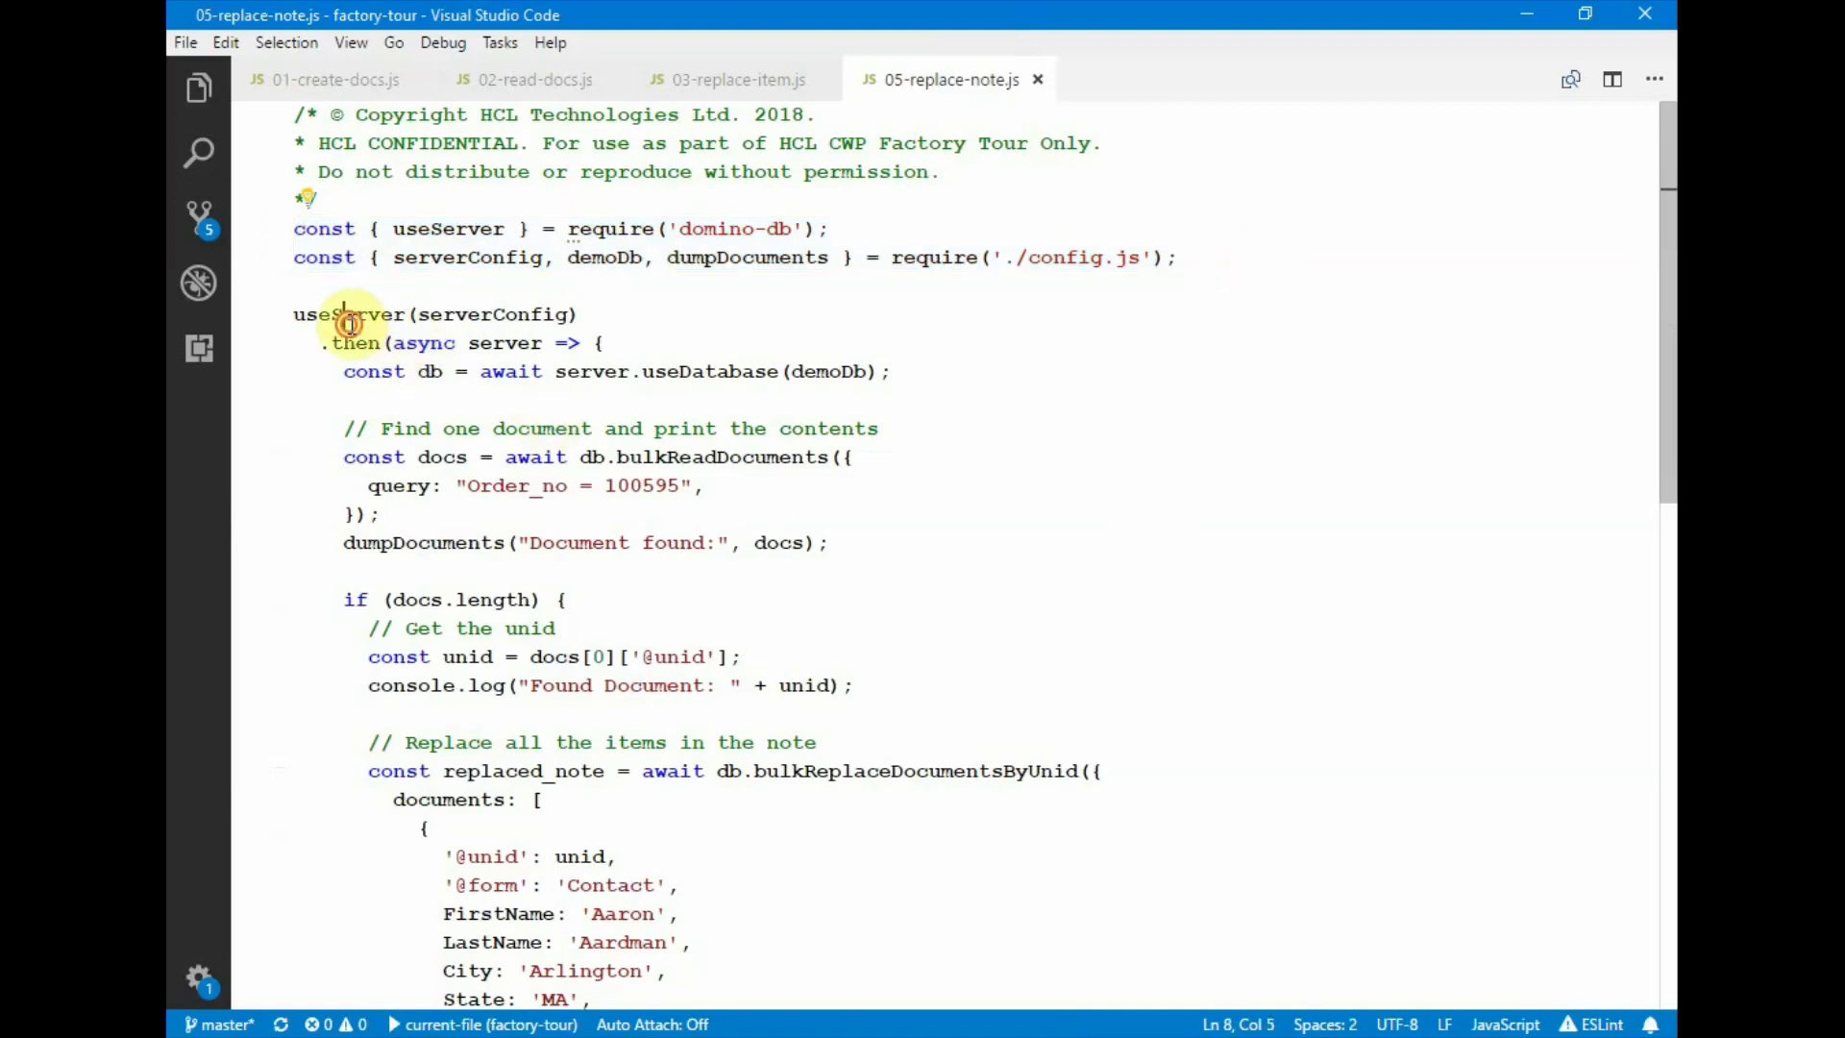
{"action": "double_click", "coordinate": [711, 370]}
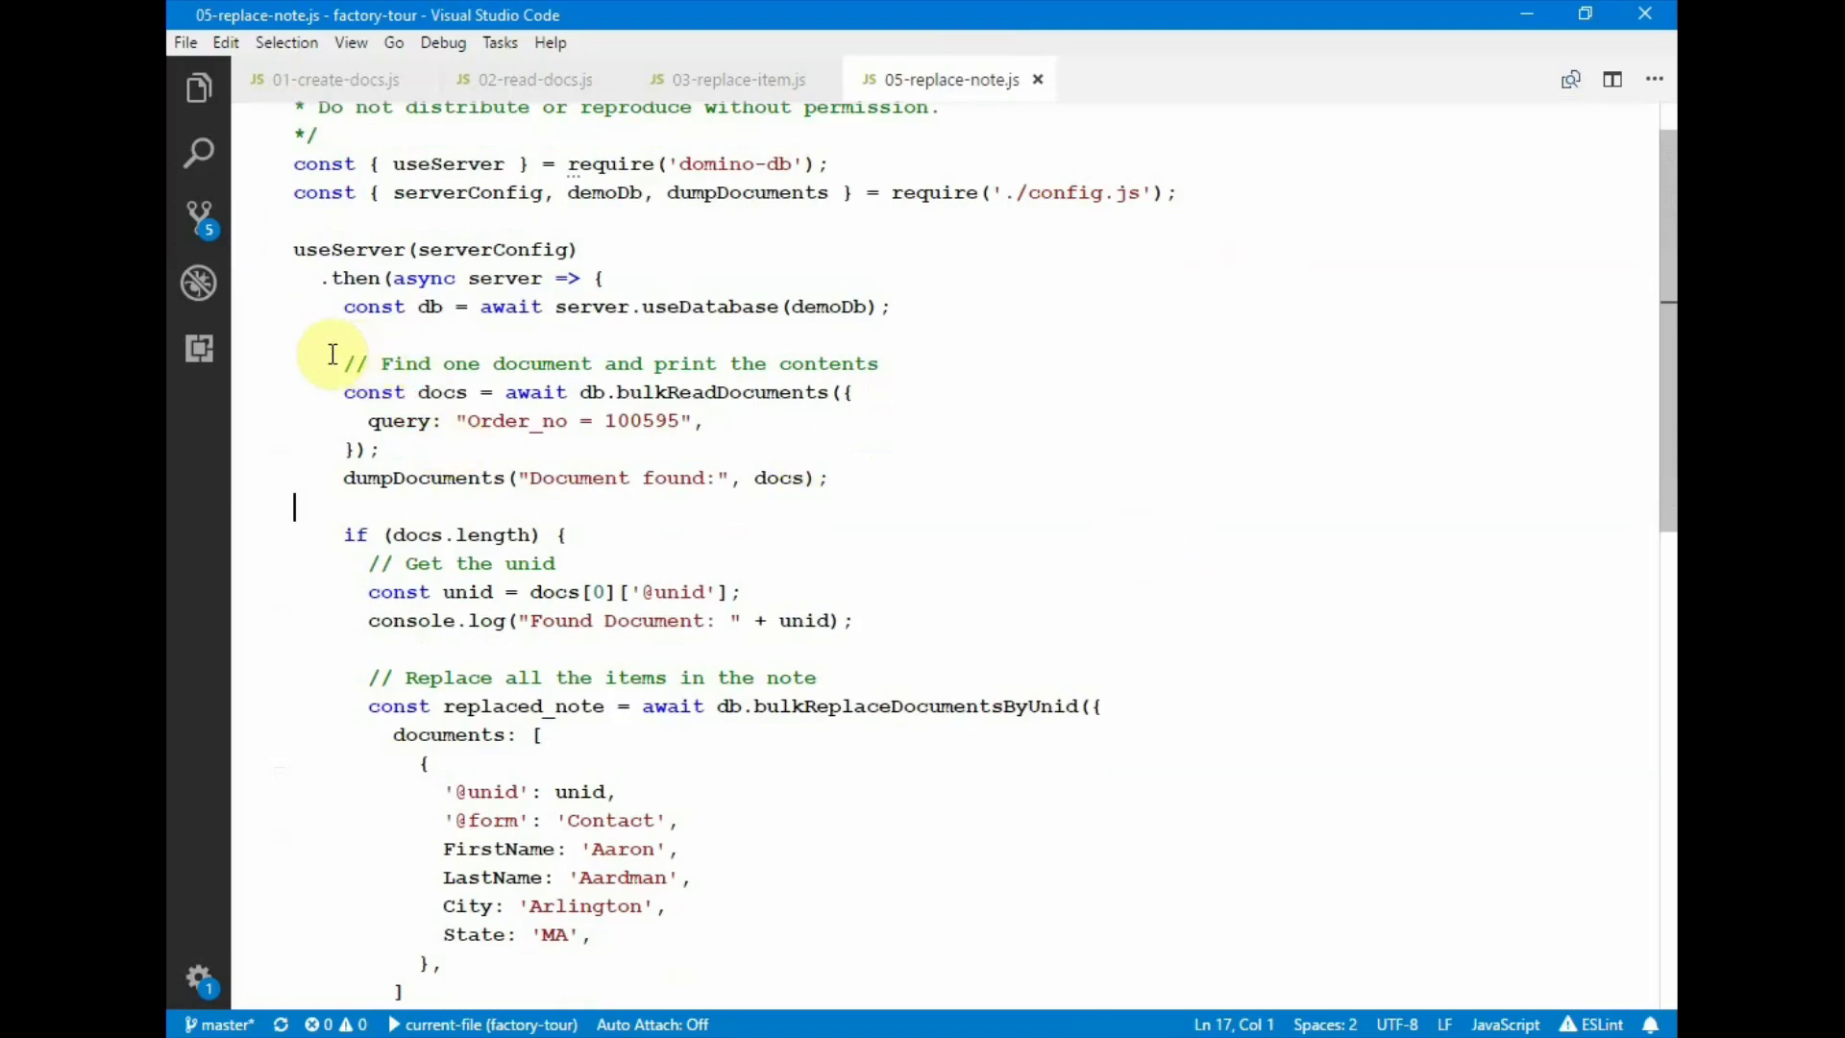
{"action": "left_click", "coordinate": [344, 363]}
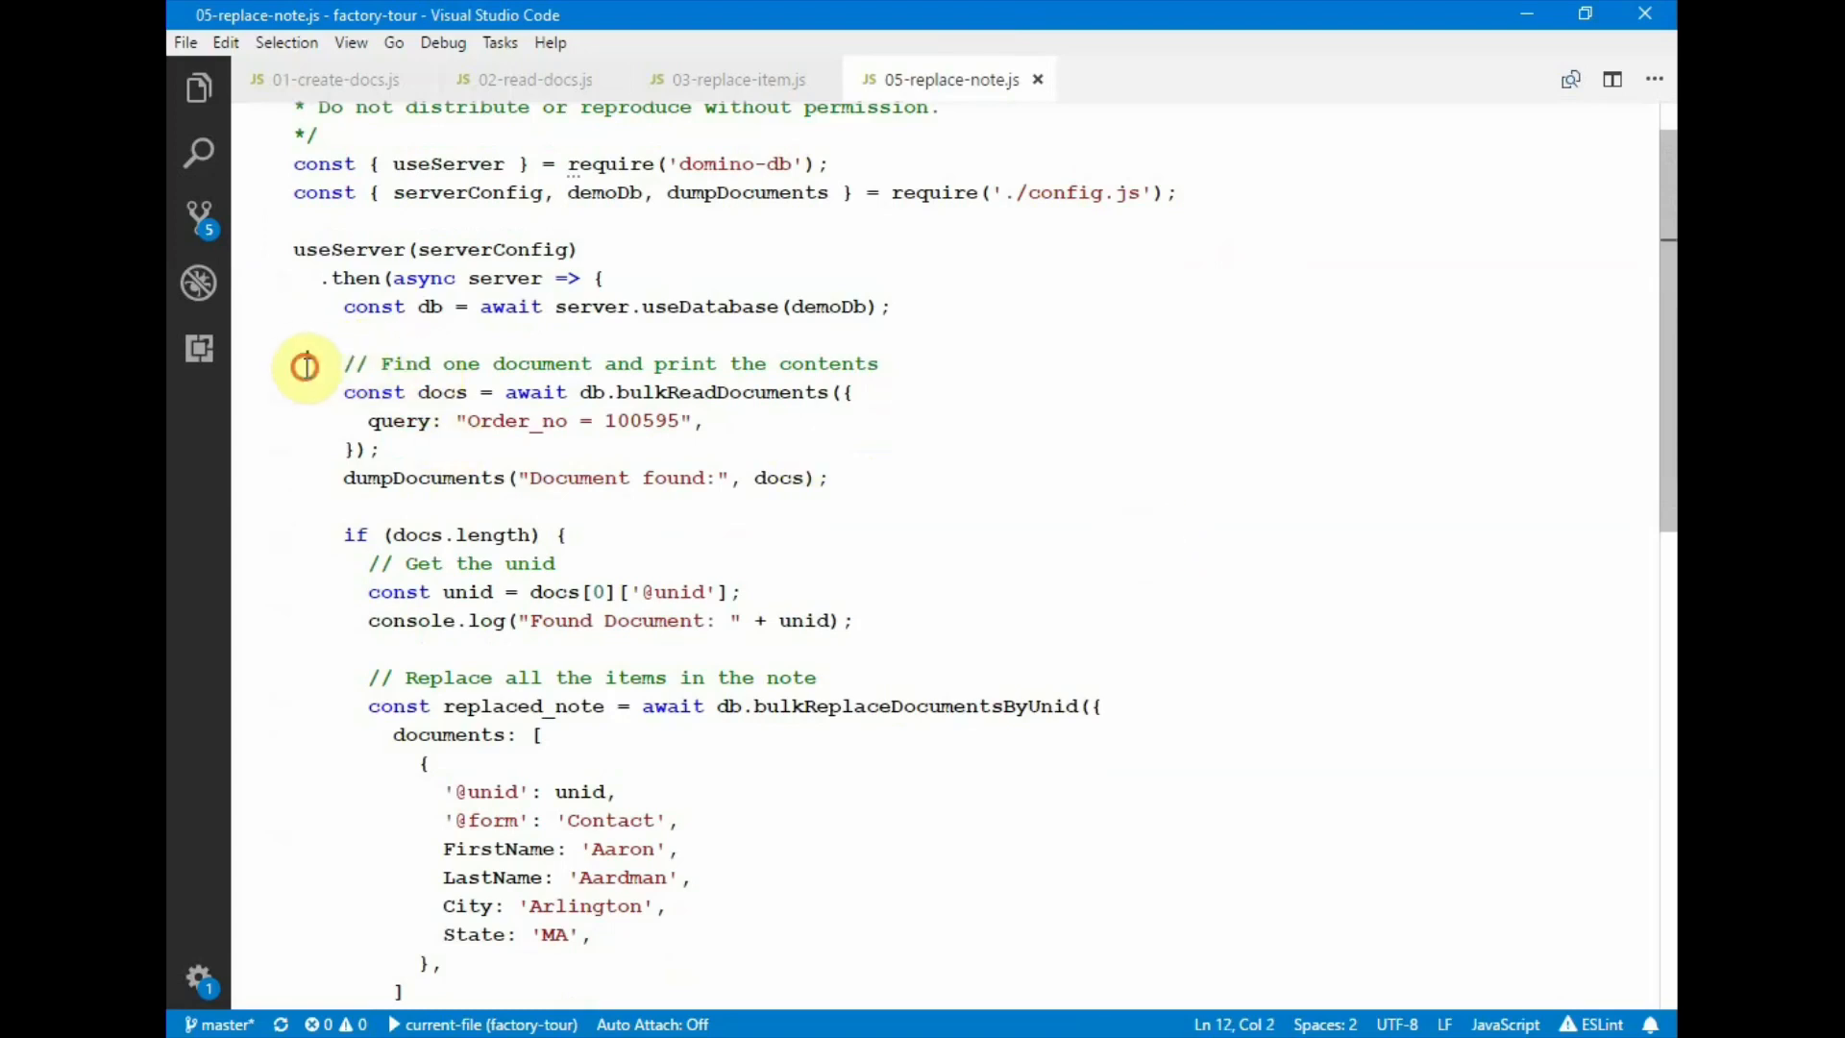
{"action": "left_click_drag", "start_coordinate": [344, 362], "coordinate": [381, 448]}
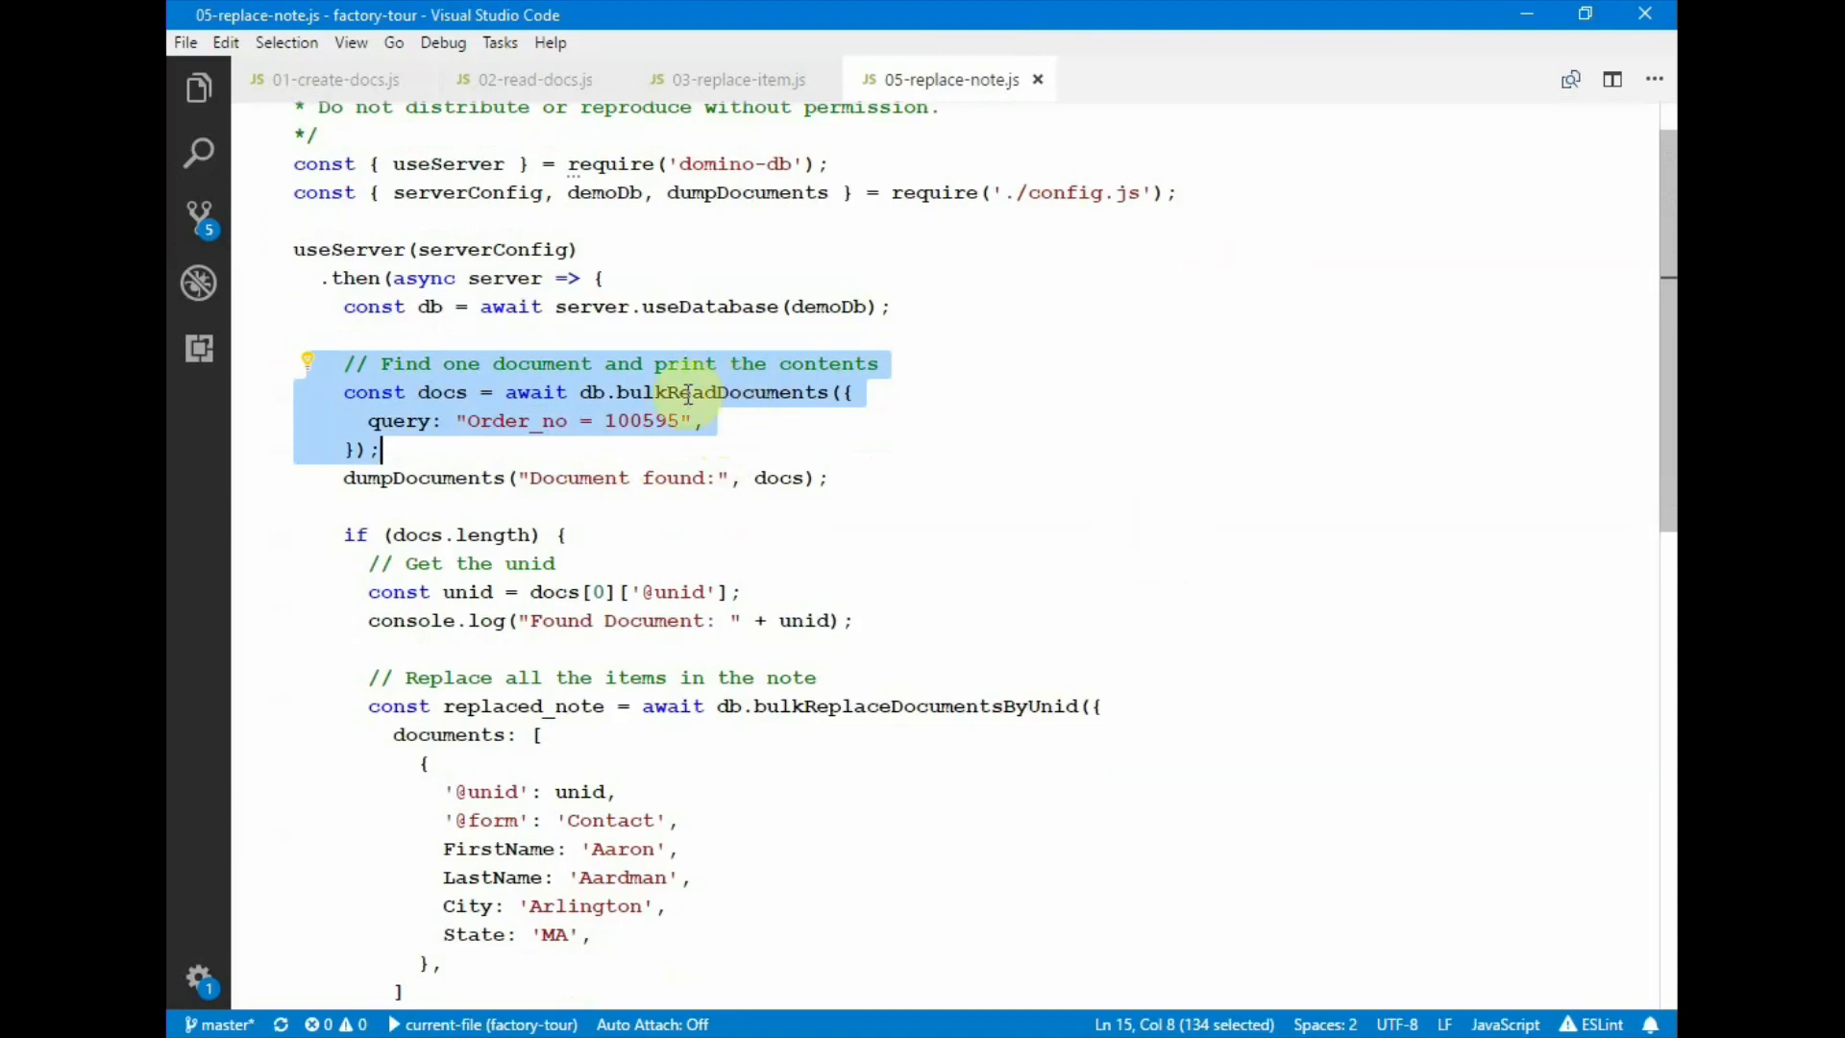
{"action": "mouse_move", "coordinate": [465, 420]}
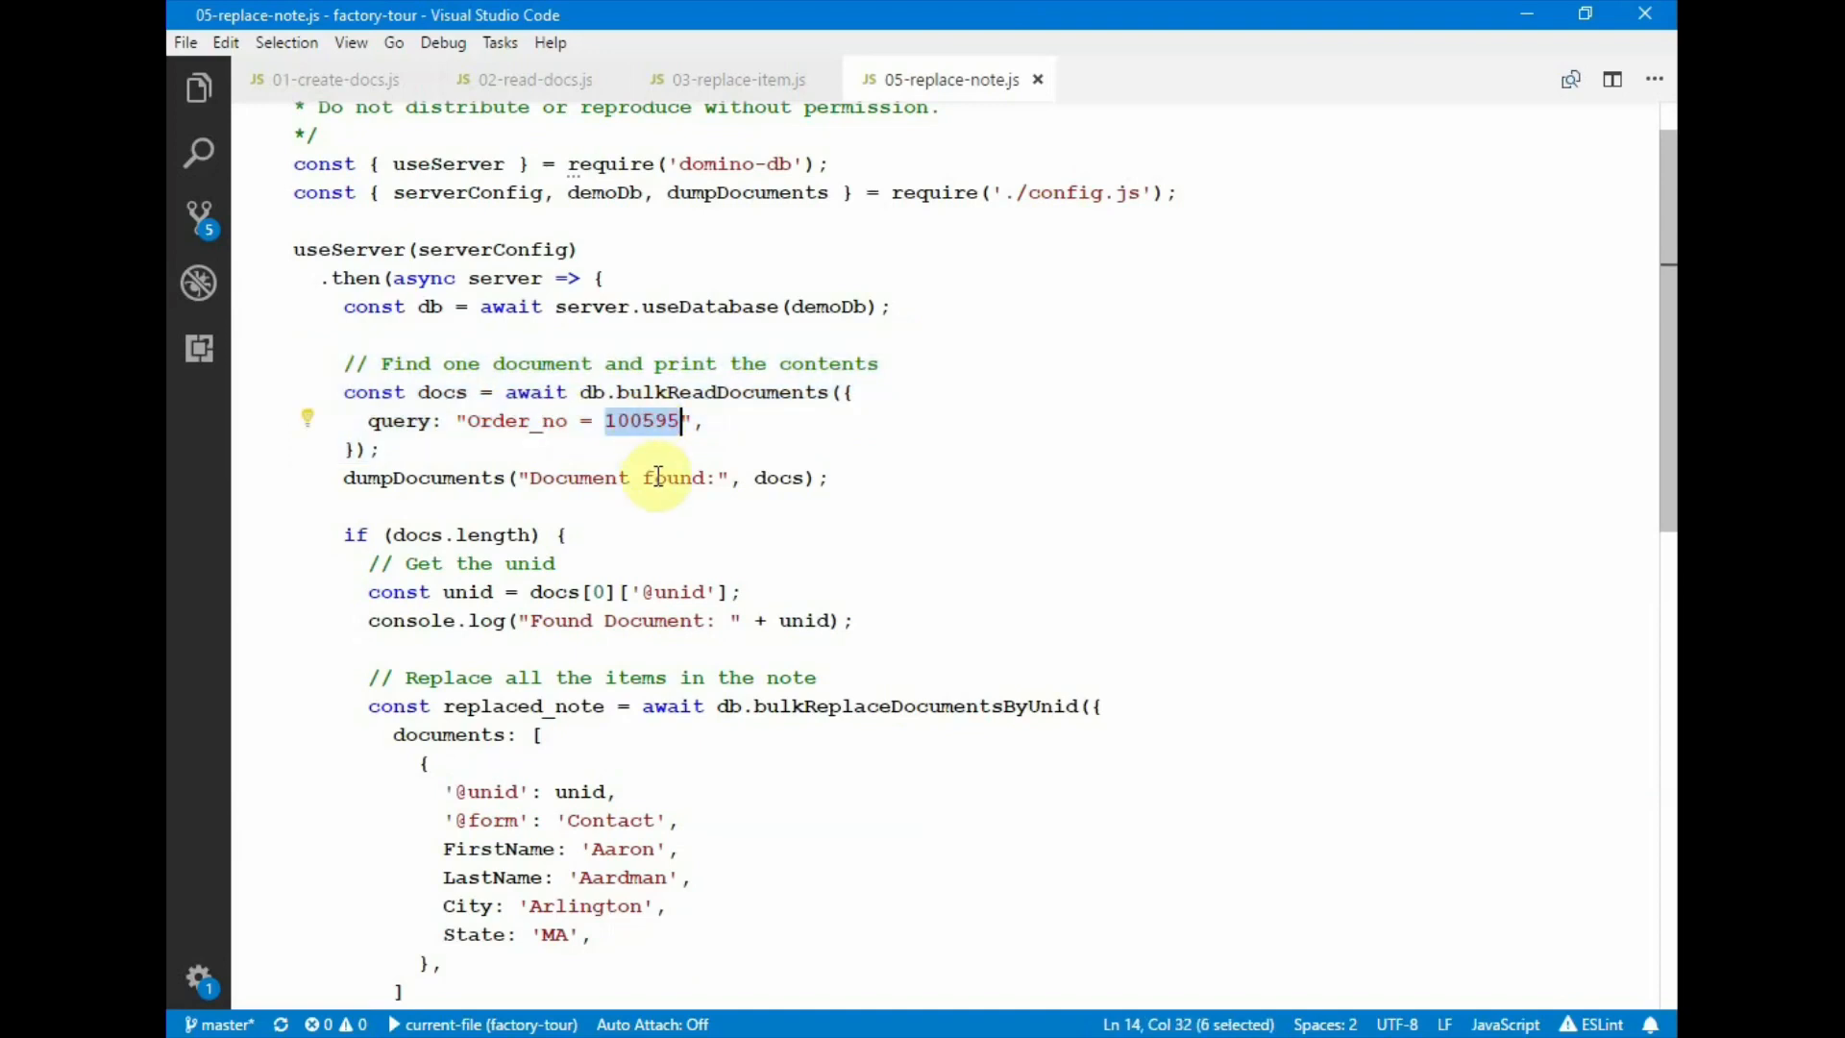
{"action": "mouse_move", "coordinate": [498, 444]}
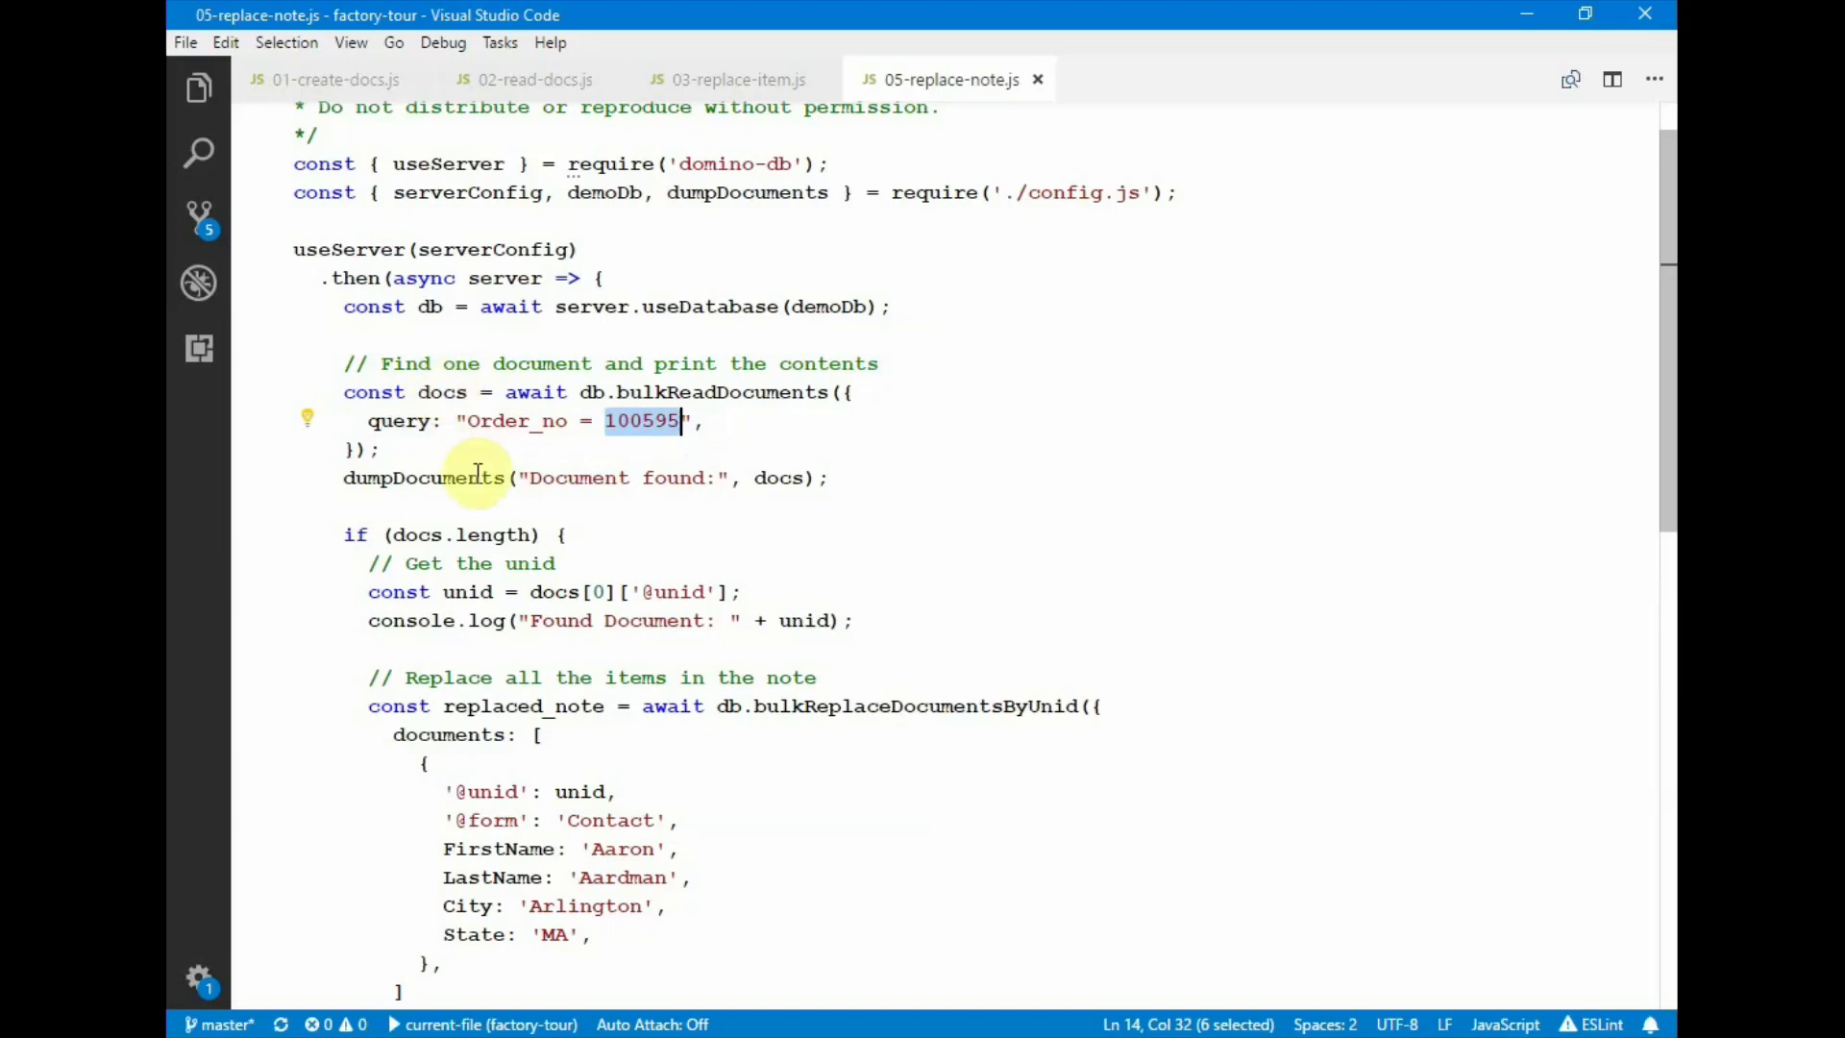
{"action": "left_click", "coordinate": [565, 534]}
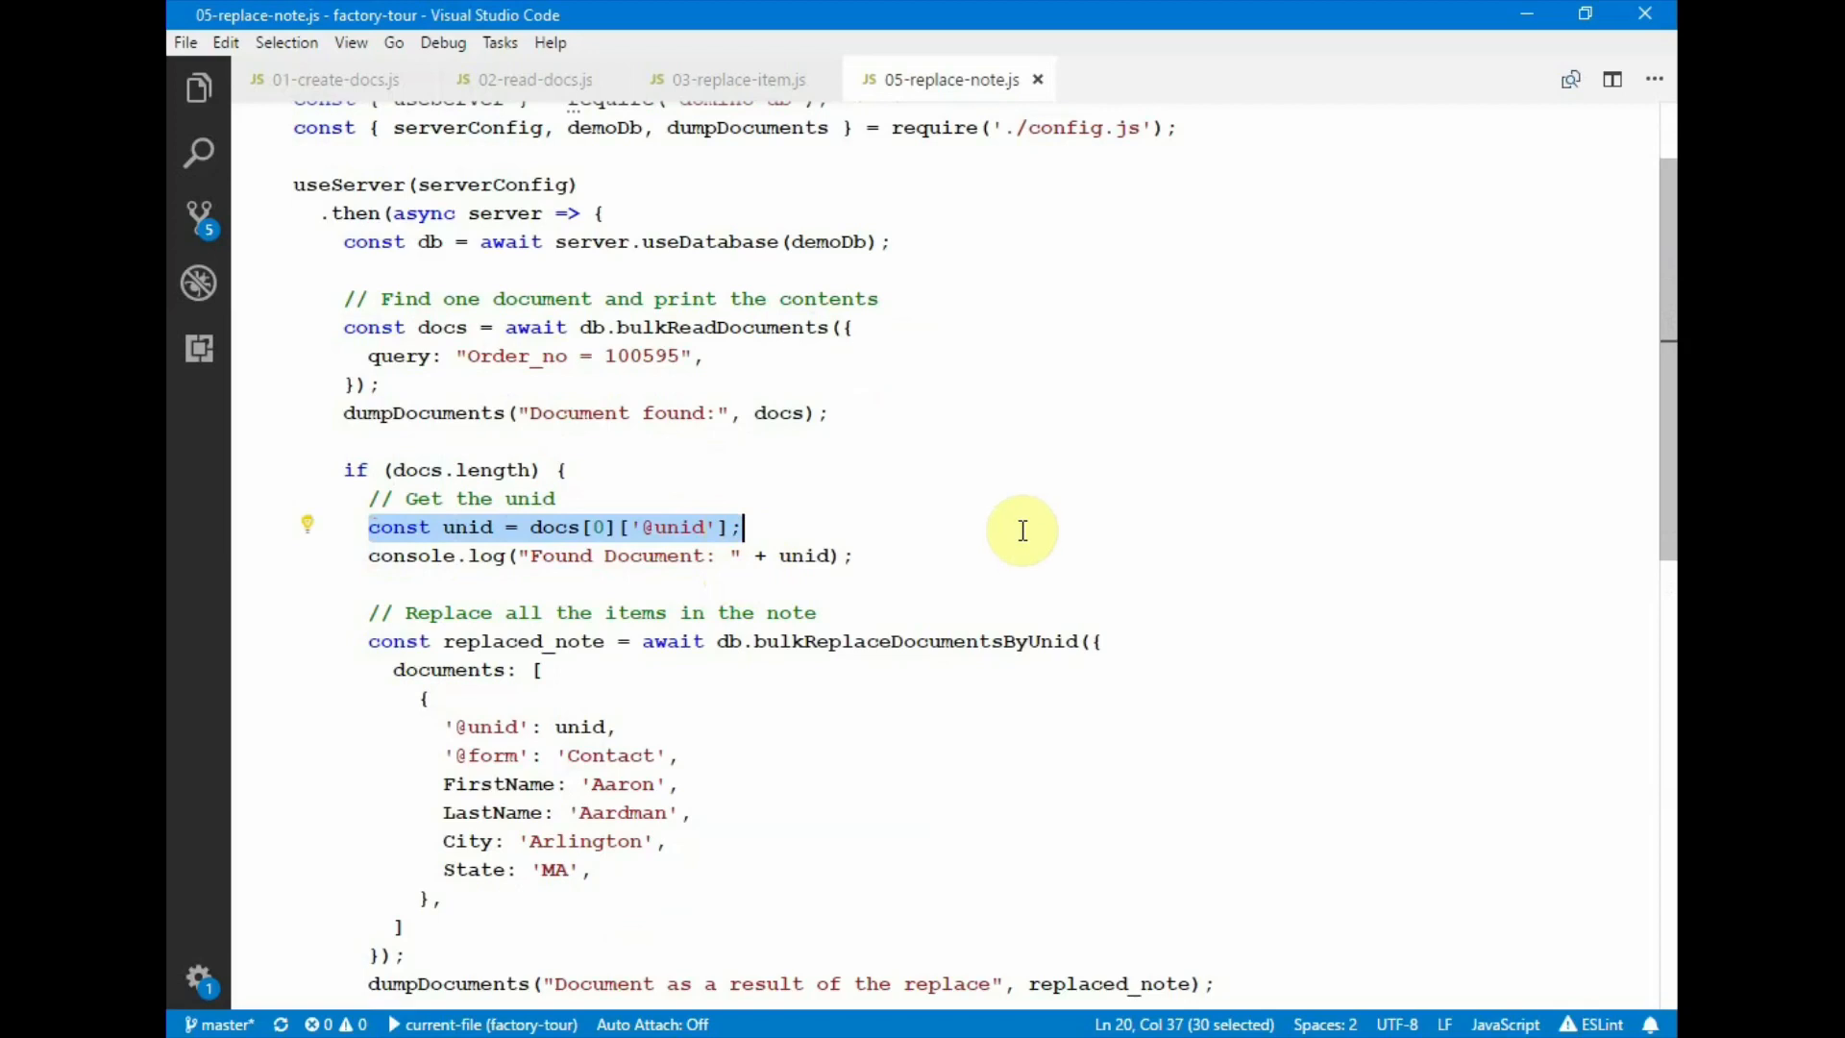
{"action": "scroll", "scroll_direction": "down", "scroll_amount": 3}
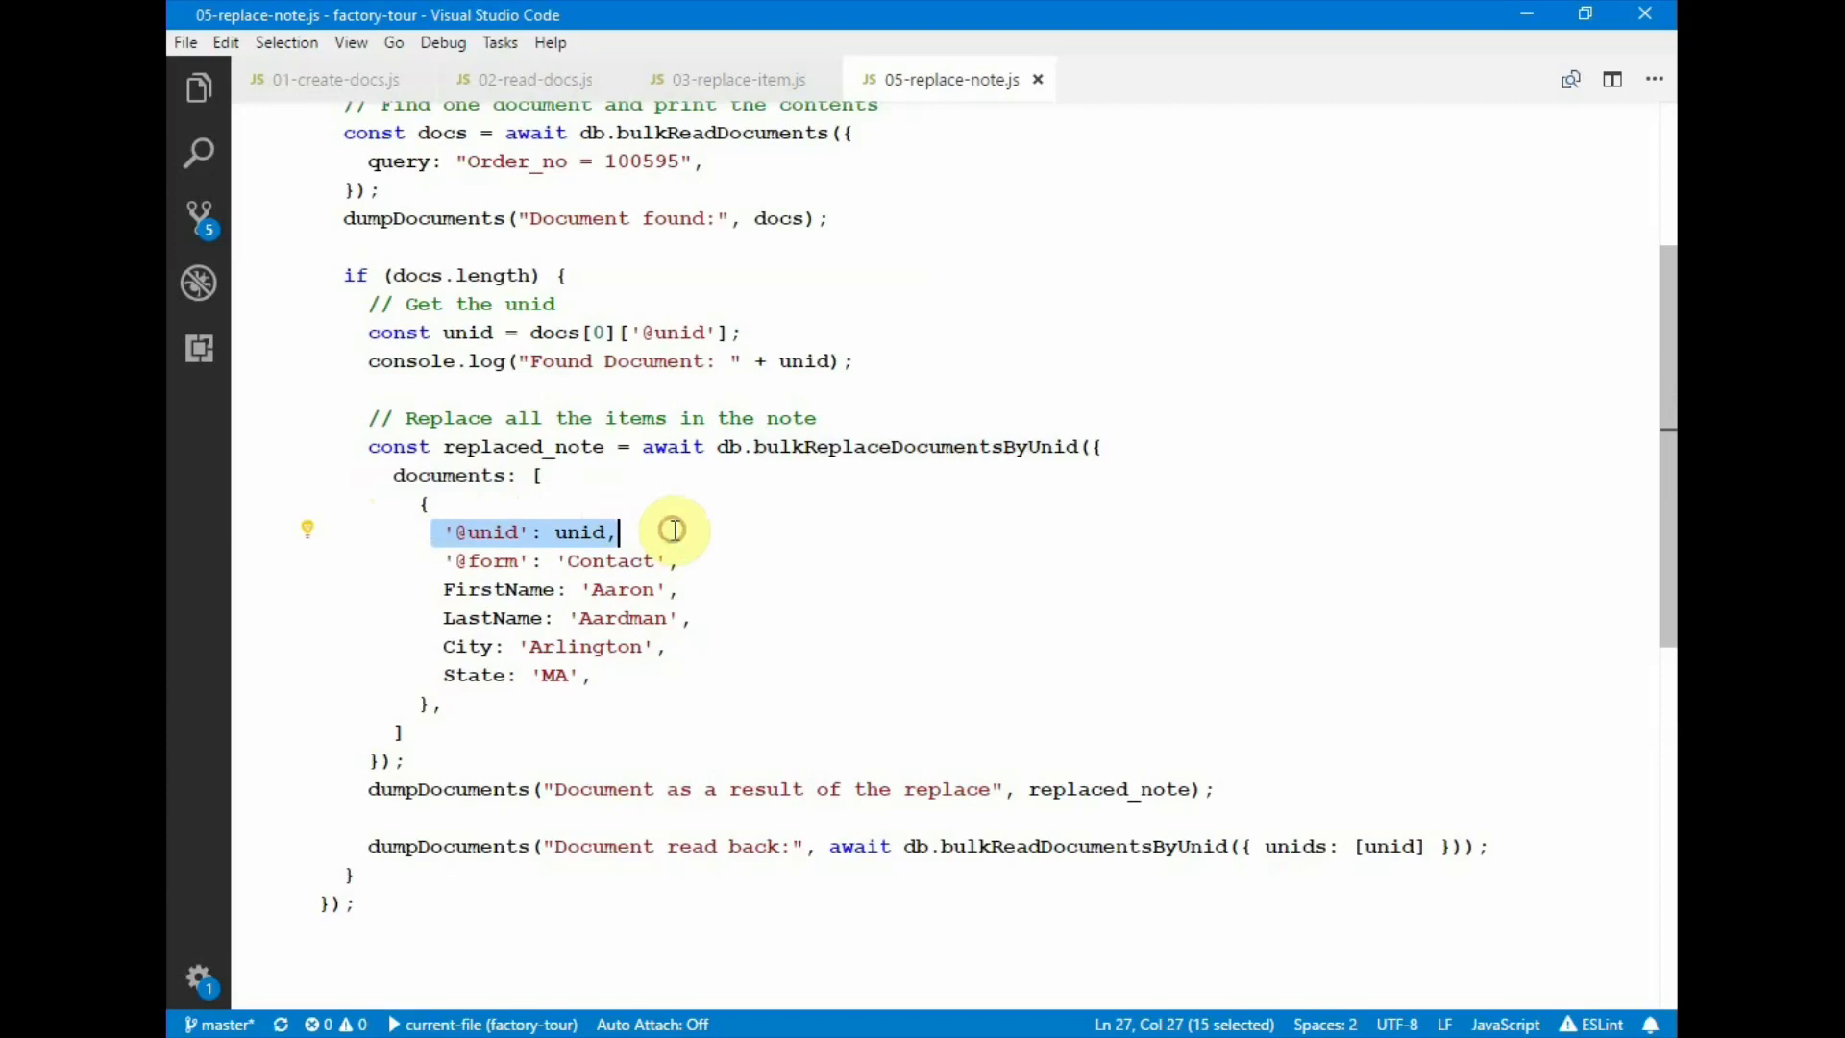
{"action": "mouse_move", "coordinate": [577, 609]}
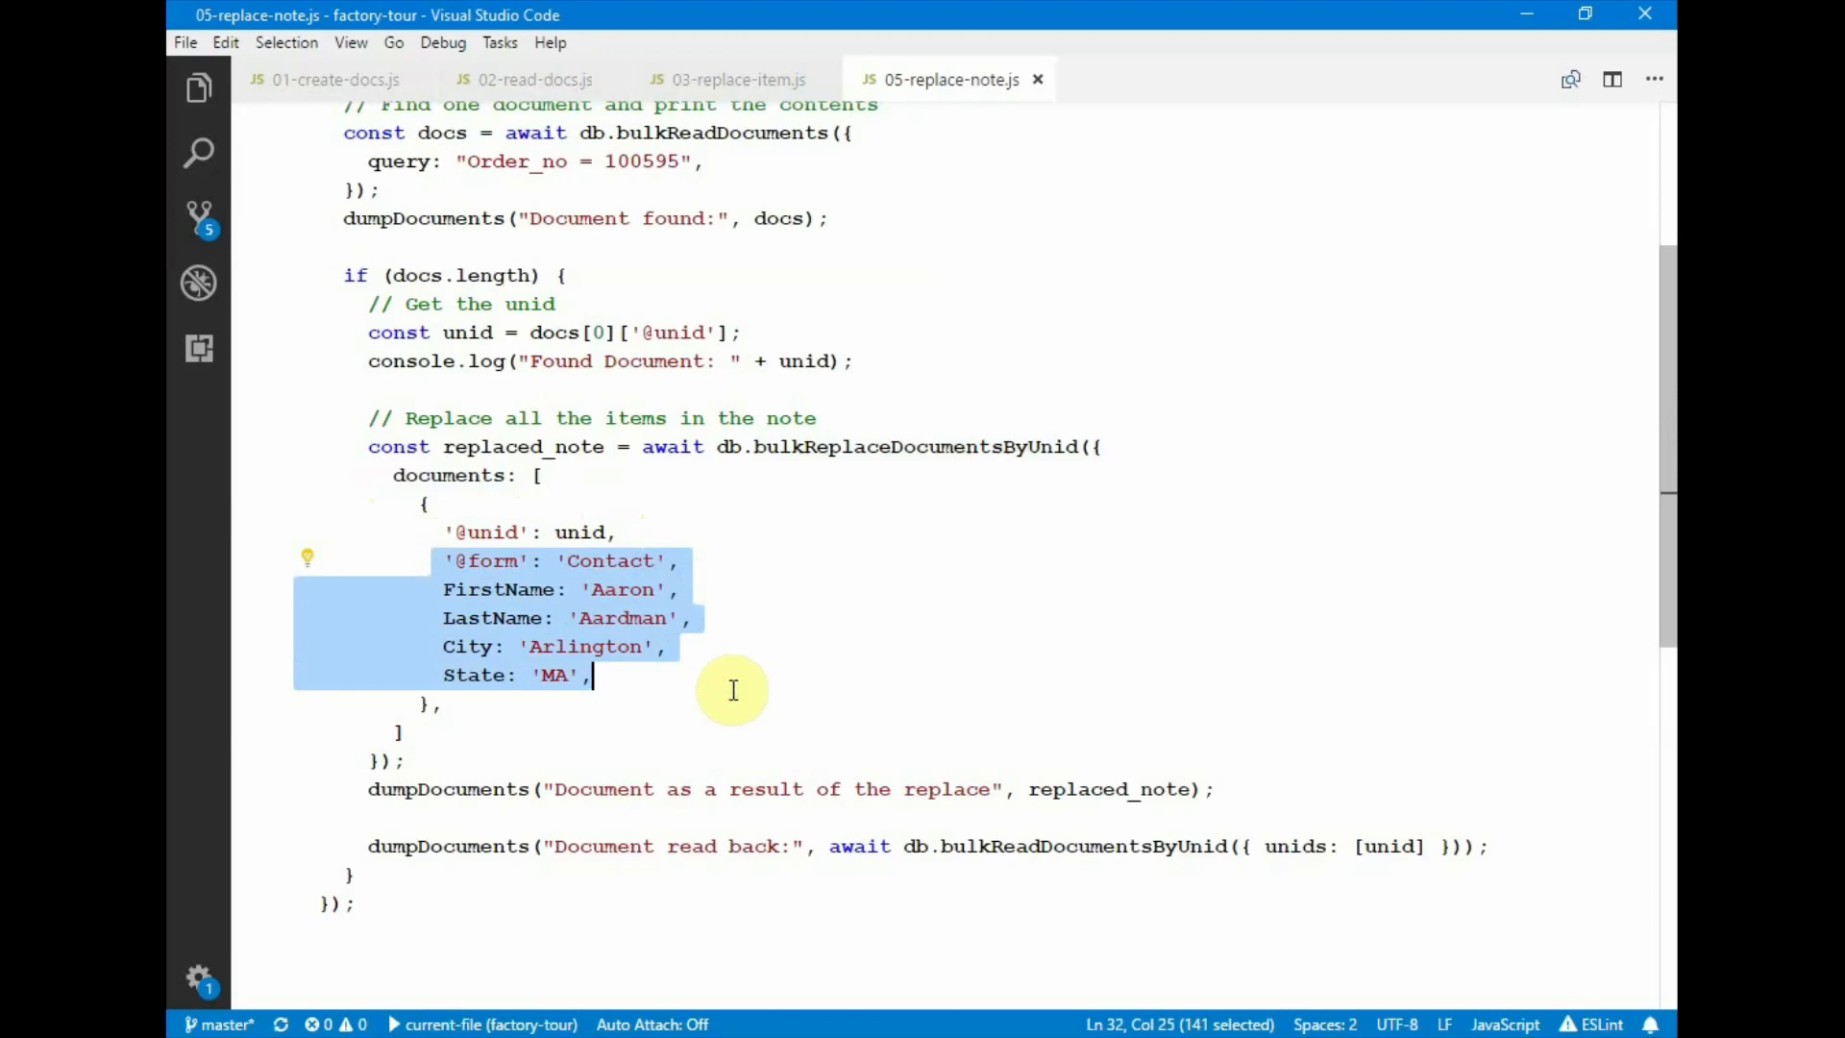
{"action": "mouse_move", "coordinate": [735, 658]}
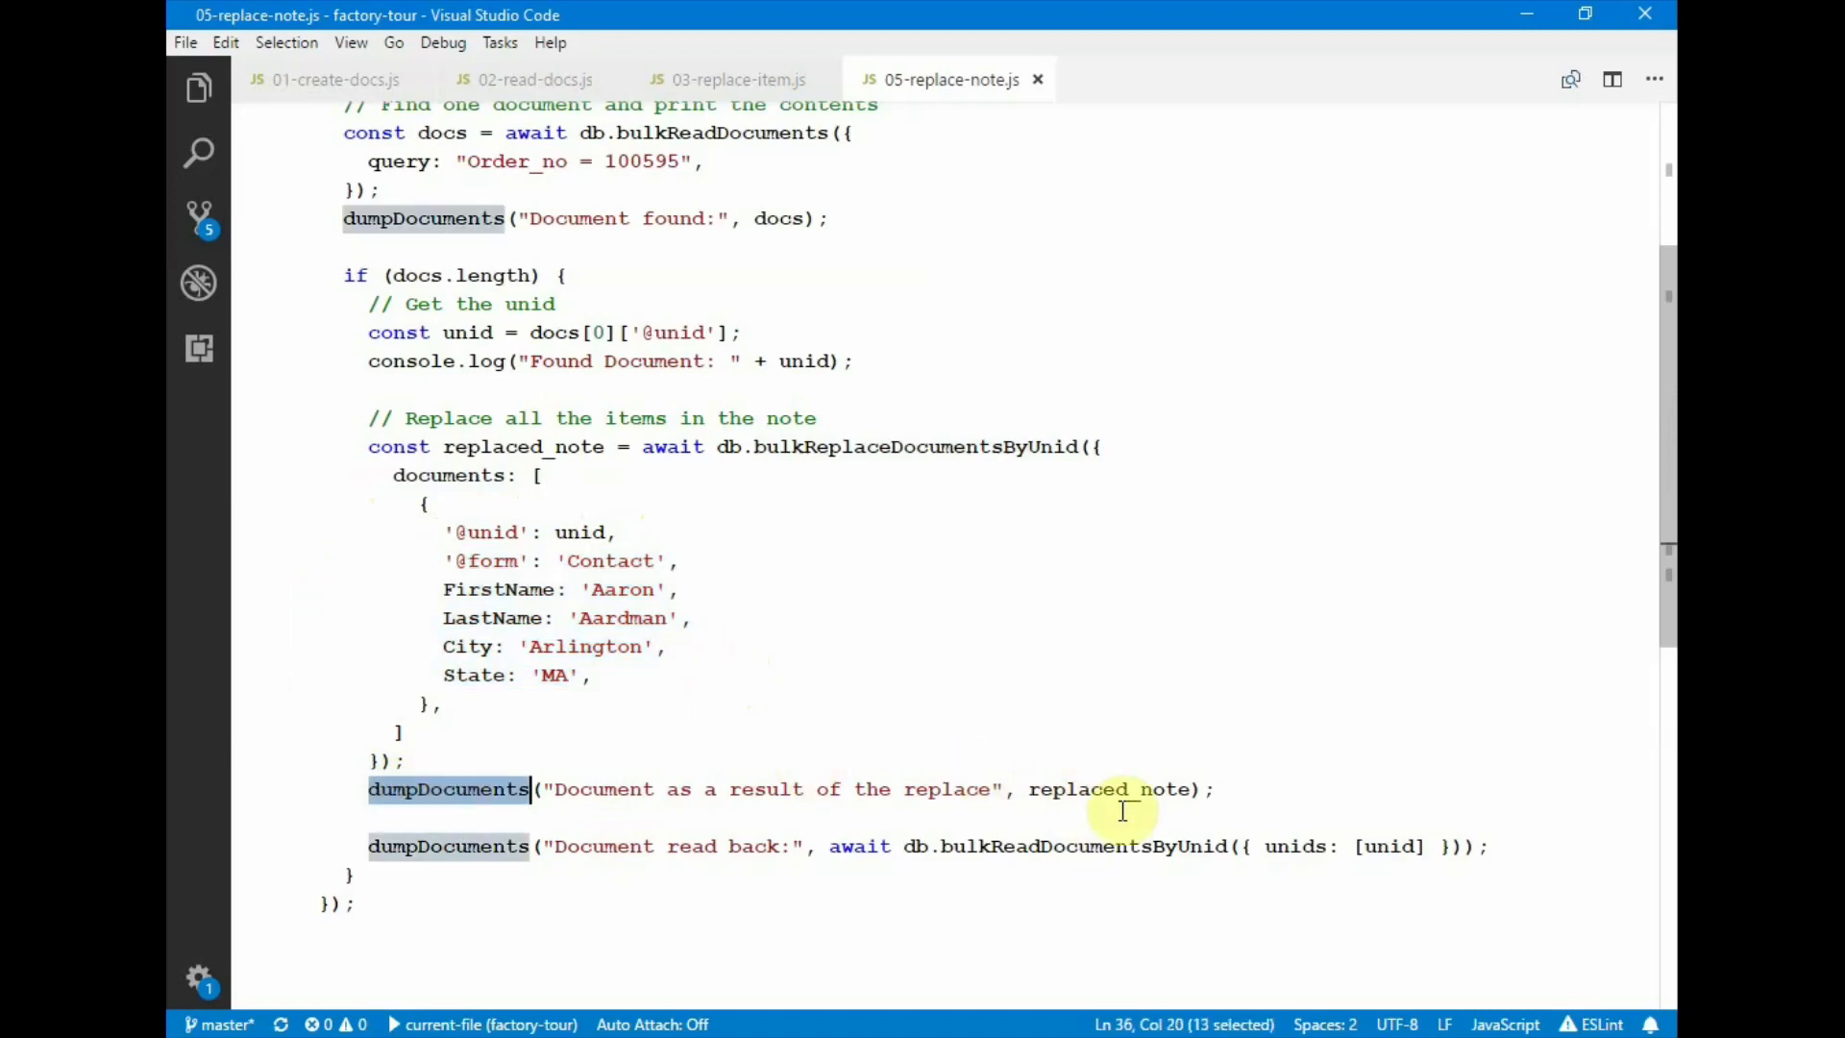
{"action": "mouse_move", "coordinate": [1045, 854]}
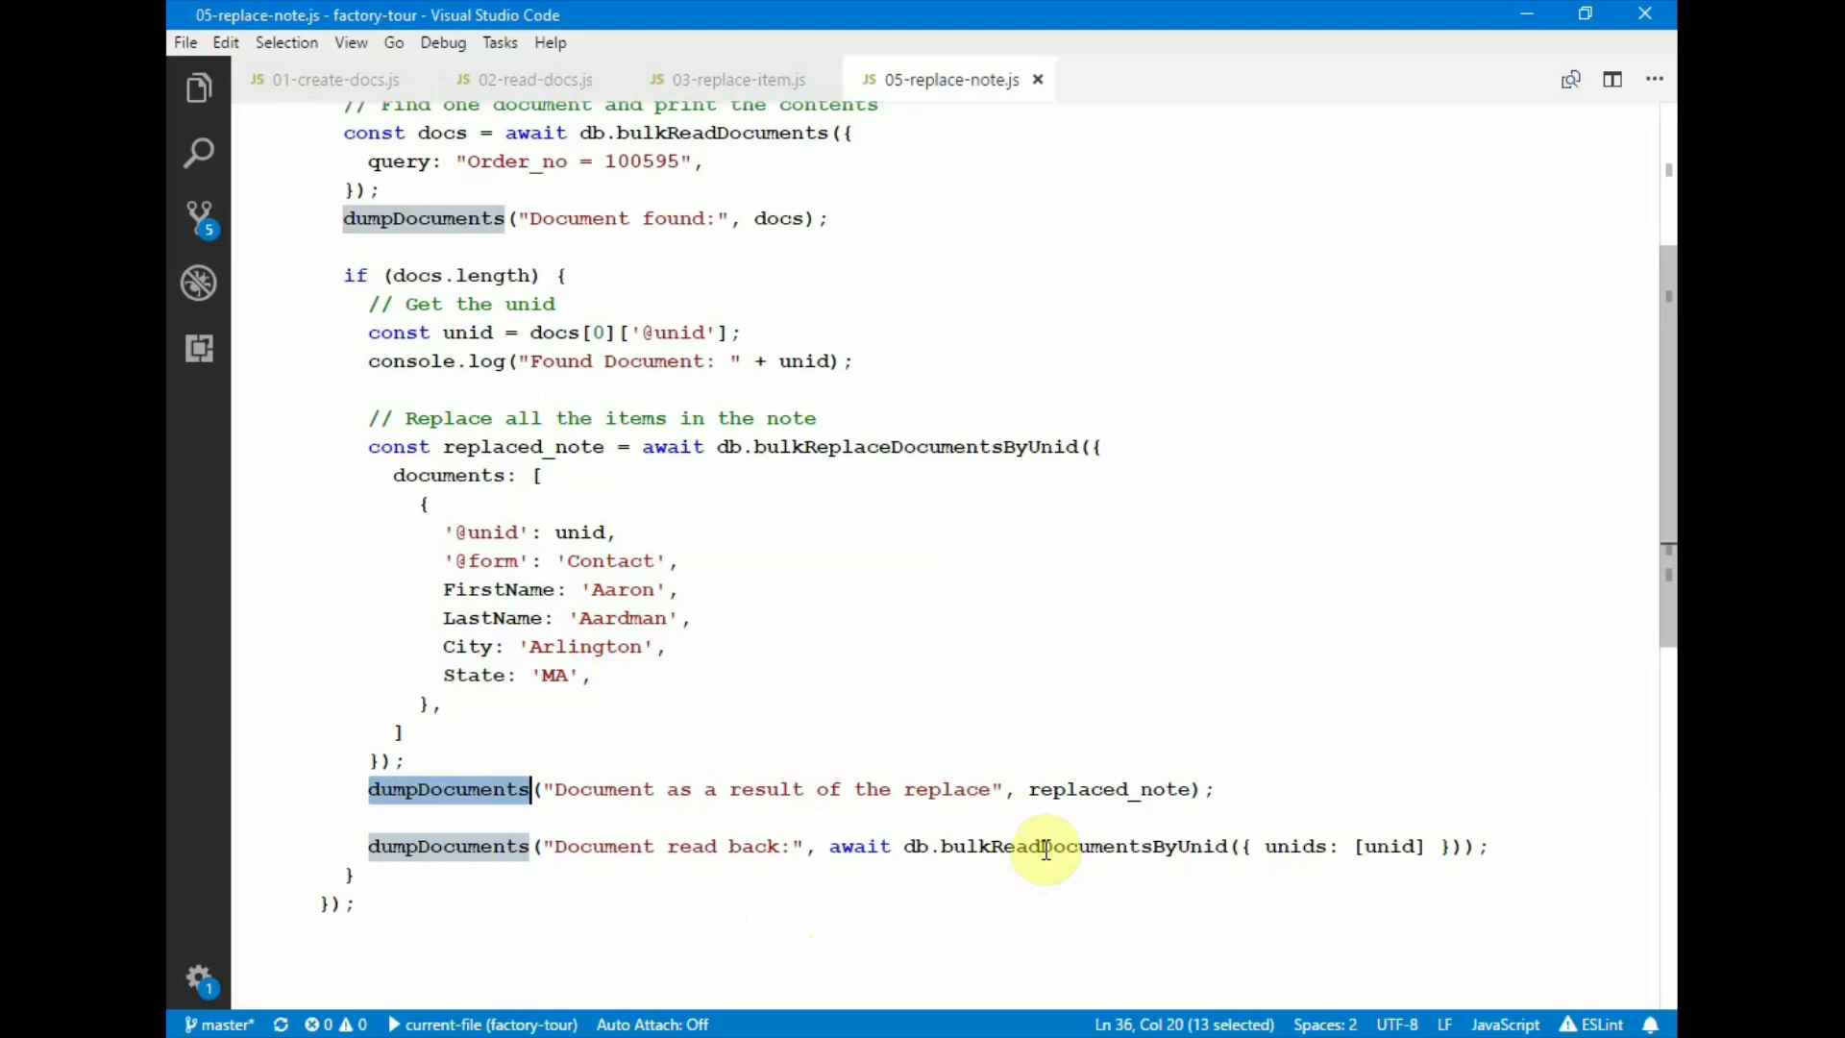
{"action": "mouse_move", "coordinate": [1045, 842]}
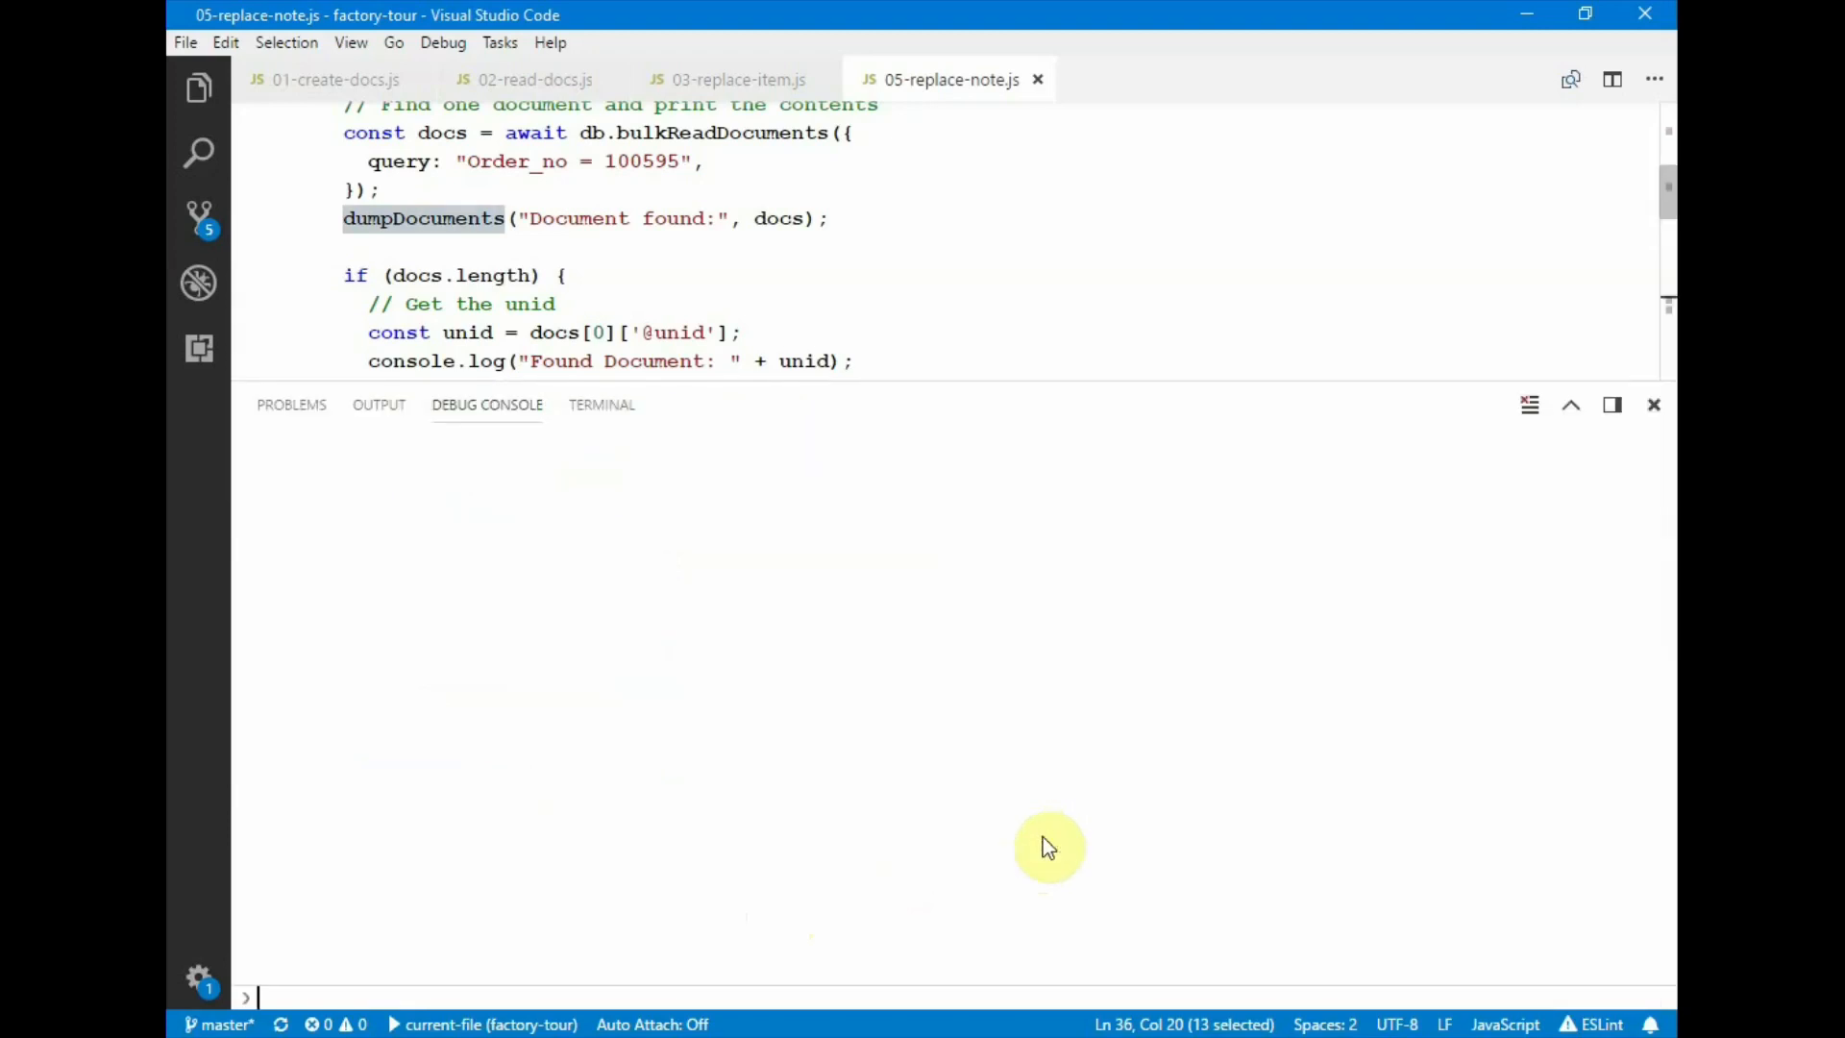
{"action": "mouse_move", "coordinate": [761, 578]}
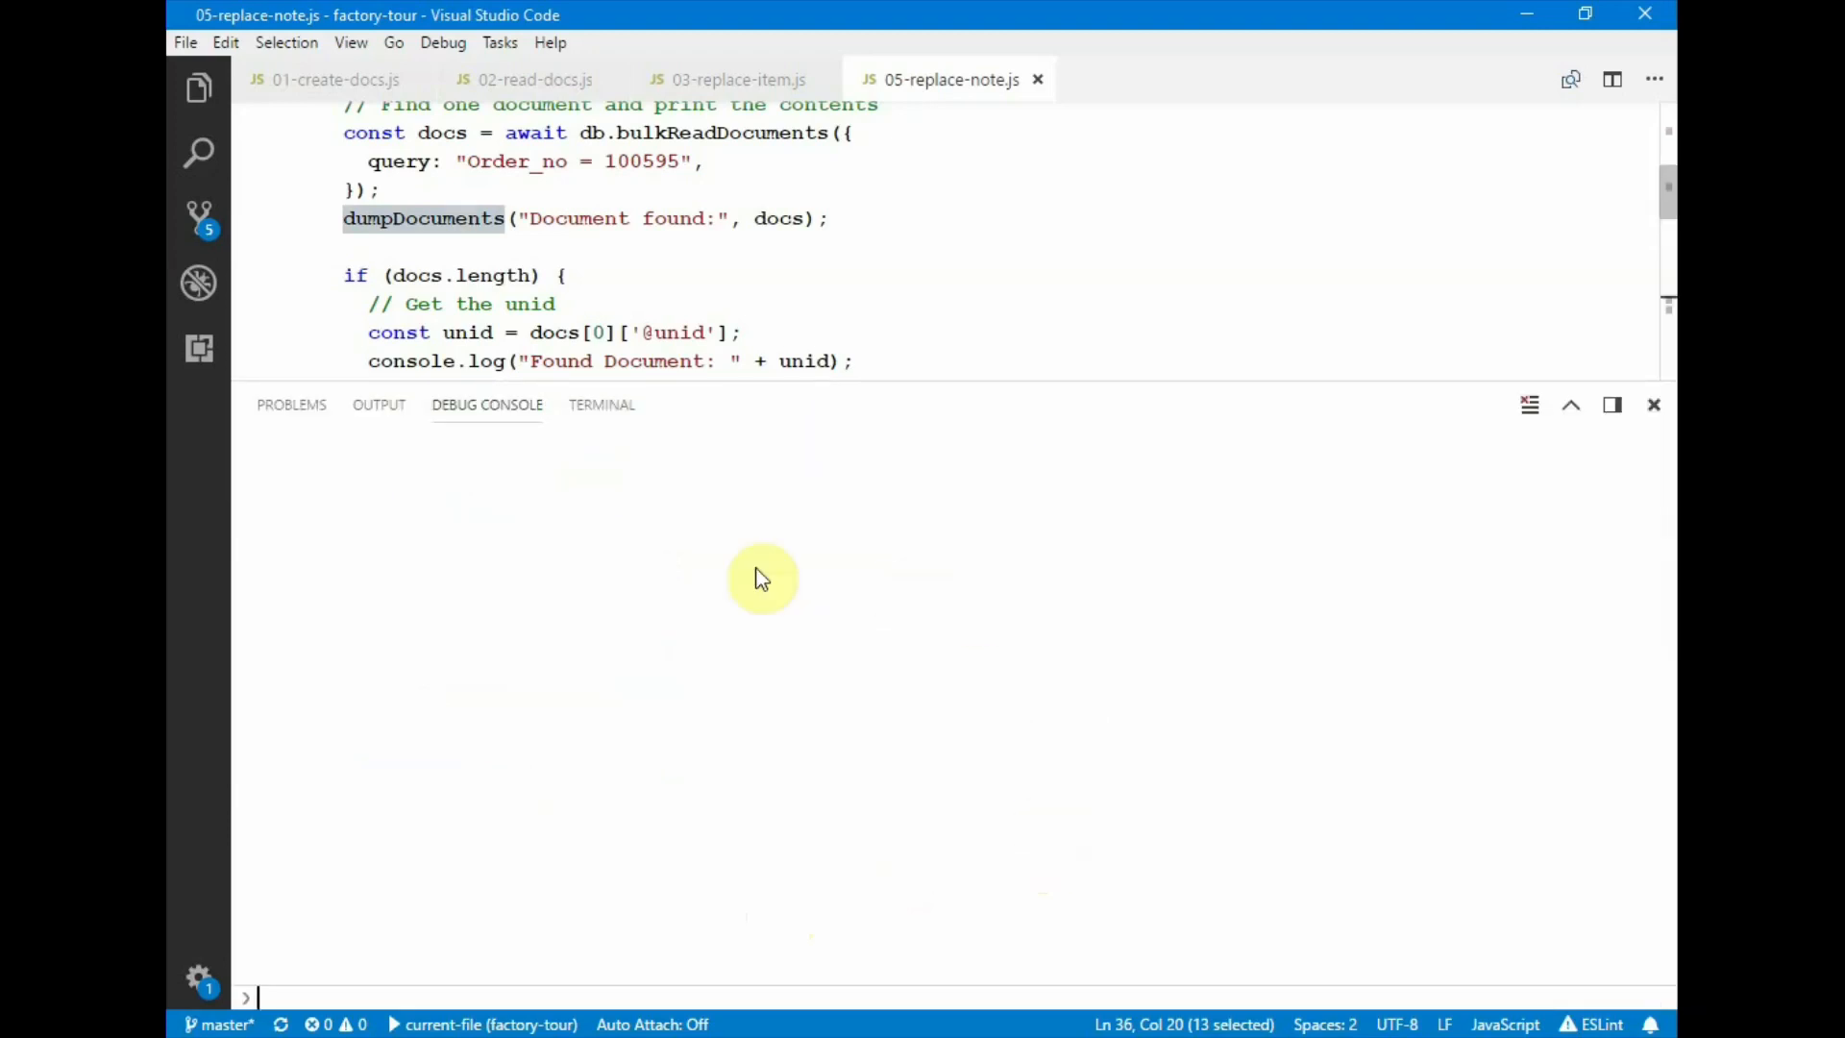
{"action": "mouse_move", "coordinate": [733, 520]}
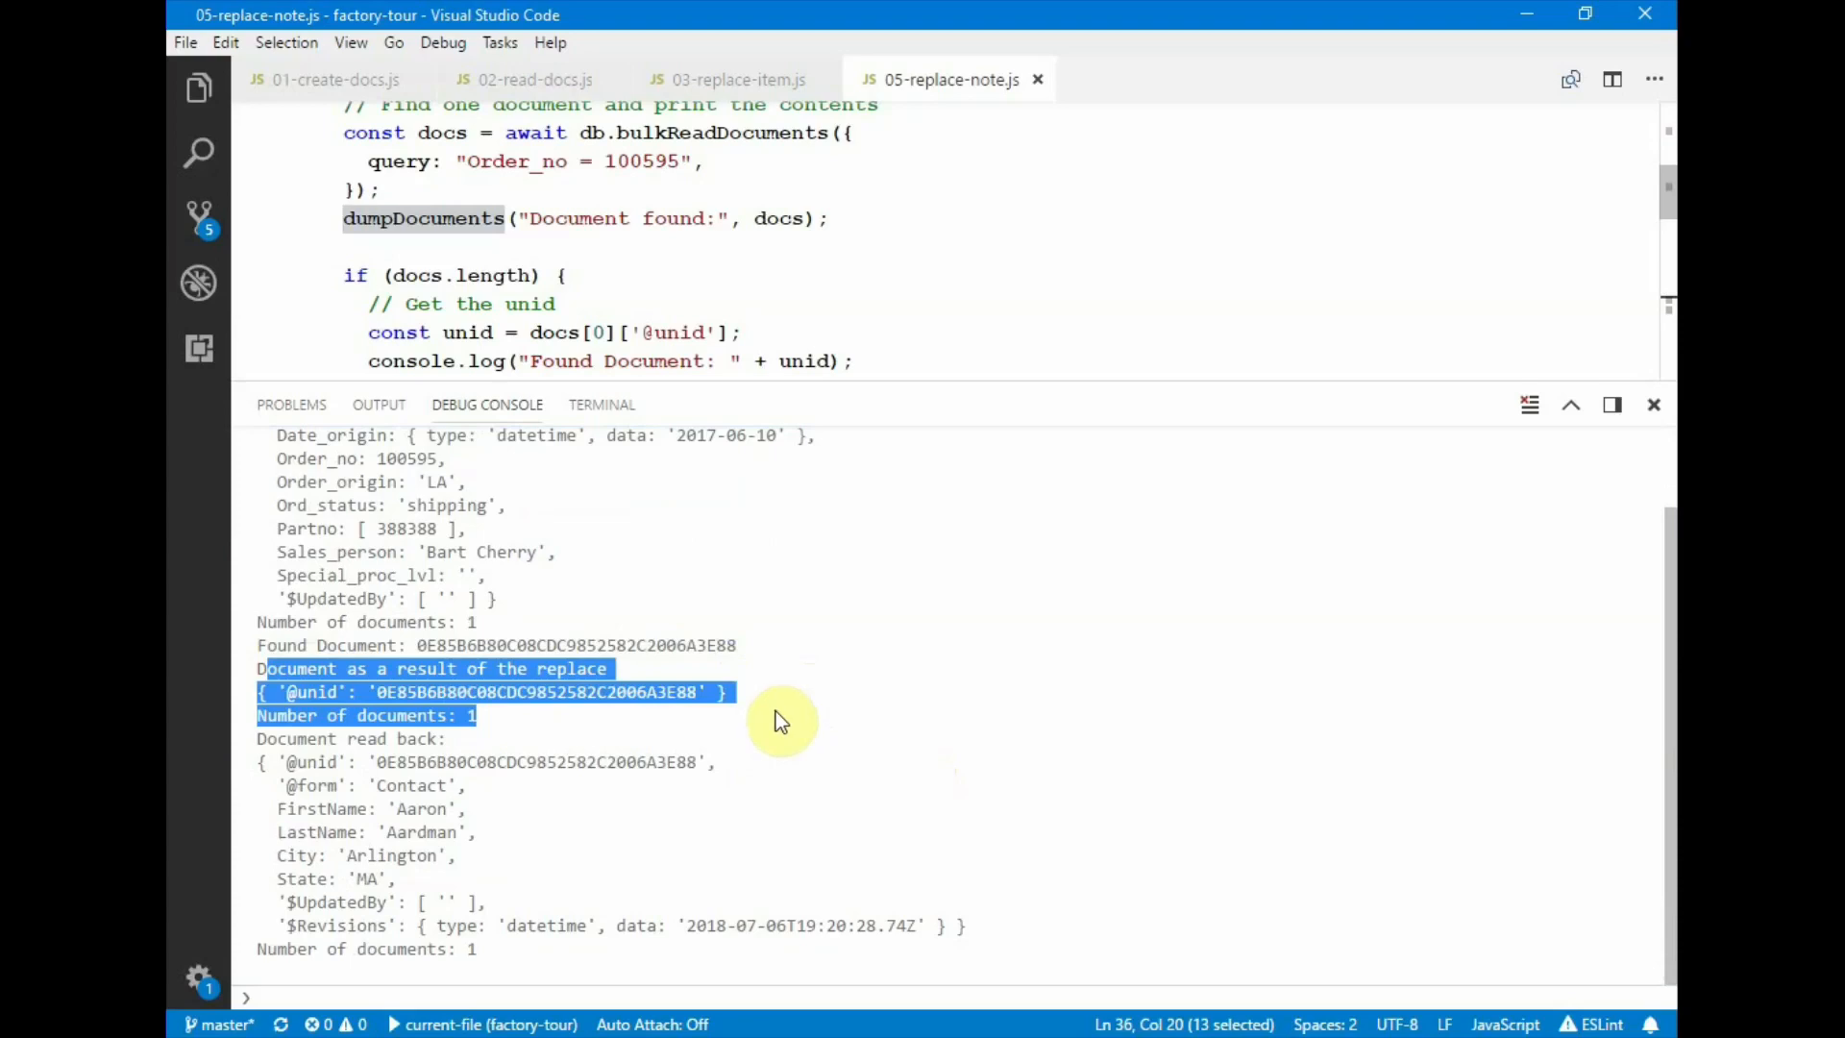
{"action": "mouse_move", "coordinate": [950, 702]}
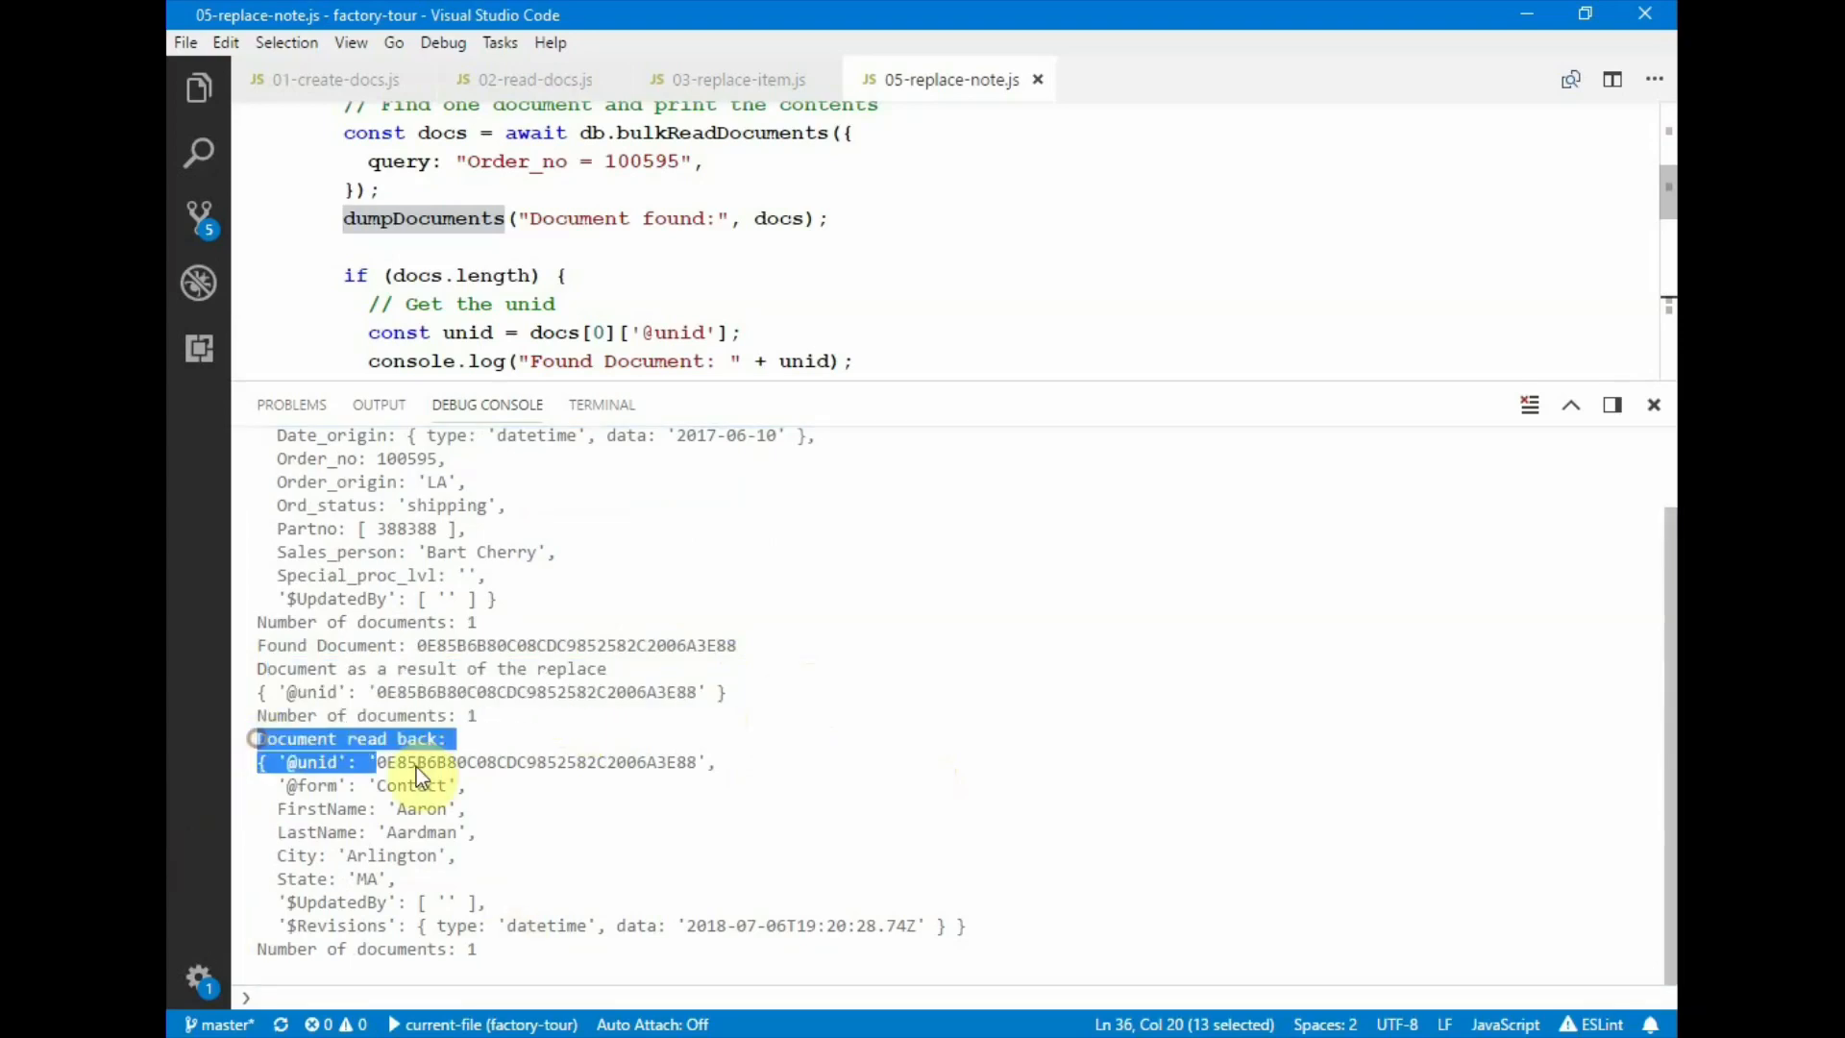
- Highlight the read-back Contact document for order 100595 in the Debug Console
{"action": "left_click_drag", "start_coordinate": [418, 761], "coordinate": [577, 855]}
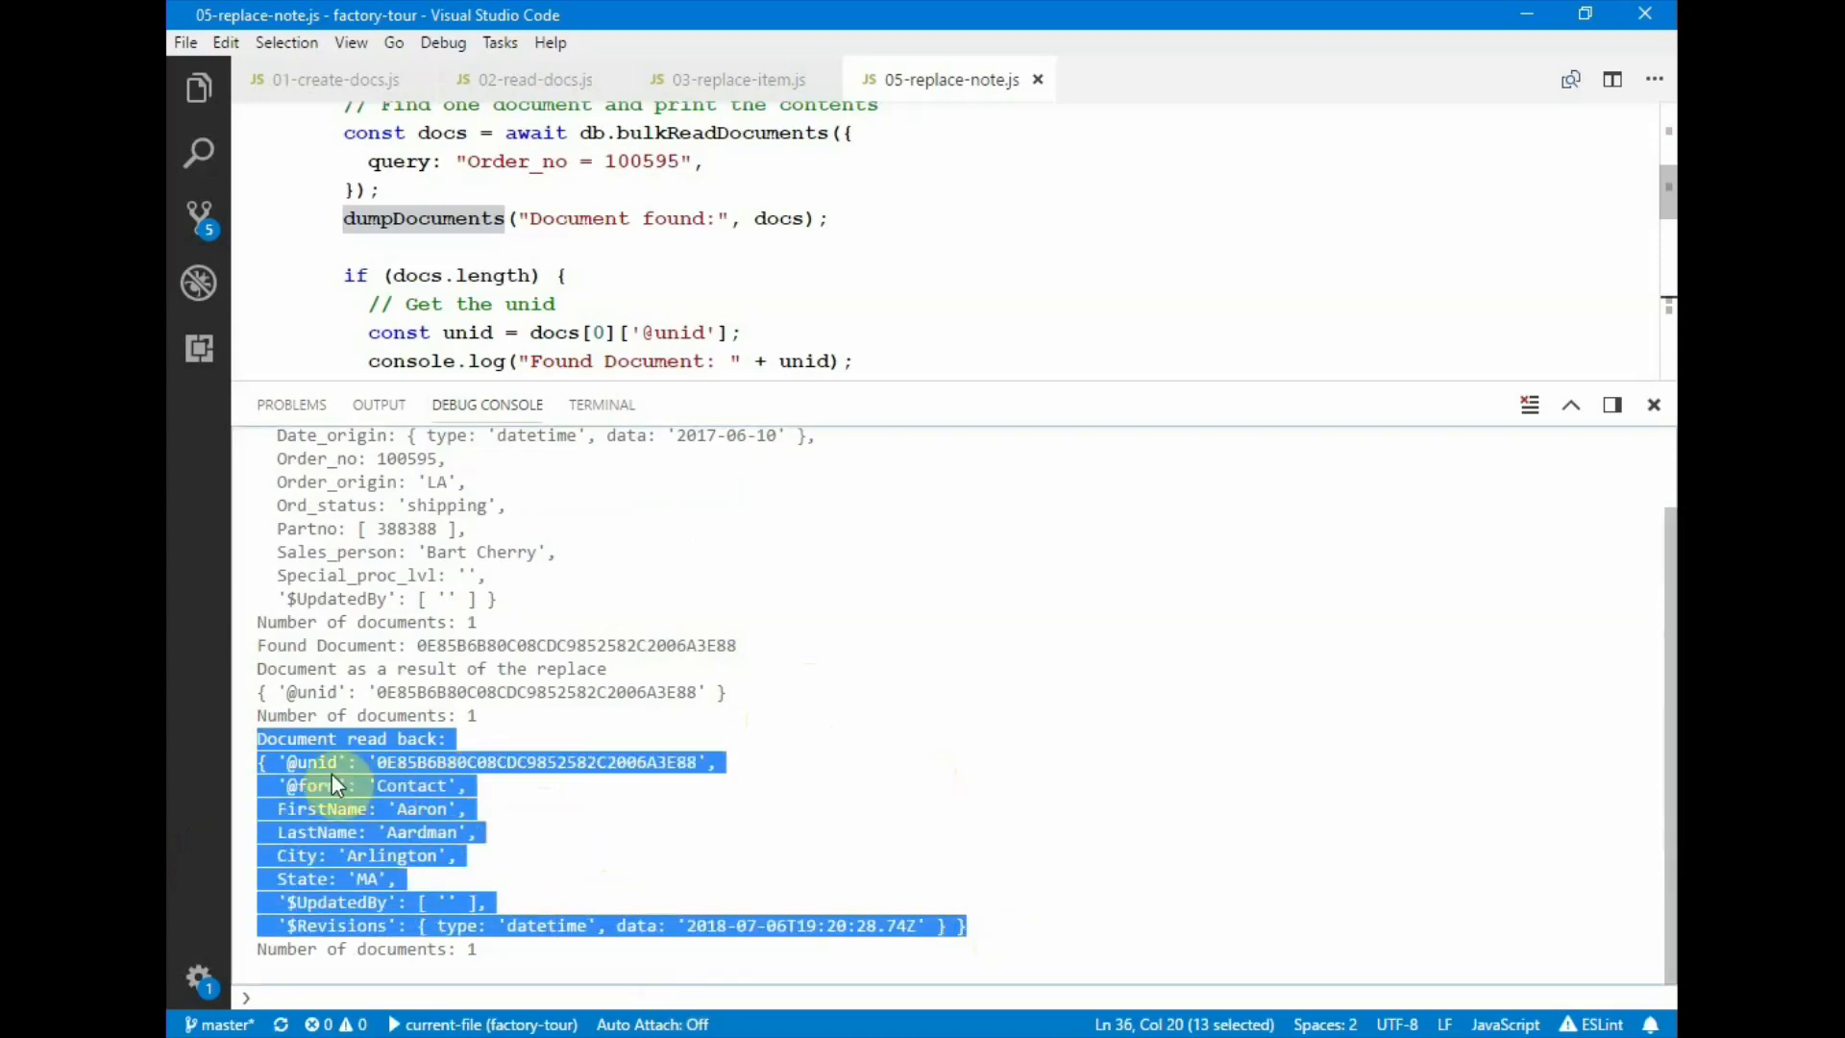
{"action": "mouse_move", "coordinate": [333, 863]}
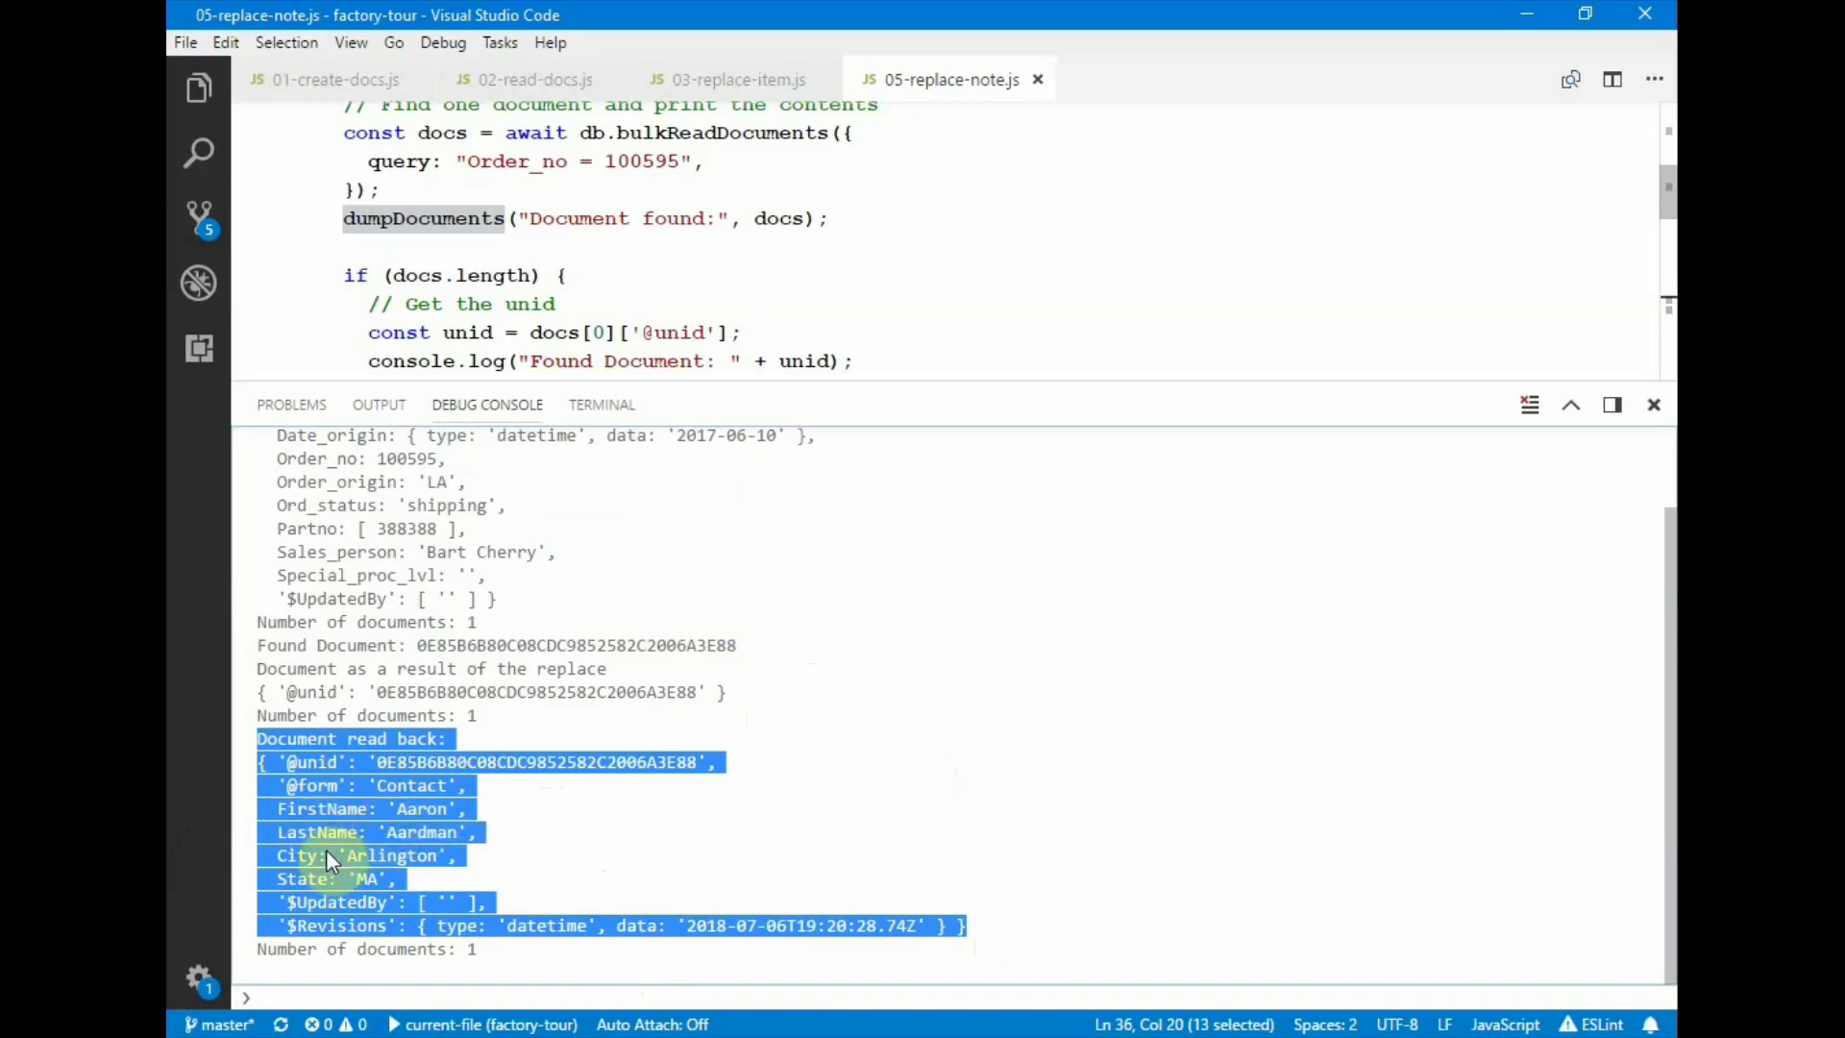